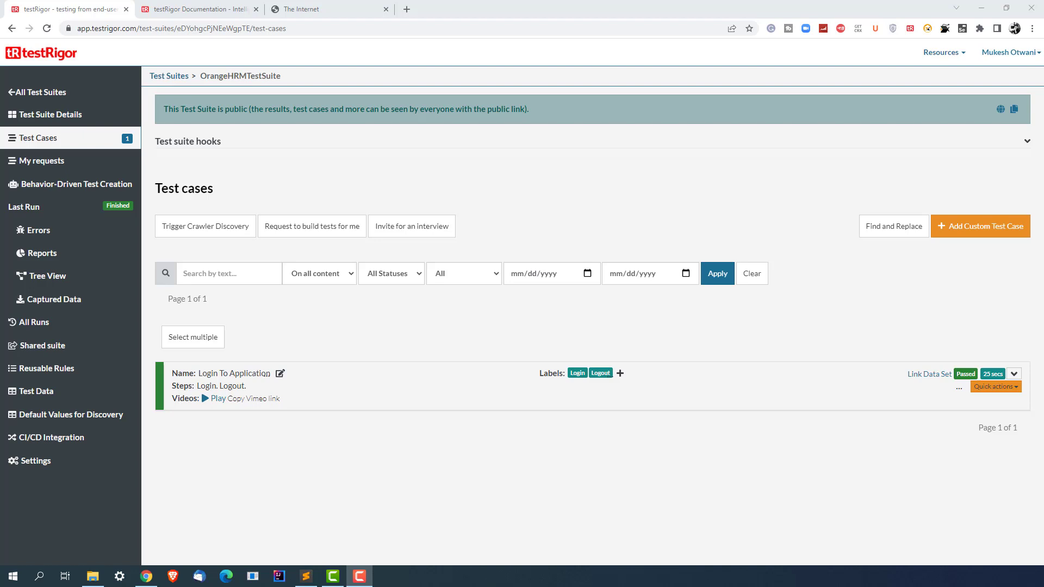
mouse_move(233, 373)
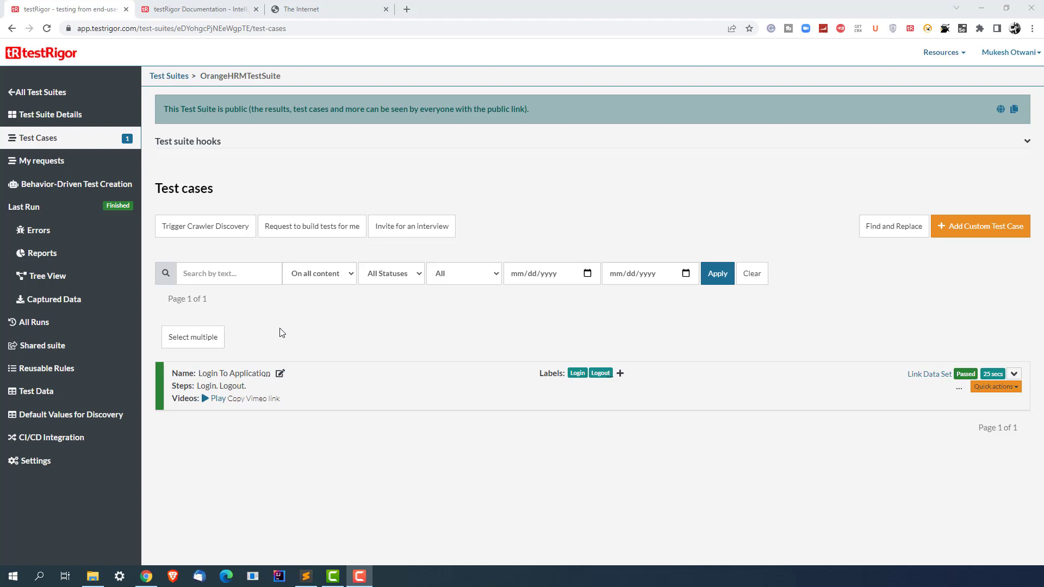
mouse_move(327, 110)
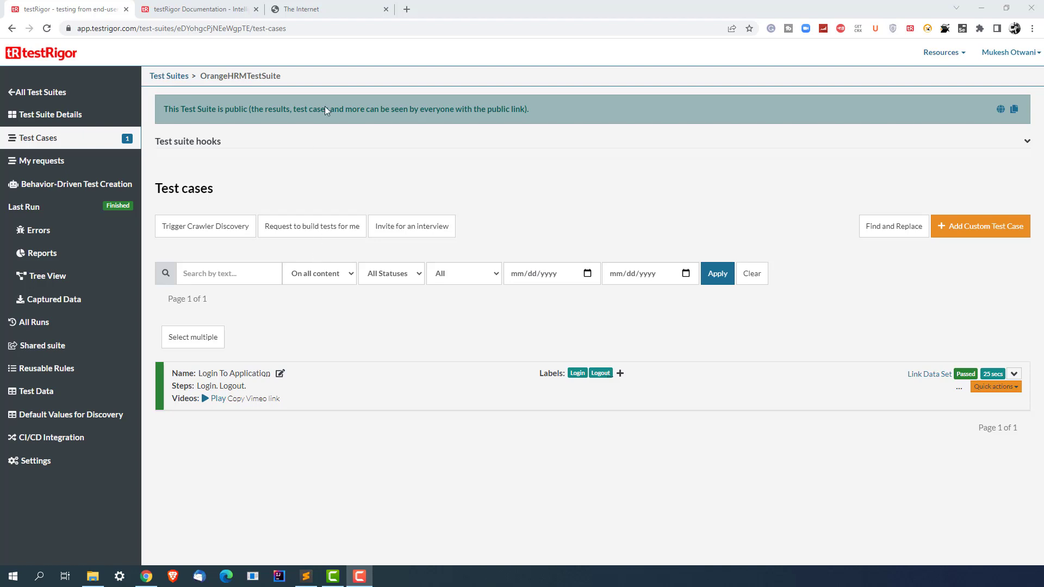
Start a new custom test case, type 'ad', then dismiss the form.
left_click(300, 9)
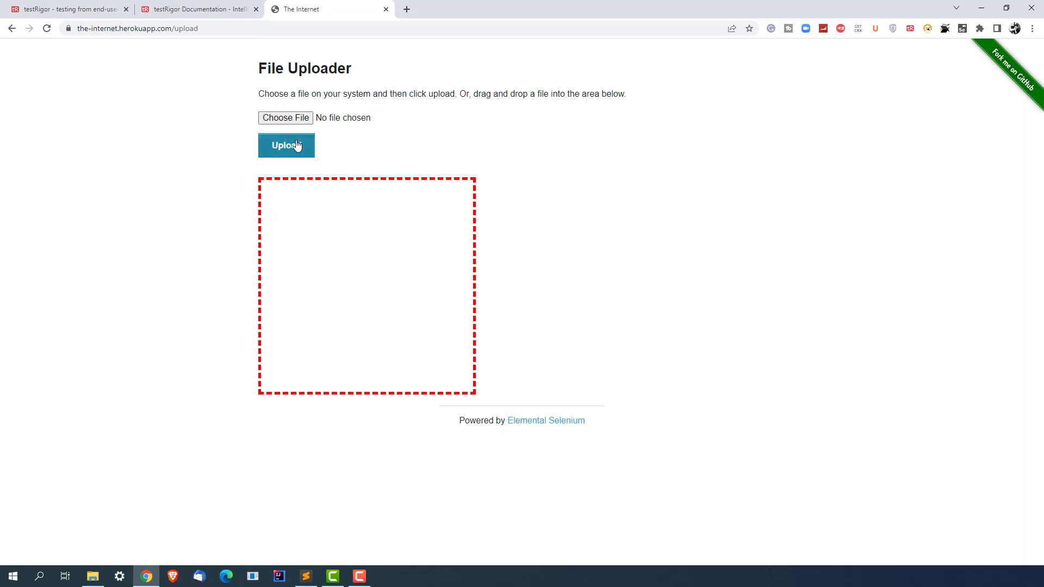
mouse_move(222, 87)
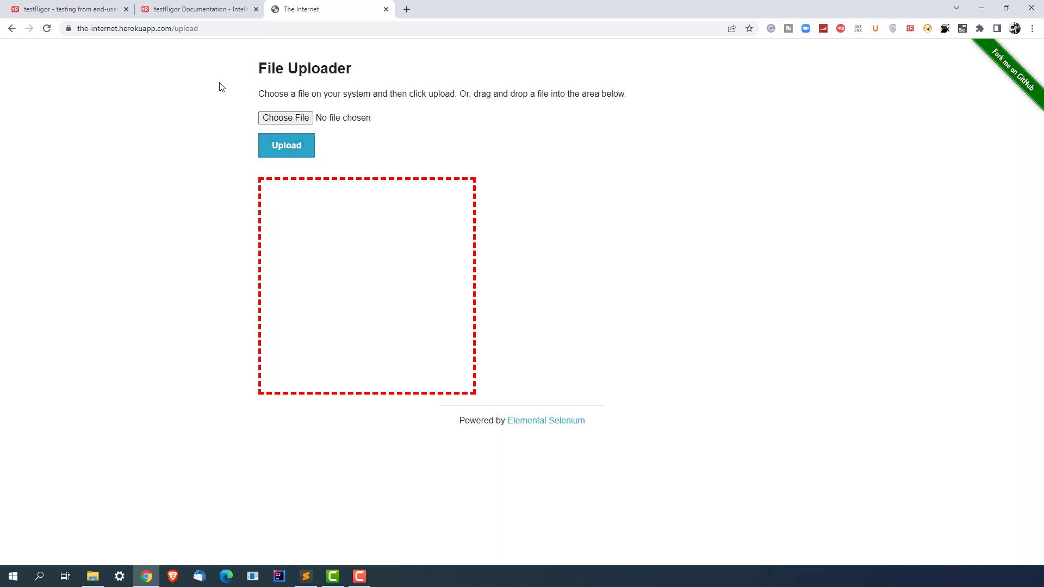
mouse_move(314, 86)
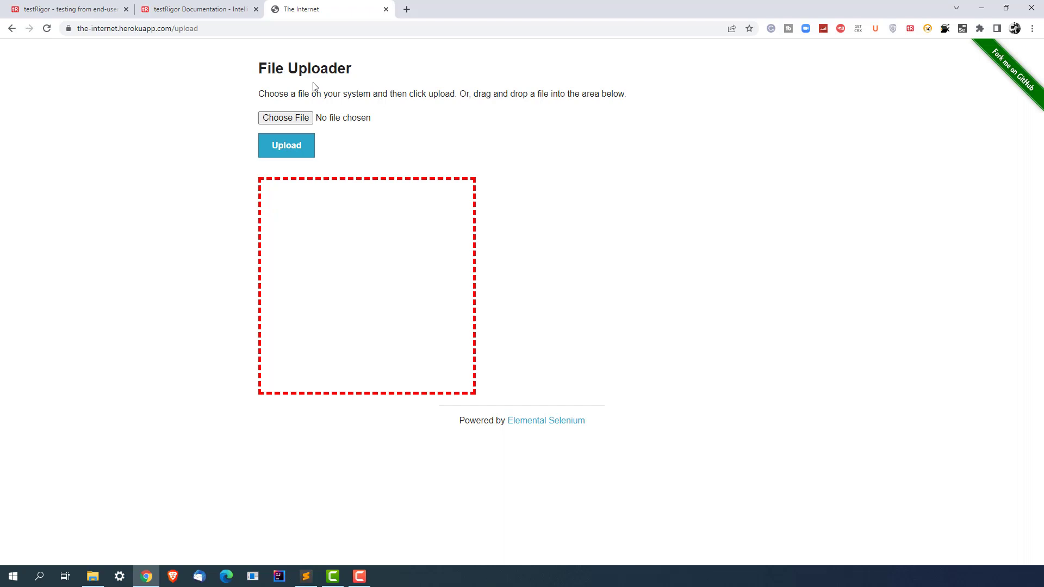
mouse_move(185, 124)
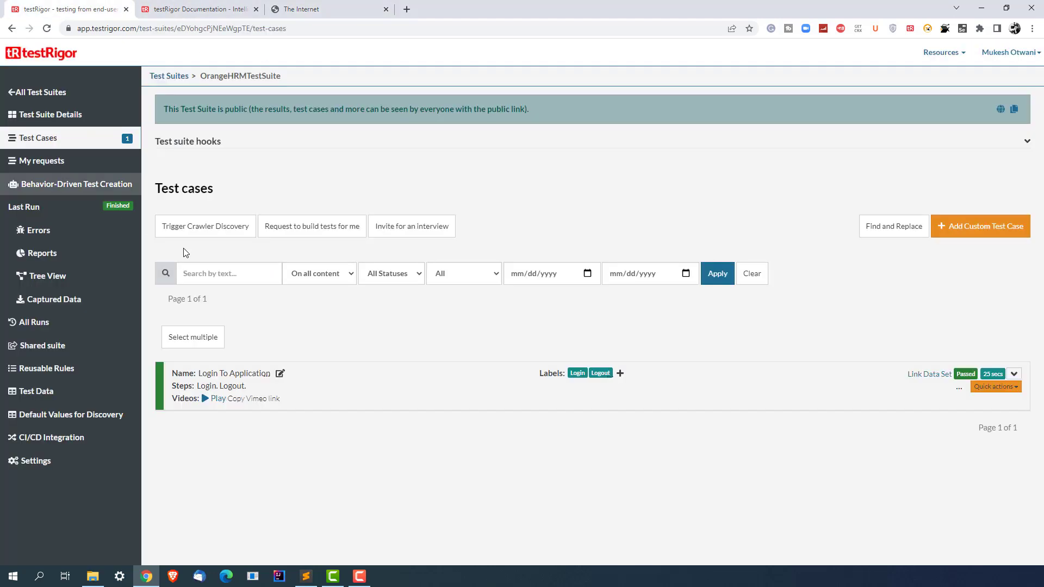
mouse_move(208, 449)
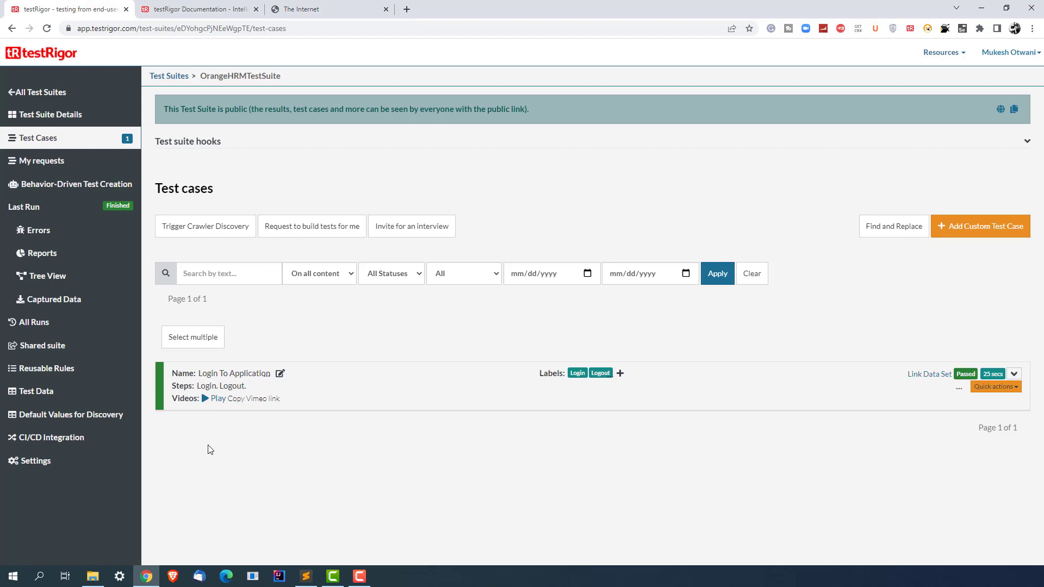
mouse_move(251, 407)
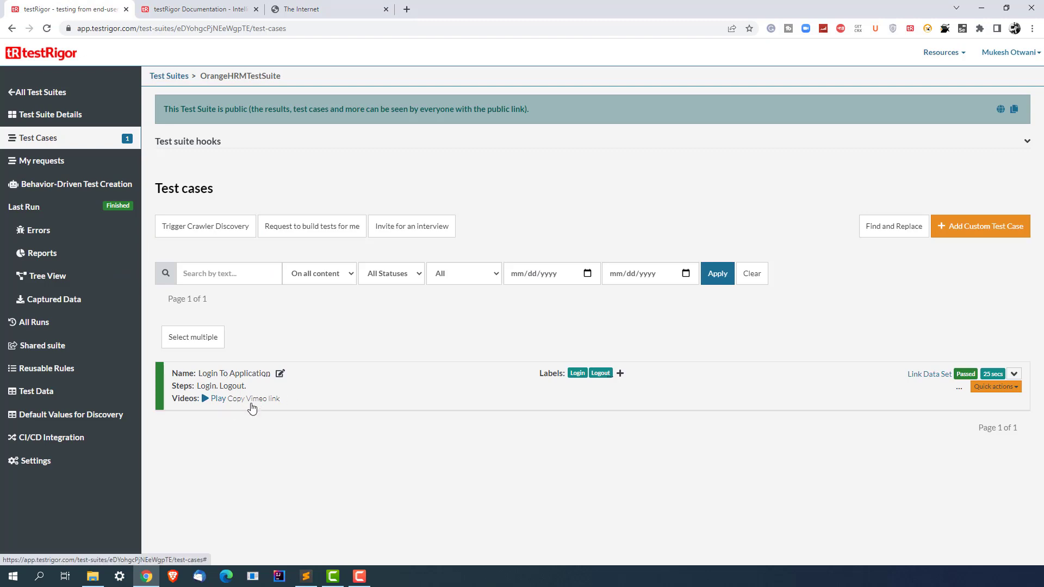
mouse_move(979, 226)
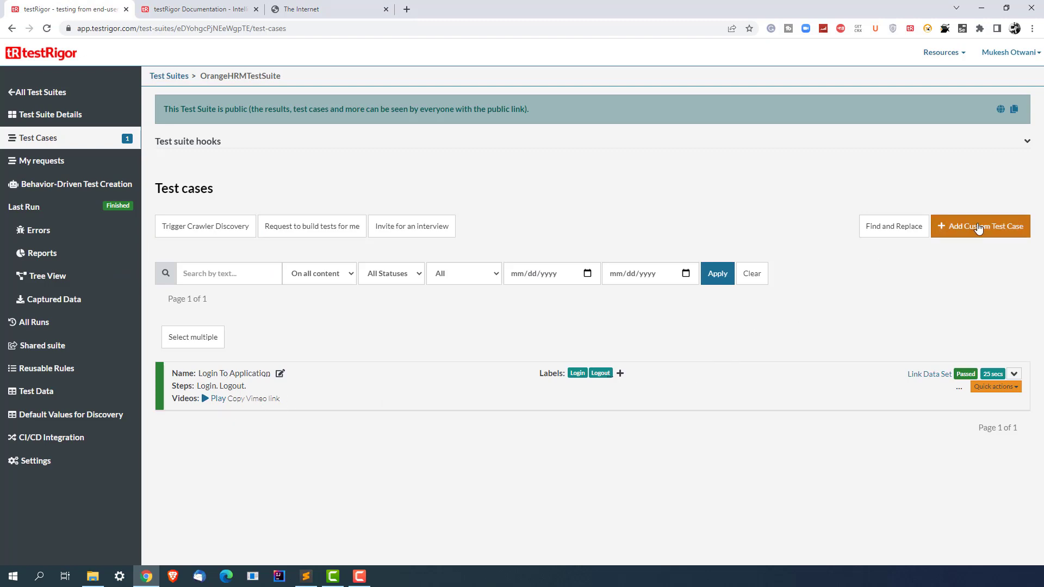
left_click(979, 225)
type("FIle Uplo")
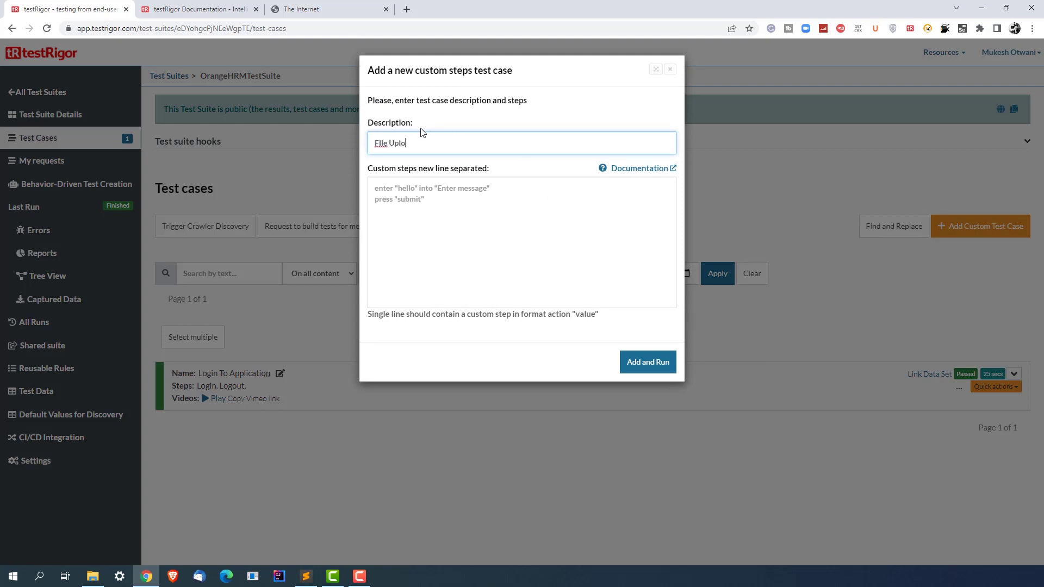
type("ad")
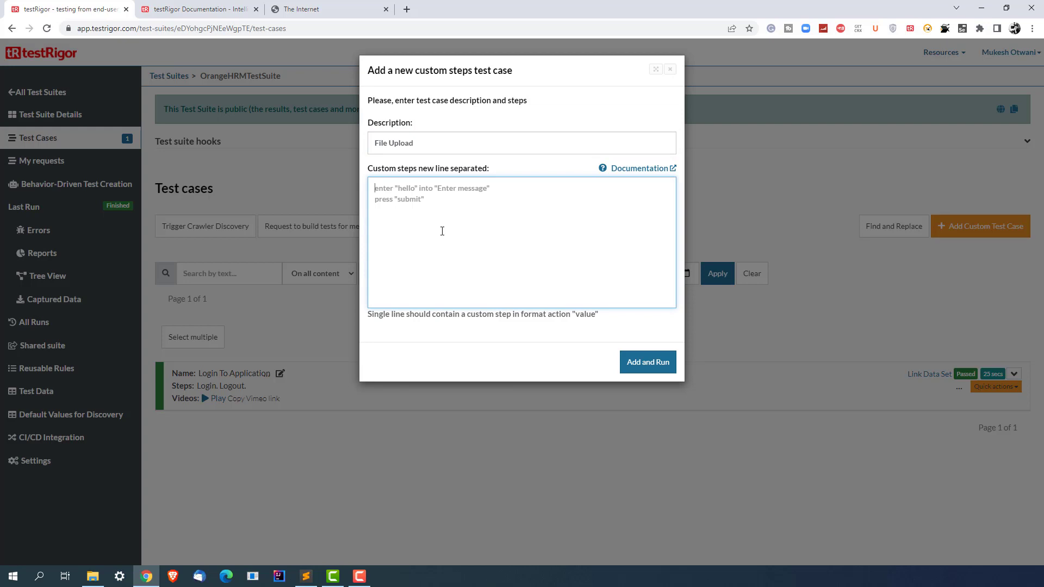
mouse_move(374, 236)
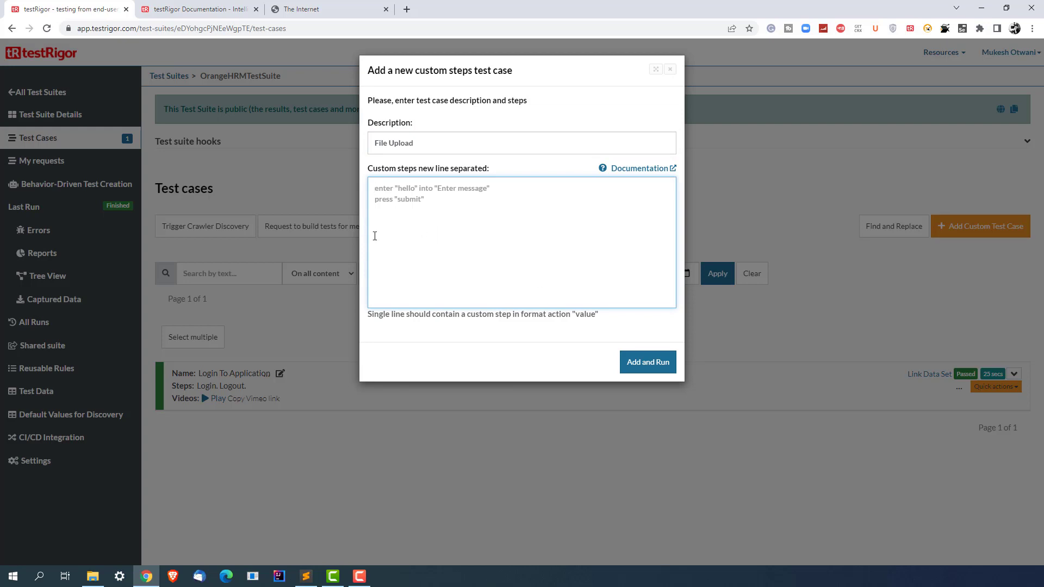
mouse_move(527, 305)
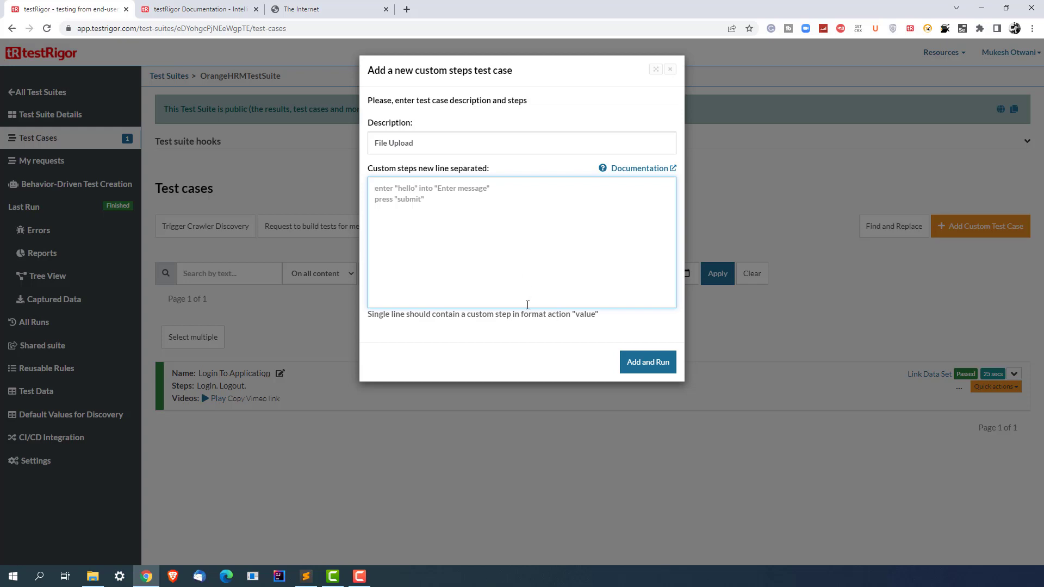
left_click(670, 69)
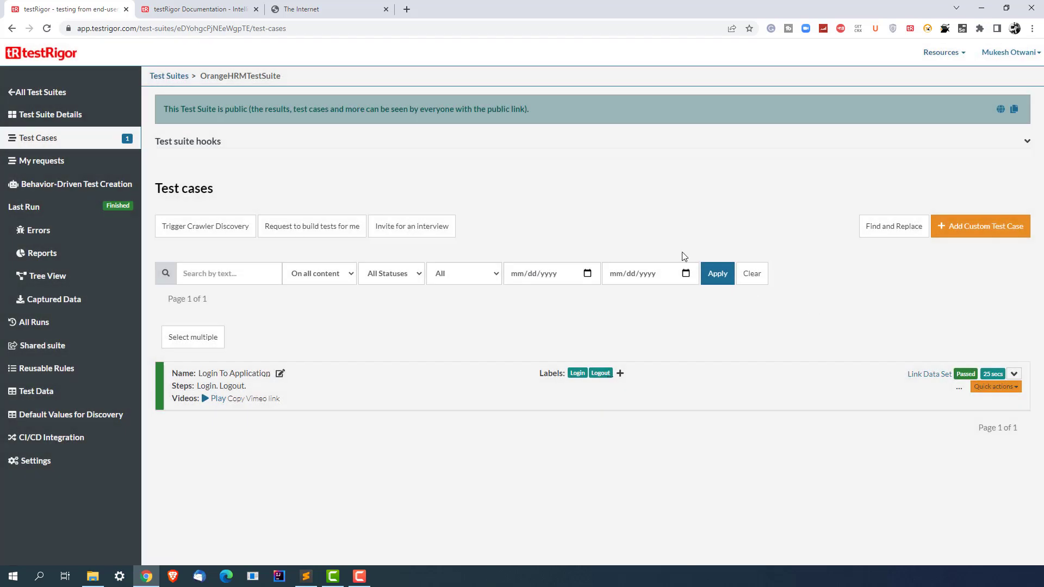
mouse_move(47, 115)
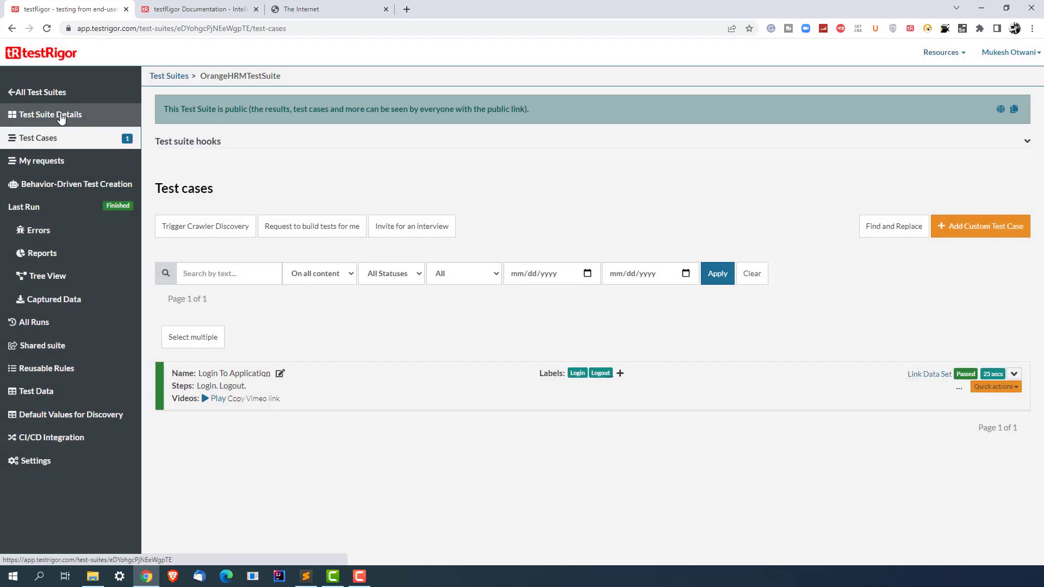
Open the OrangeHRMTestSuite details and select its run URL, glancing at The Internet tab.
left_click(48, 115)
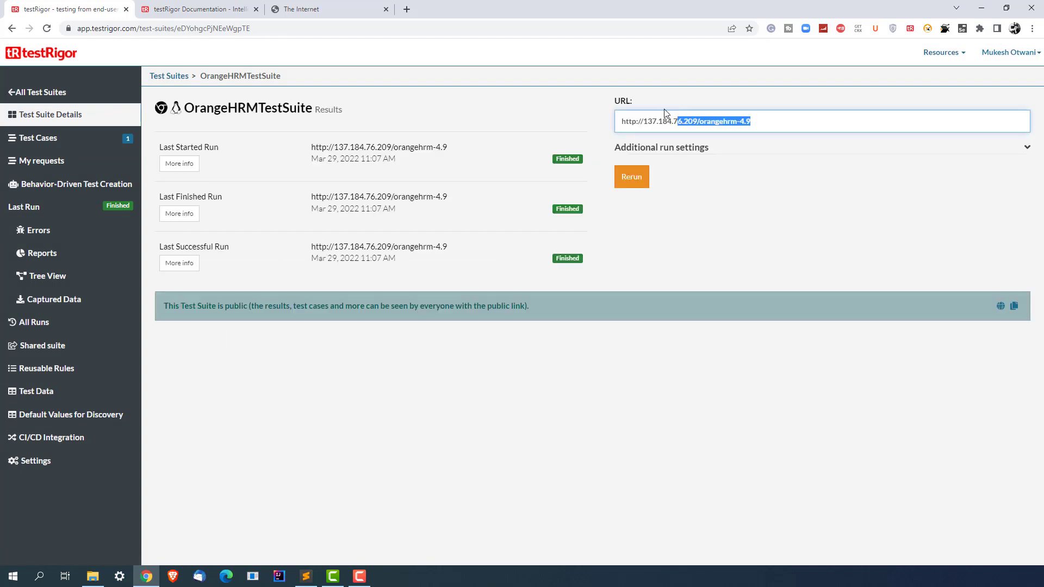
left_click(327, 9)
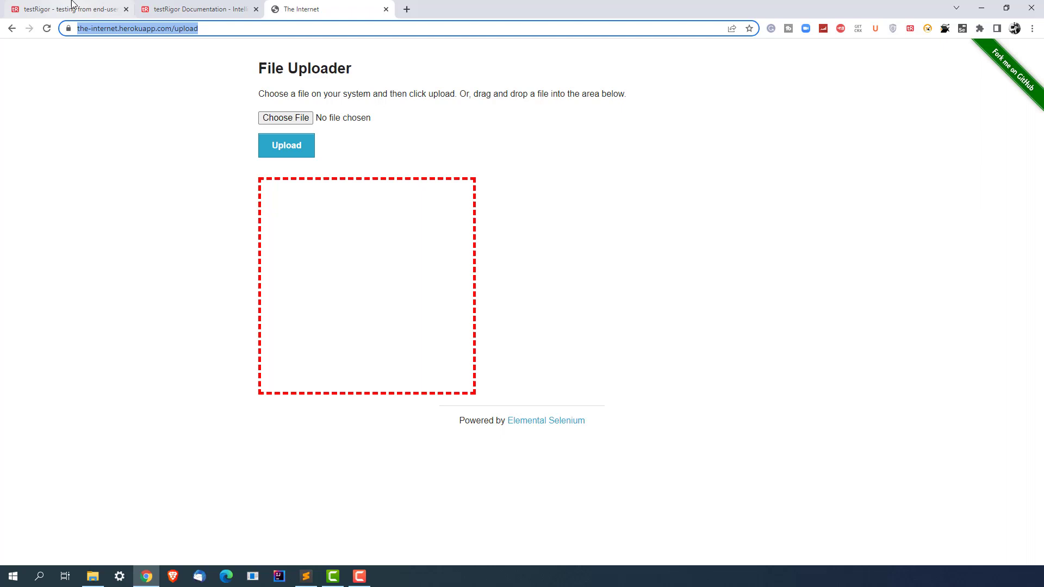
left_click(66, 9)
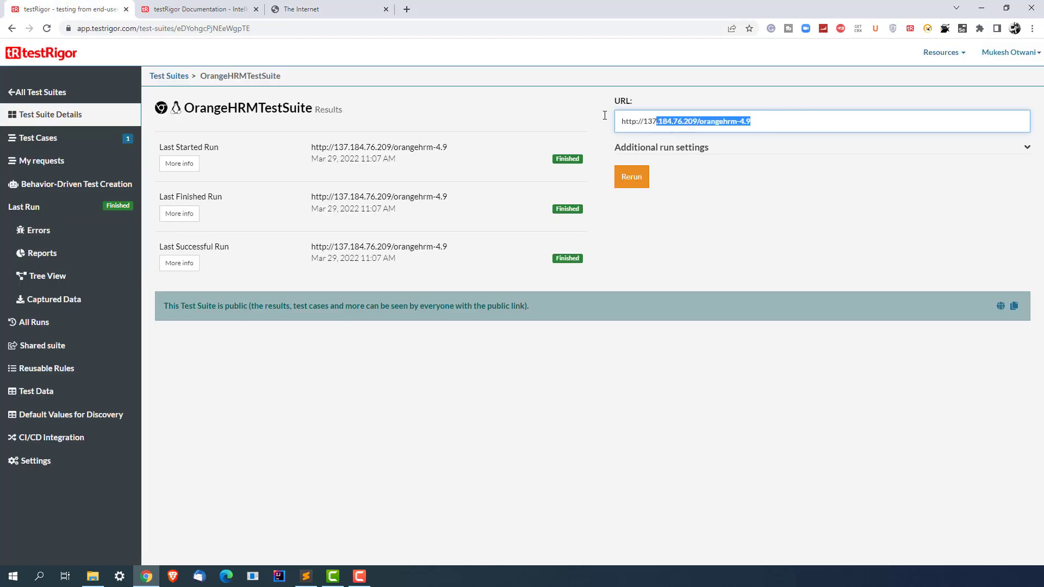
left_click(301, 9)
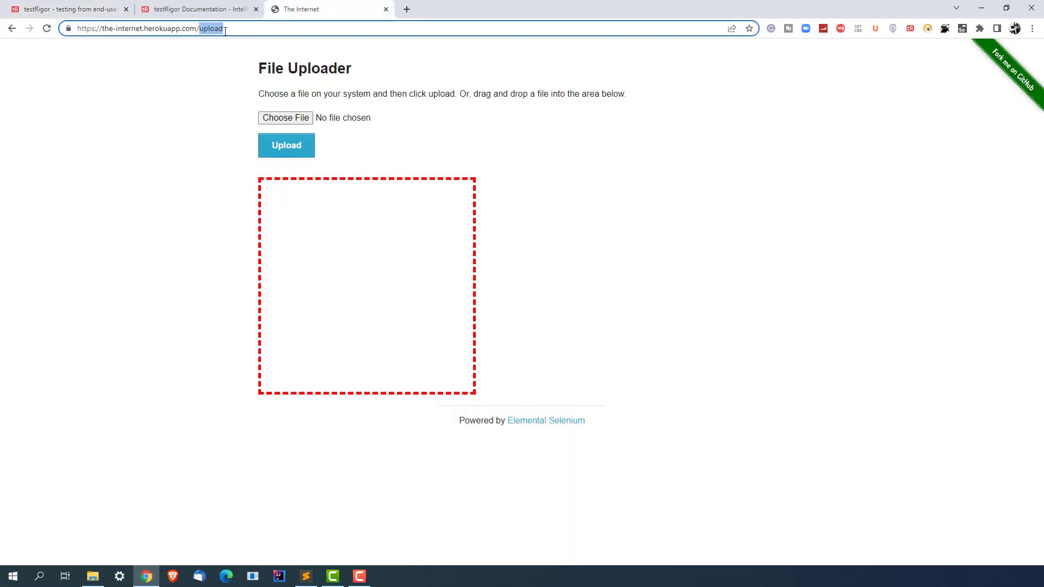
left_click(66, 9)
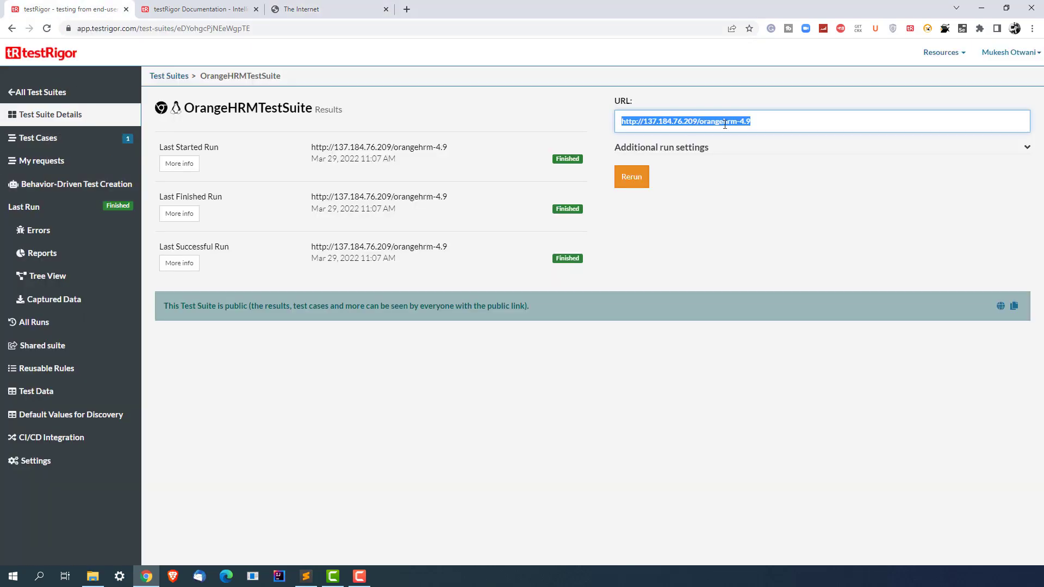
mouse_move(318, 193)
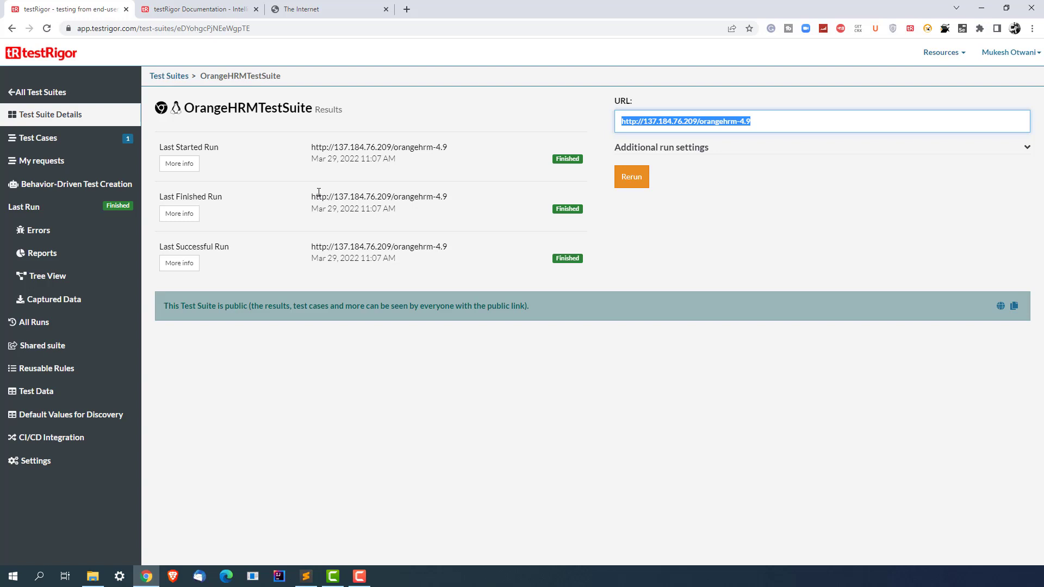
mouse_move(39, 96)
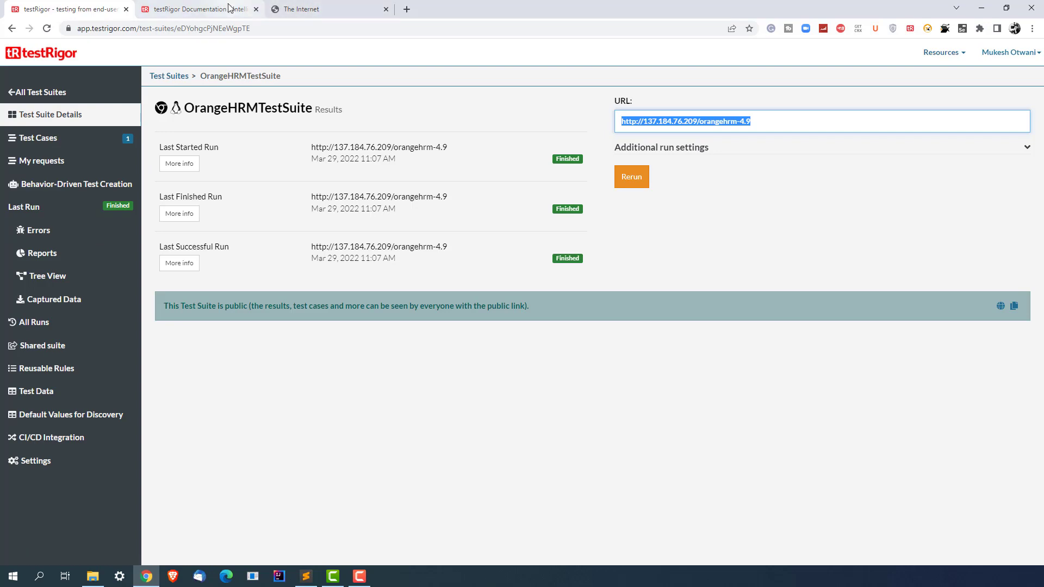
mouse_move(196, 9)
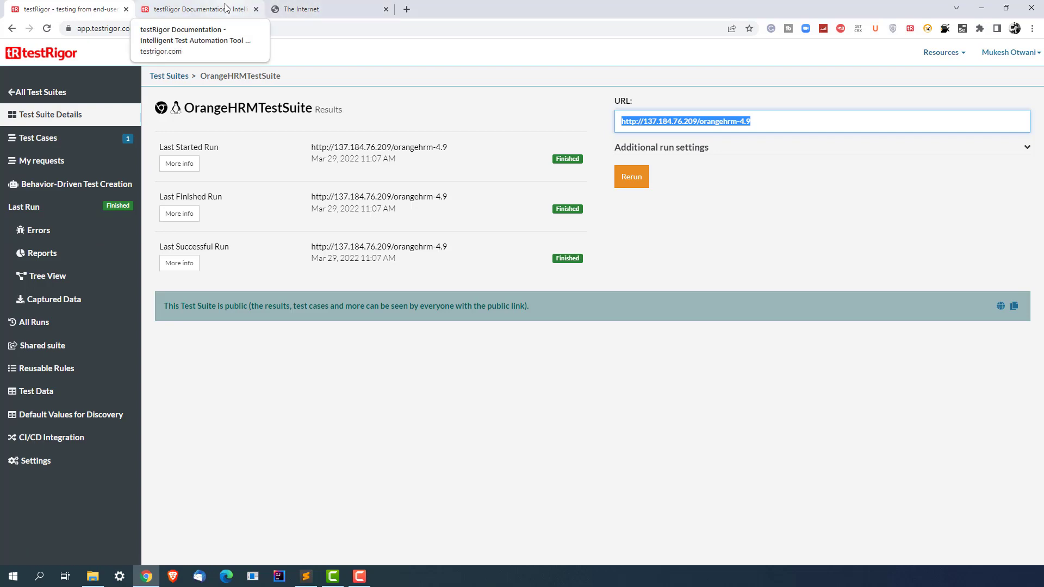
mouse_move(231, 6)
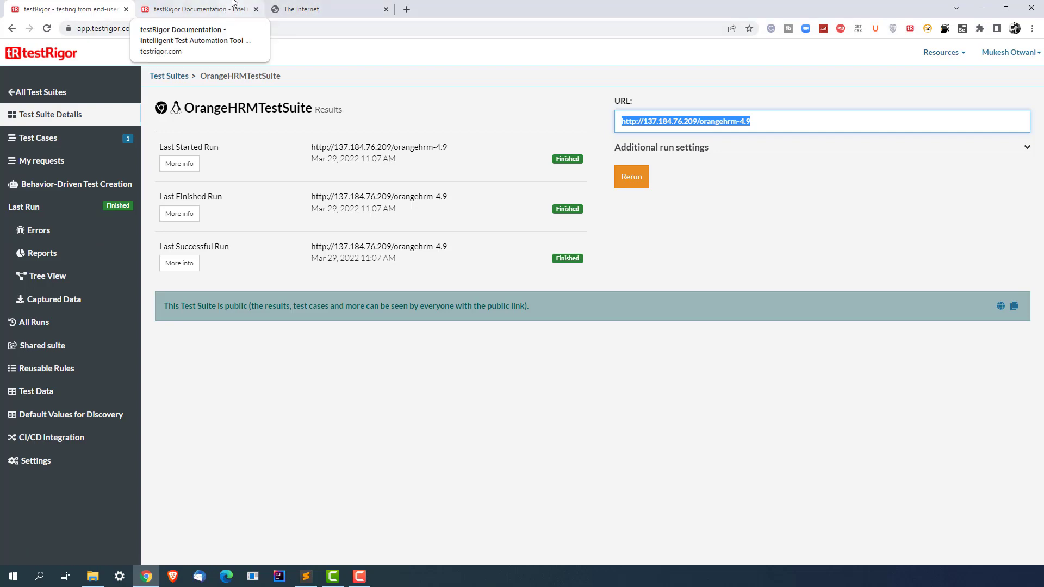
Look up the 'open url' command in testRigor's Basic Commands documentation.
left_click(198, 8)
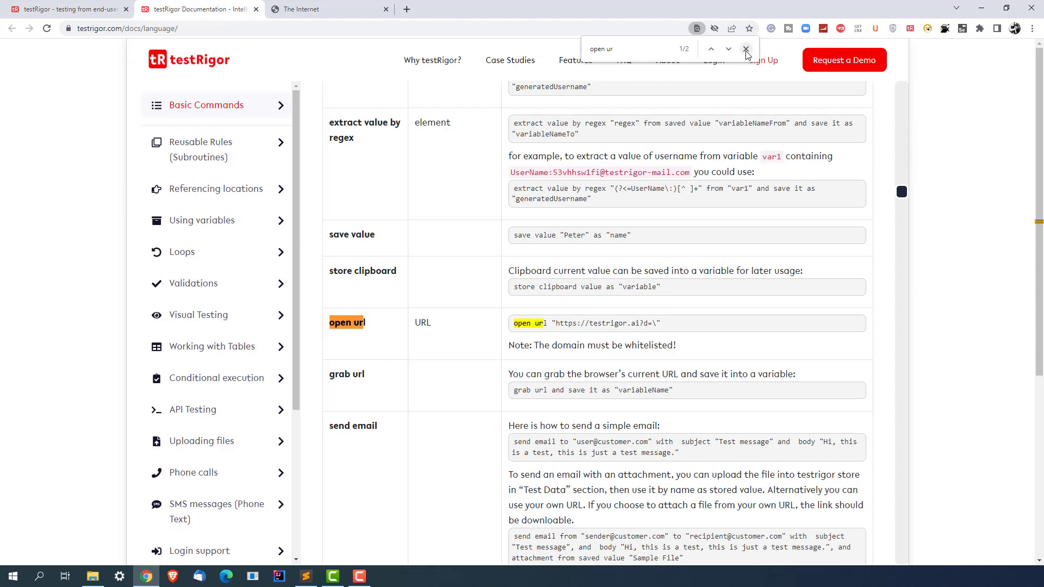
left_click(746, 48)
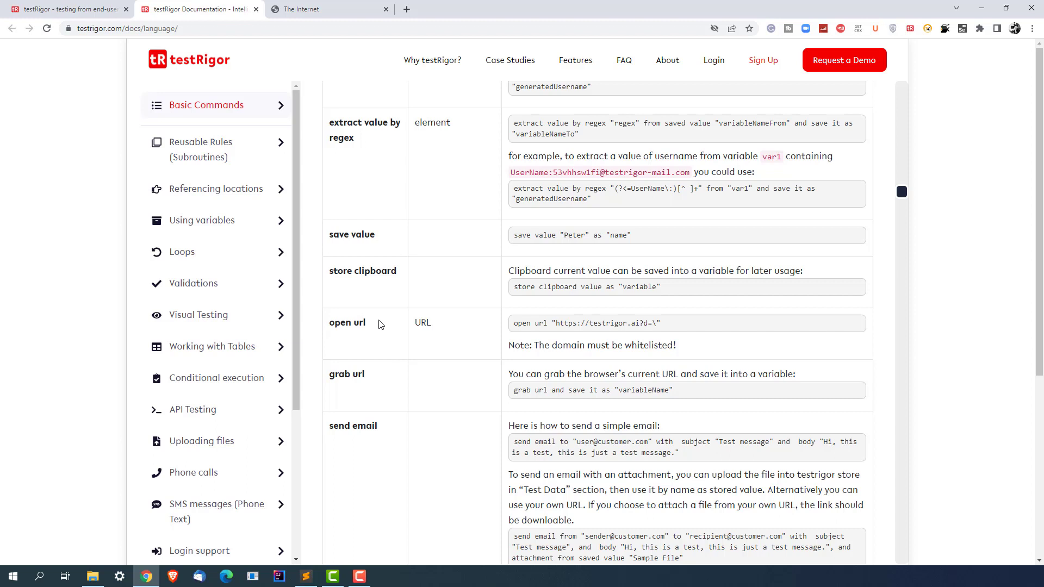
double_click(347, 323)
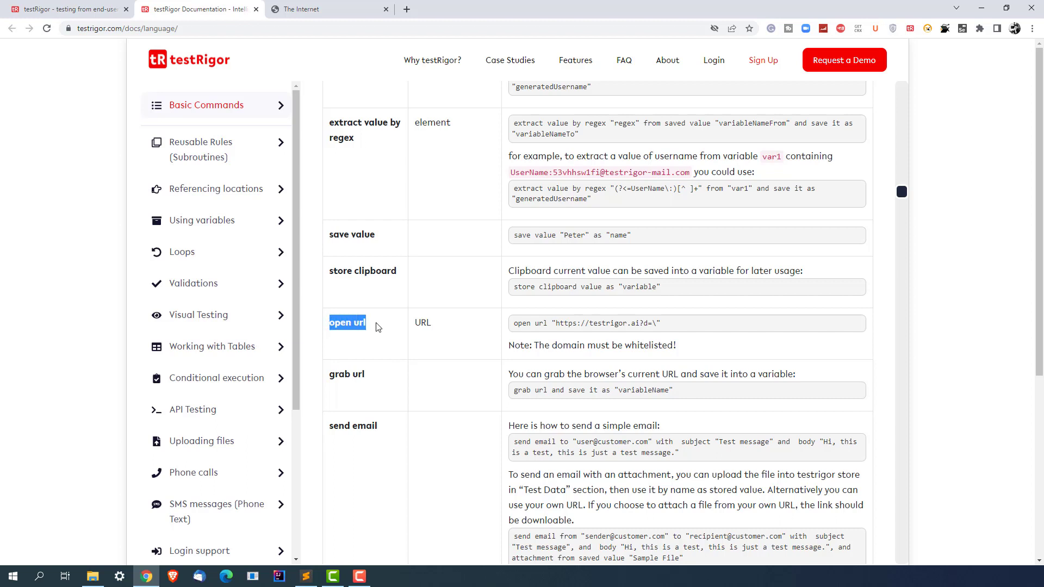
mouse_move(417, 323)
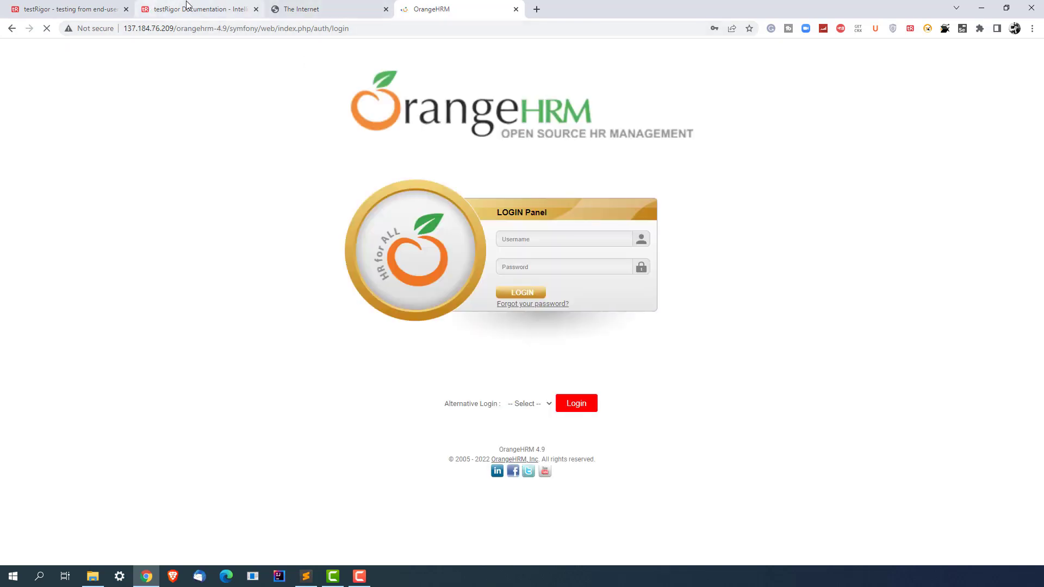
left_click(300, 9)
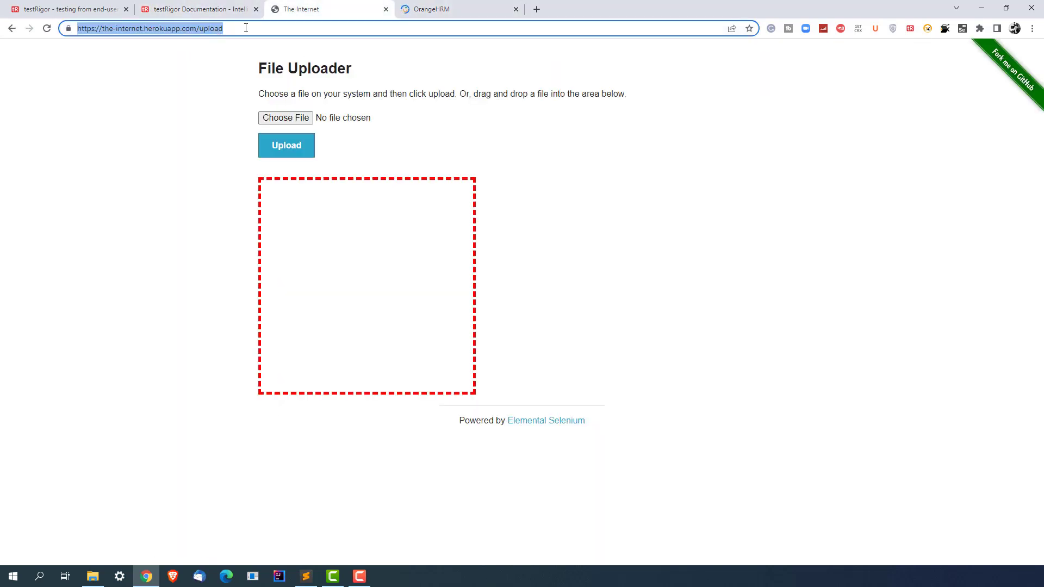
mouse_move(122, 138)
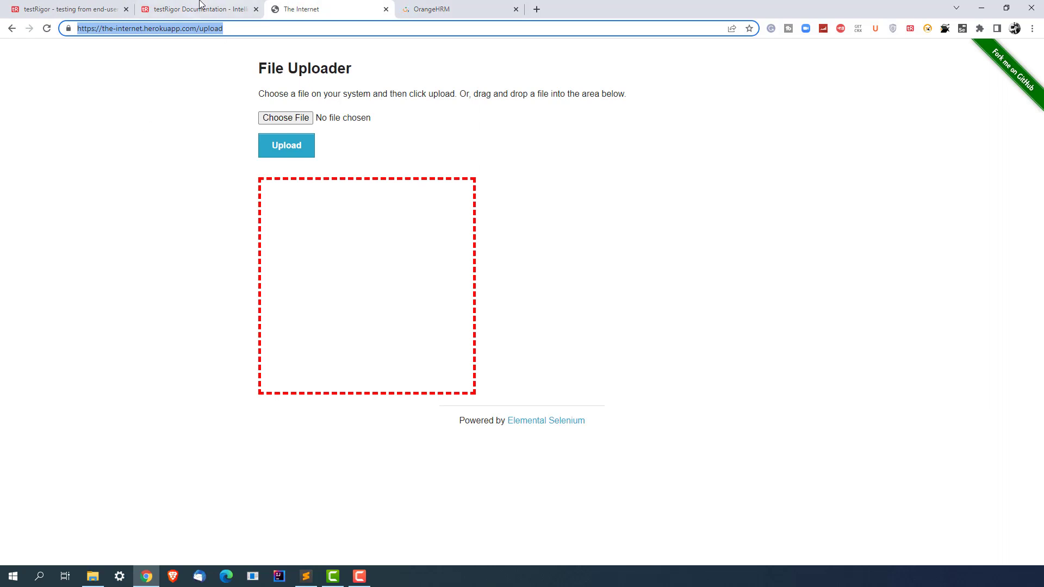
left_click(198, 9)
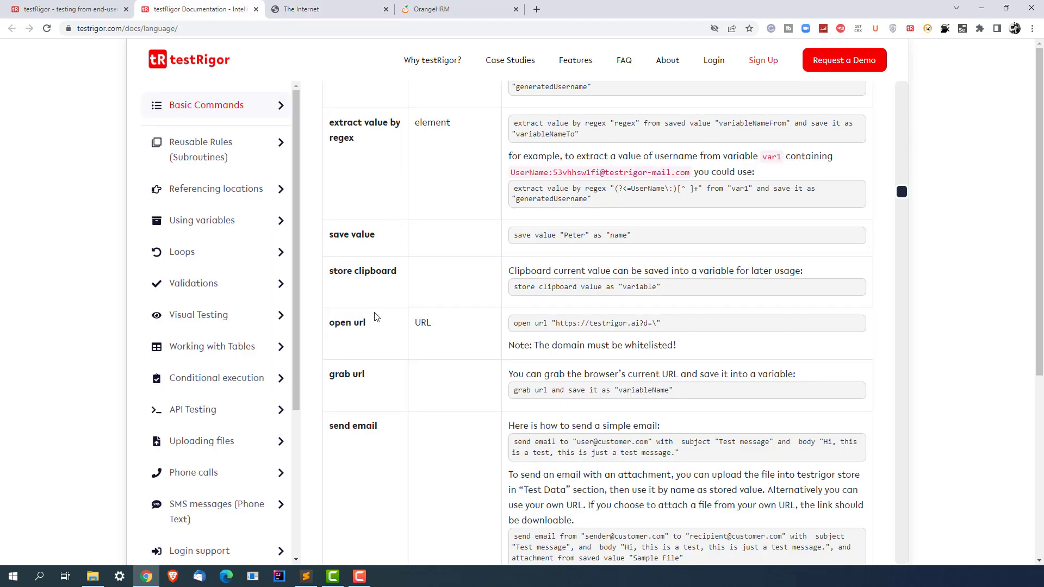
double_click(347, 323)
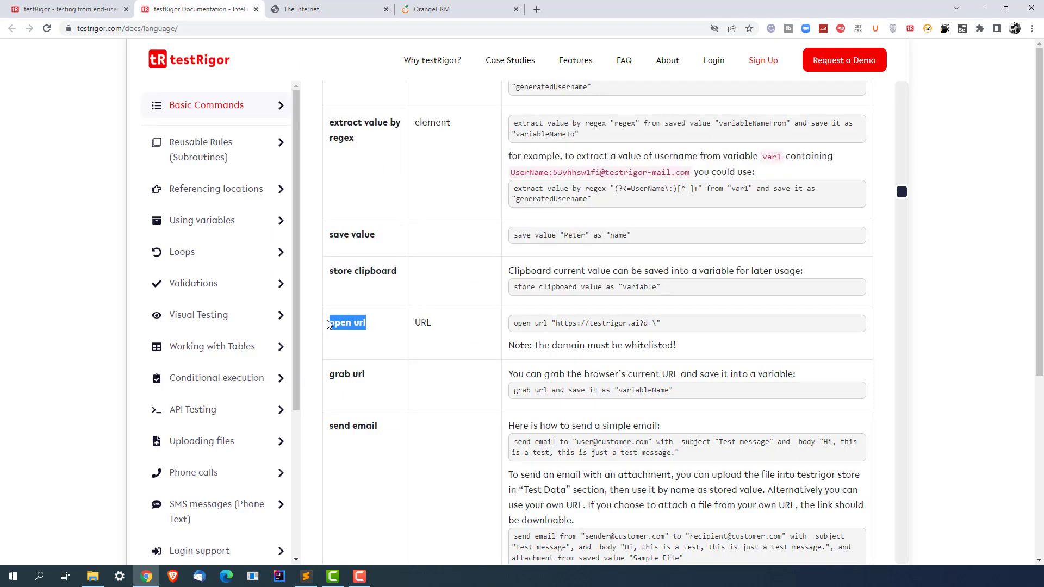
left_click(67, 9)
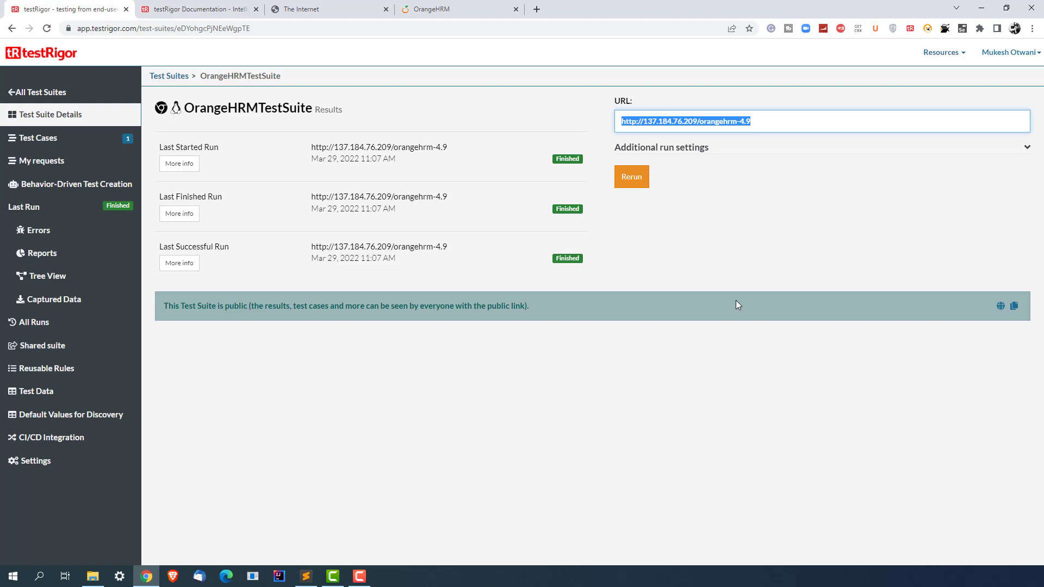
Add a custom test case from Test Cases and begin its description with 'File'.
left_click(38, 138)
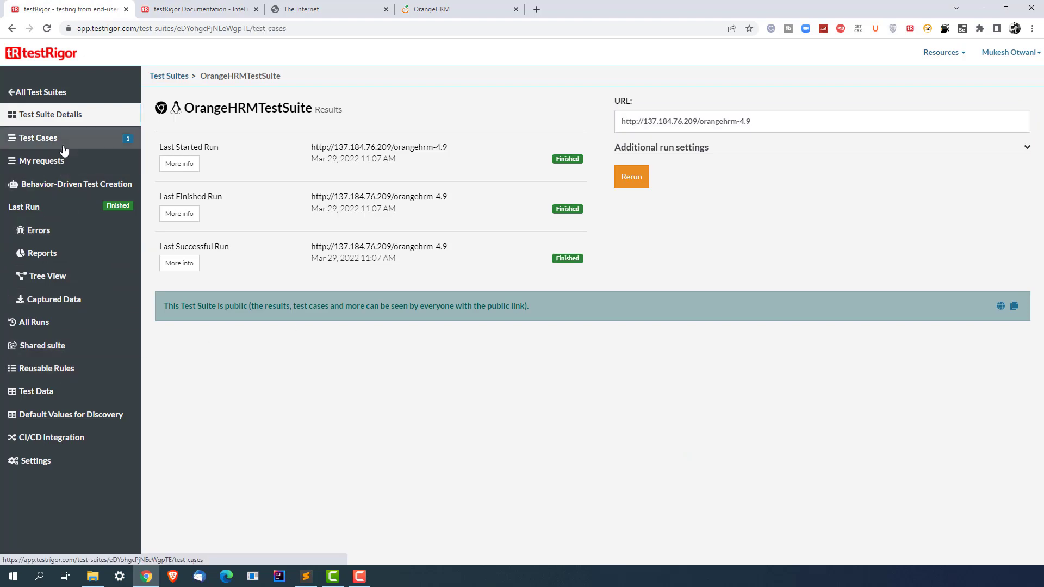
left_click(38, 137)
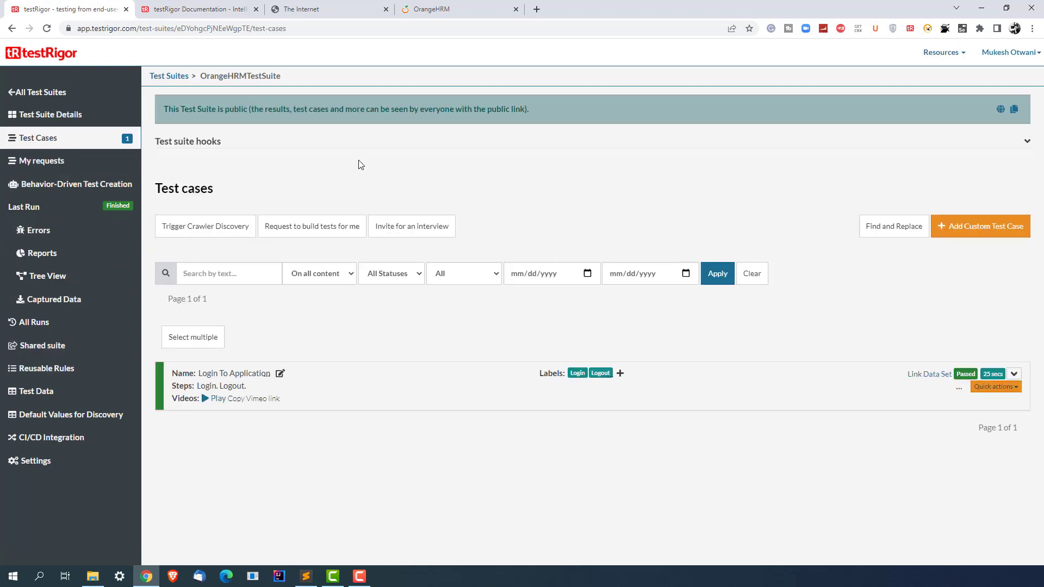
left_click(979, 225)
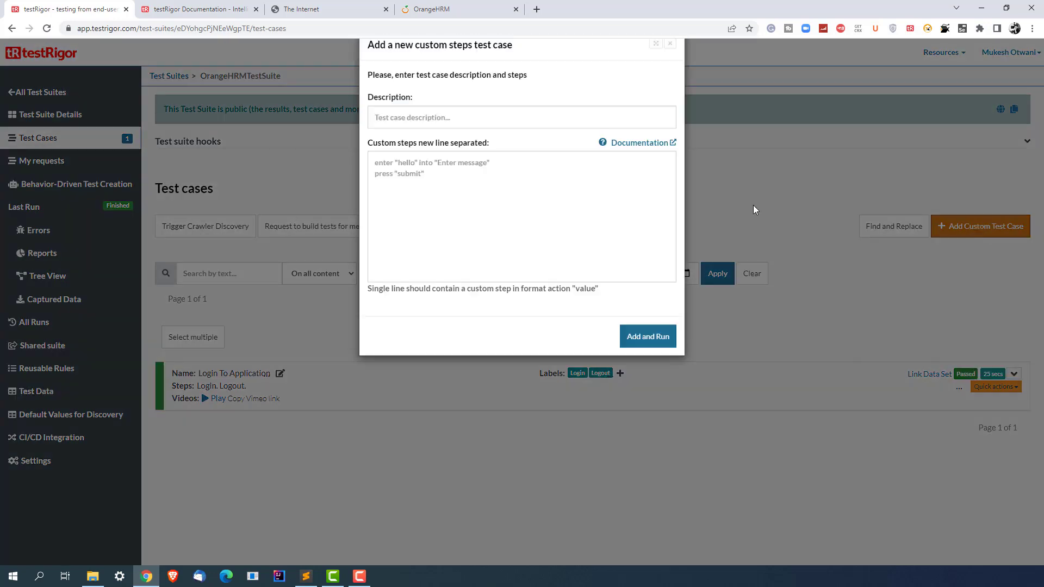
type("File")
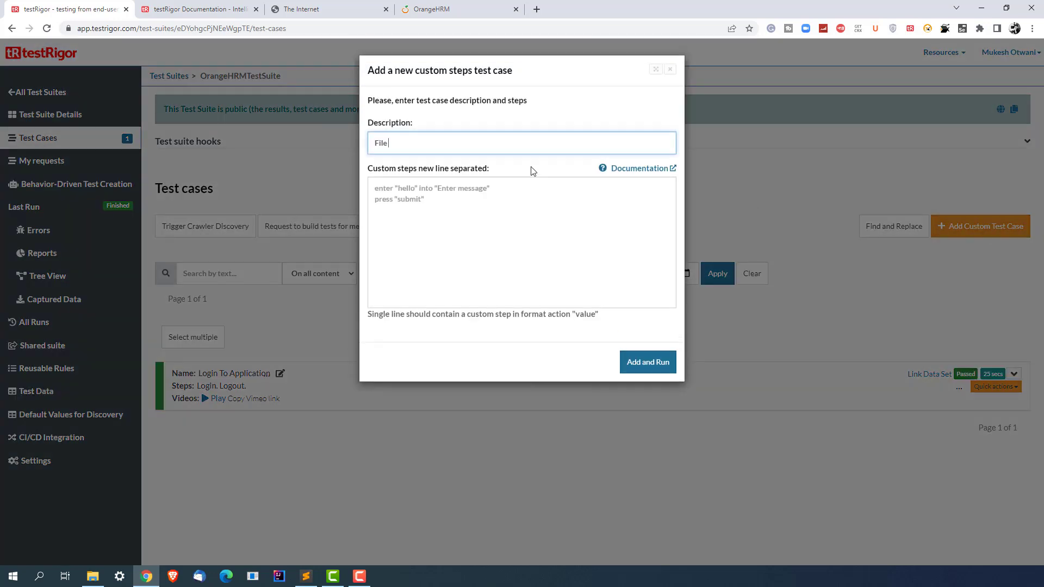
Complete the description as 'File Upload' and copy the herokuapp upload page address.
type("Upload")
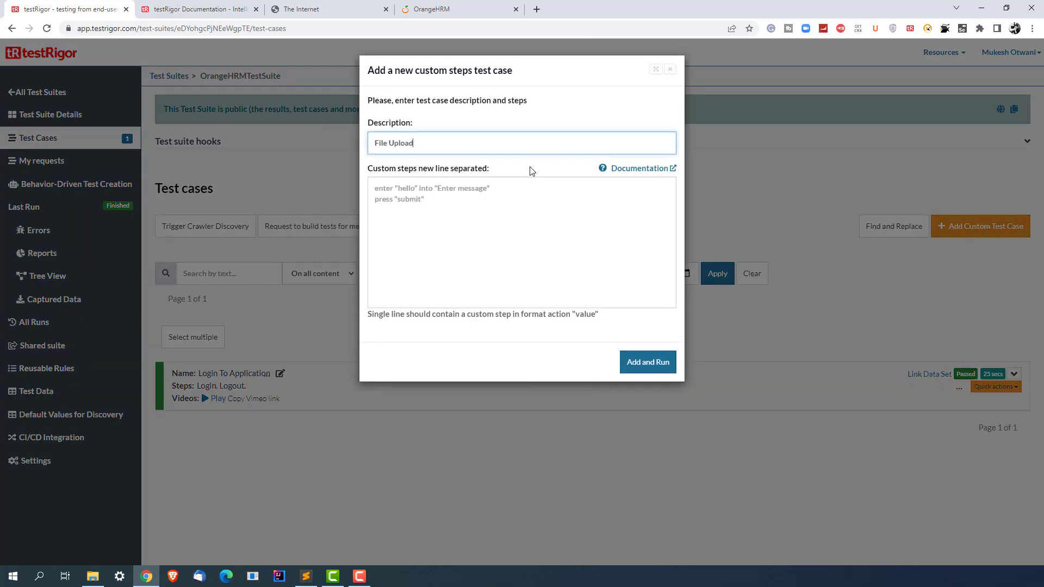
left_click(300, 9)
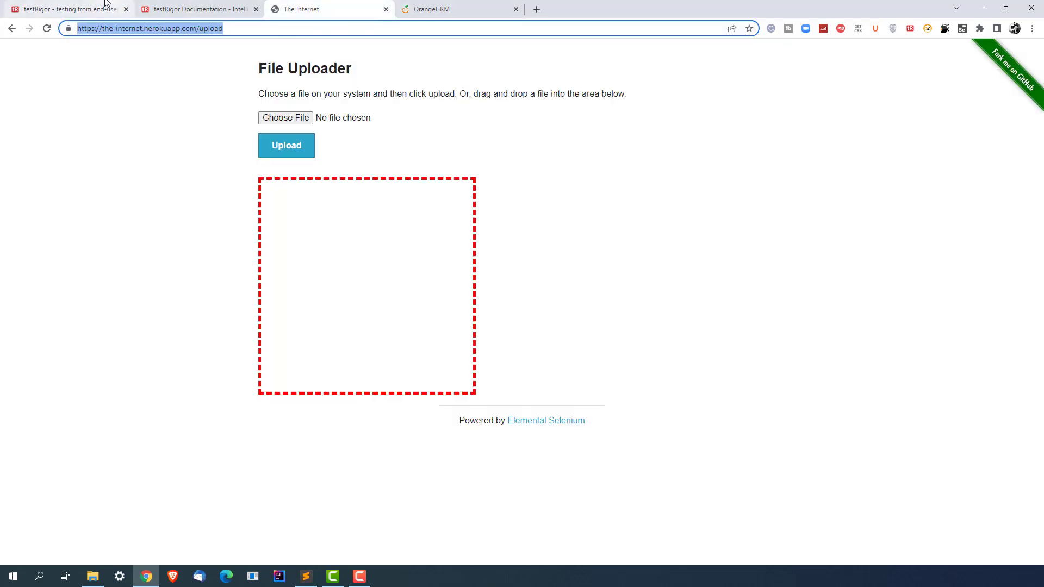
left_click(196, 8)
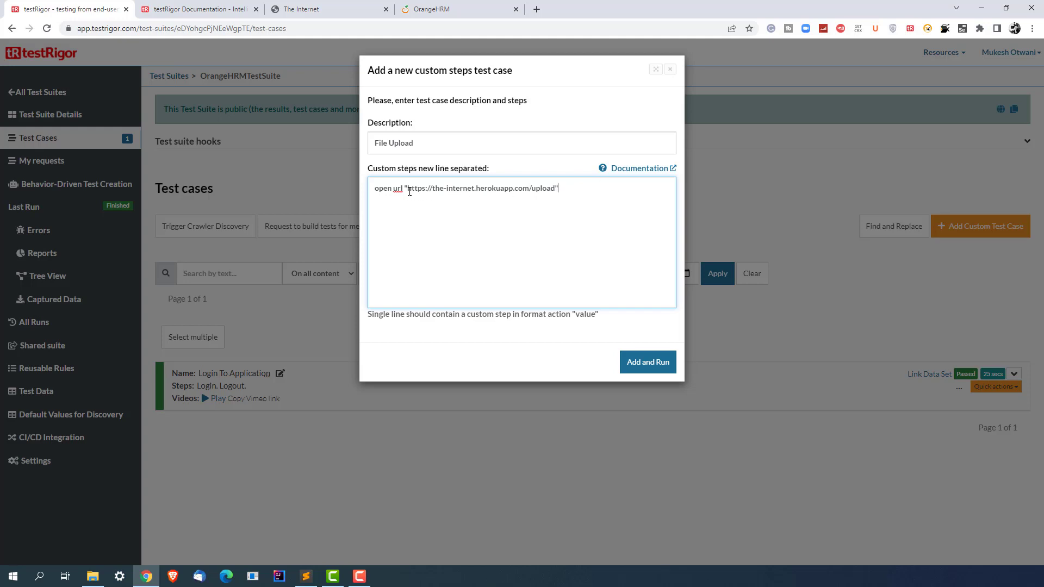
mouse_move(378, 178)
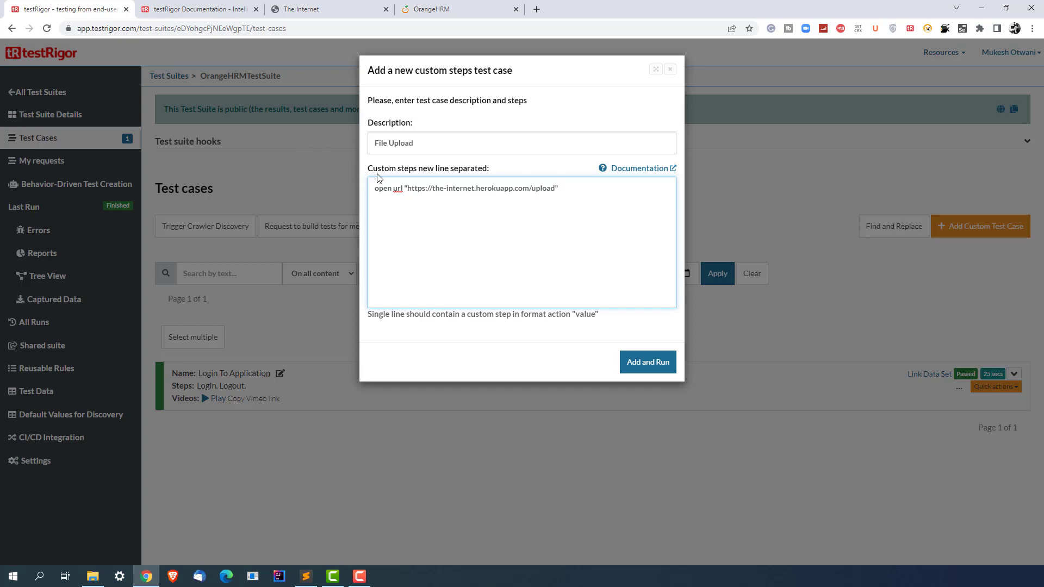
mouse_move(316, 160)
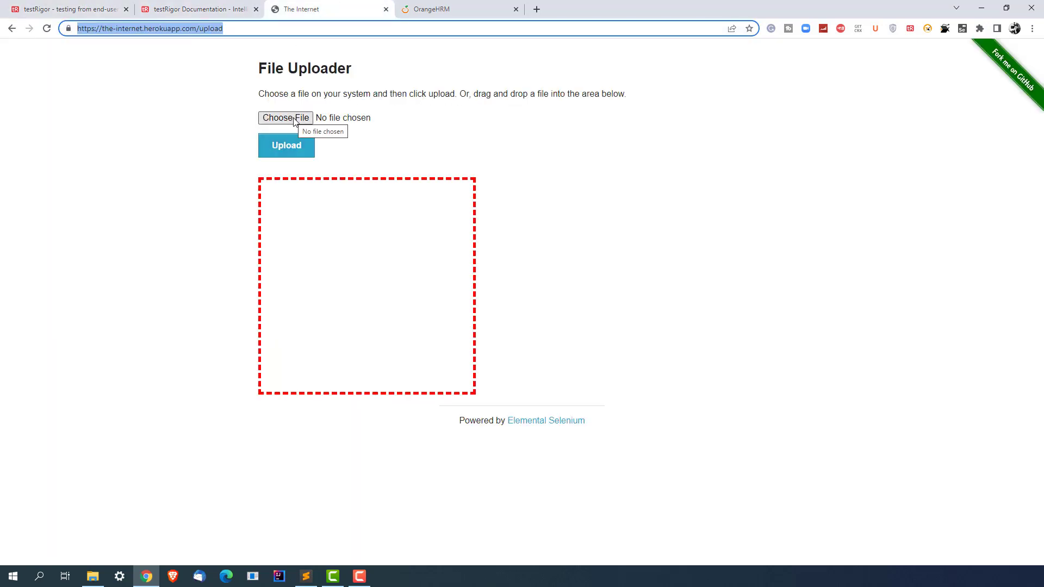
Review the File Uploader page and open the test suite in a second tab.
left_click(285, 118)
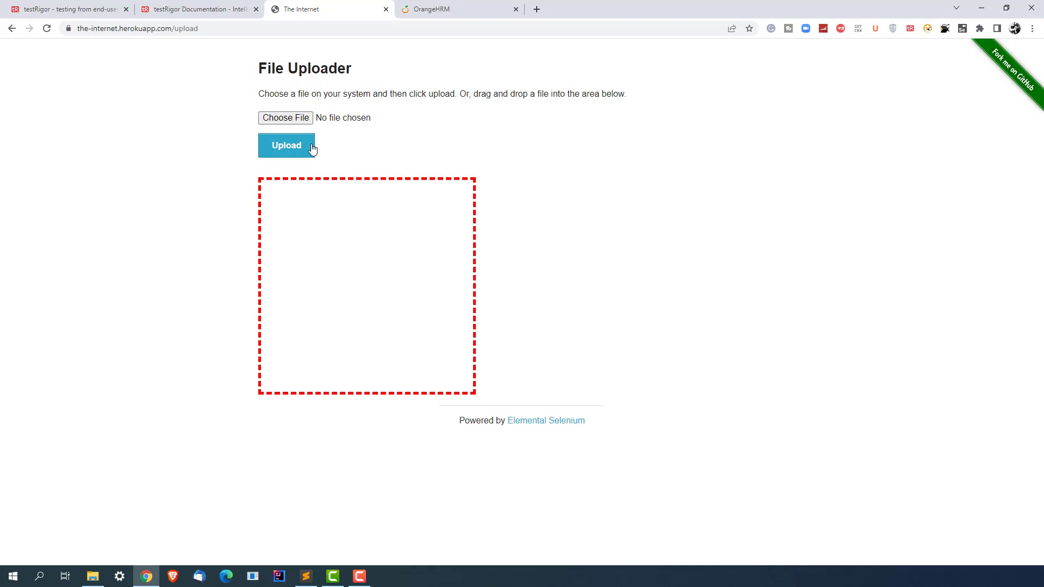
mouse_move(170, 5)
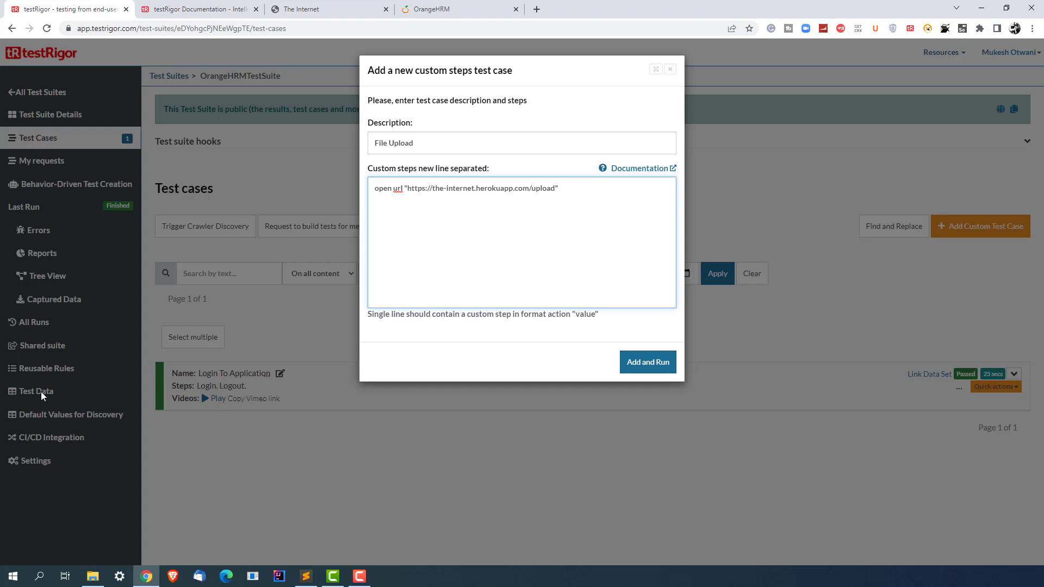
mouse_move(42, 397)
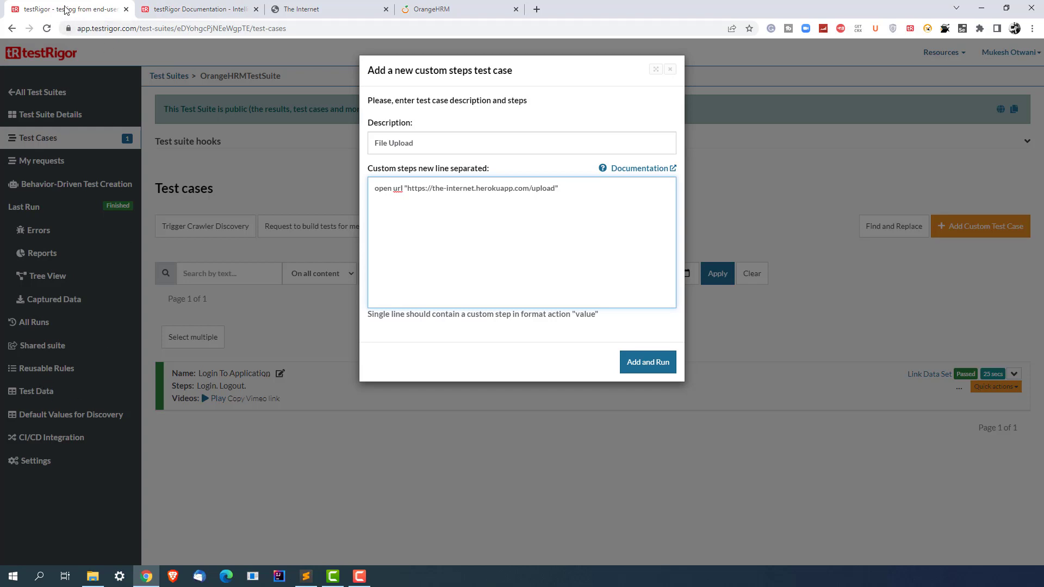
left_click(646, 361)
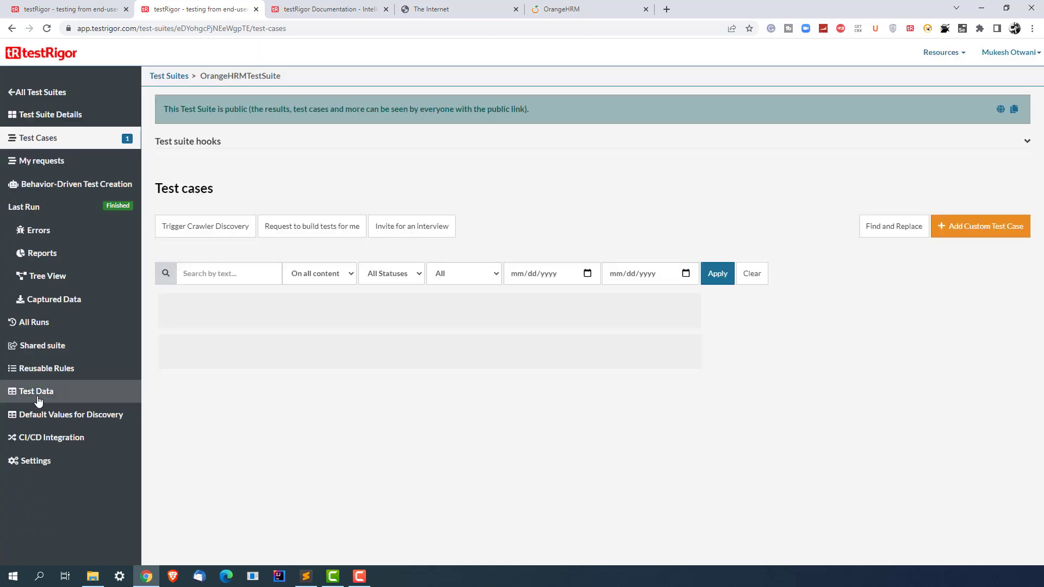
Add a File-type global variable named 'profilepic' under Test Data.
left_click(36, 391)
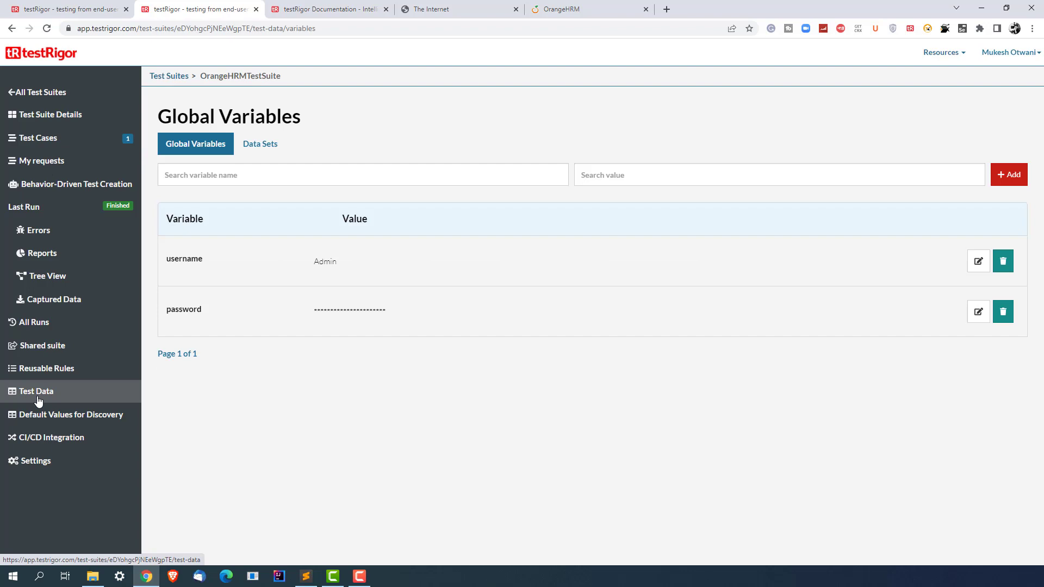
mouse_move(272, 266)
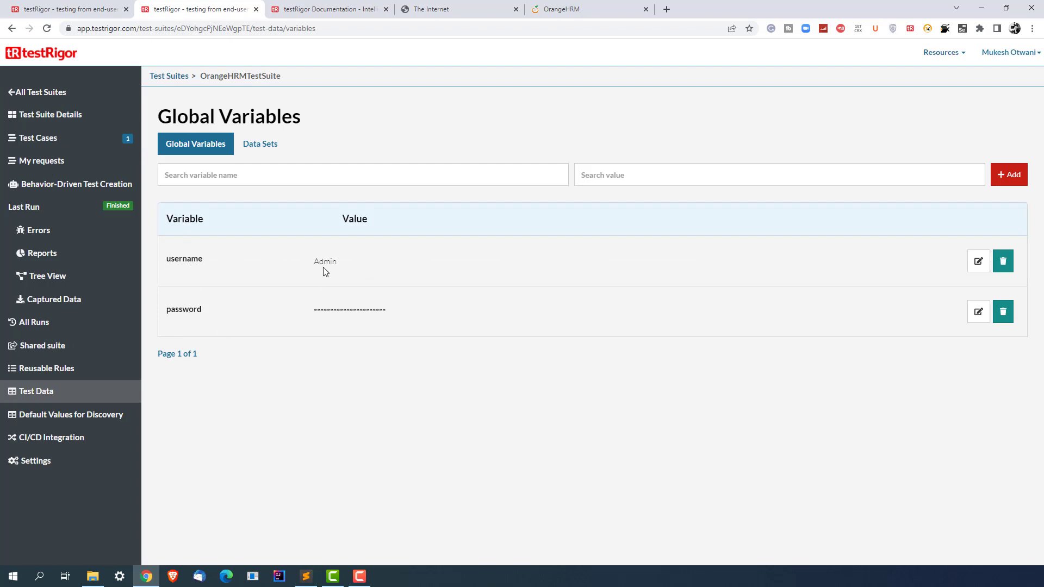
mouse_move(659, 228)
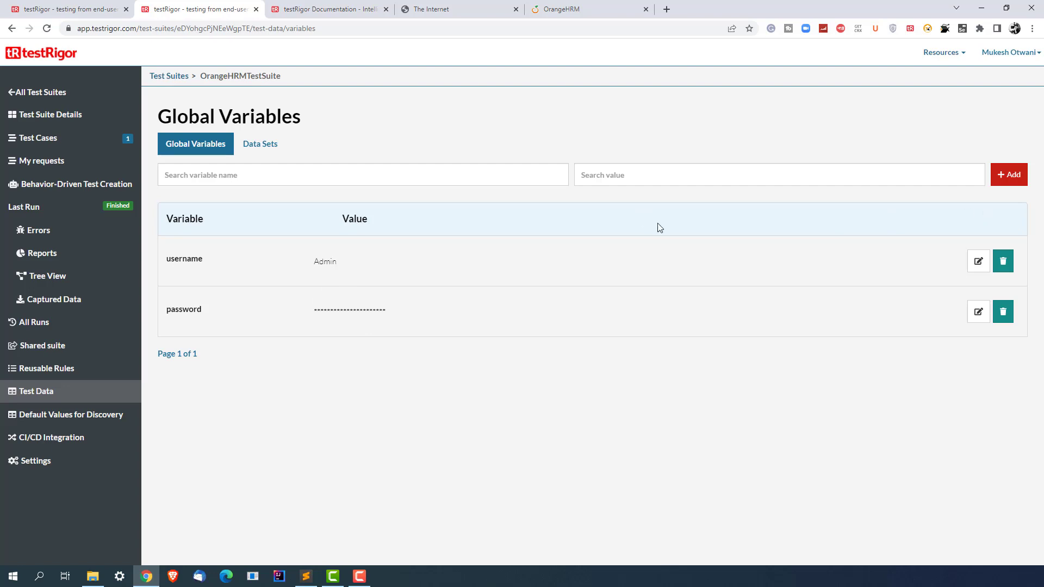
mouse_move(885, 153)
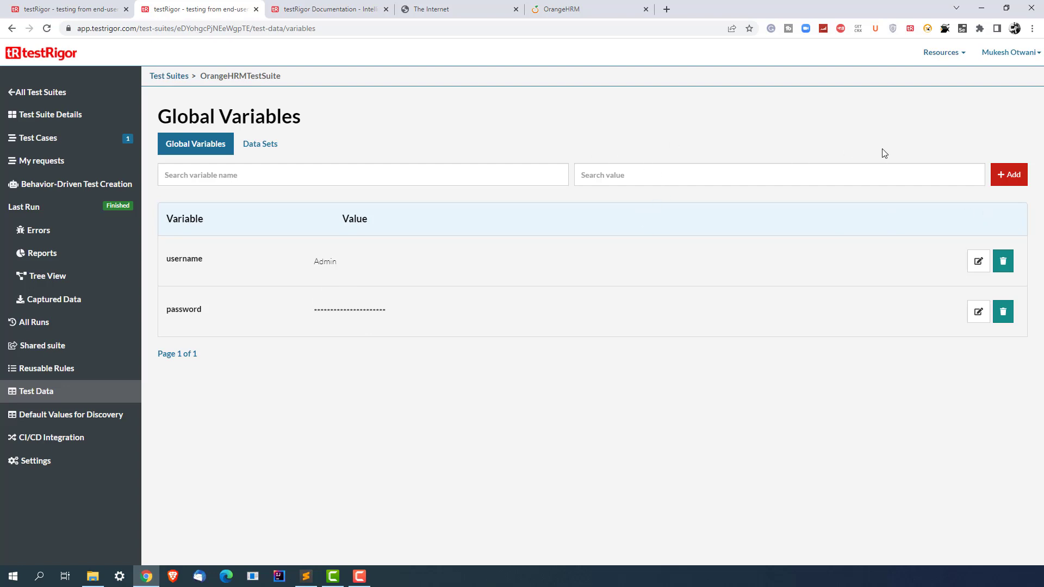
left_click(1008, 175)
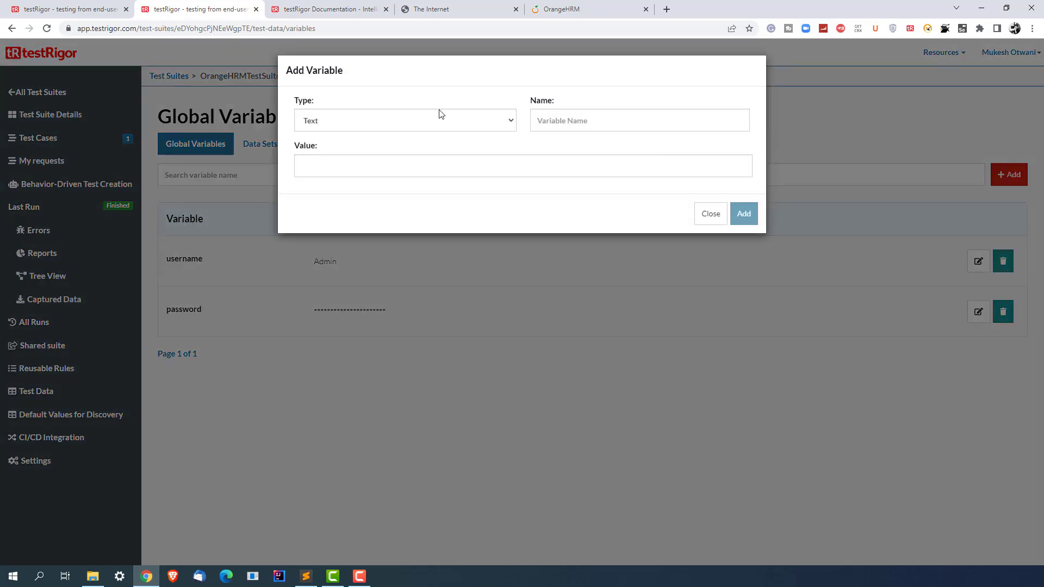
mouse_move(365, 125)
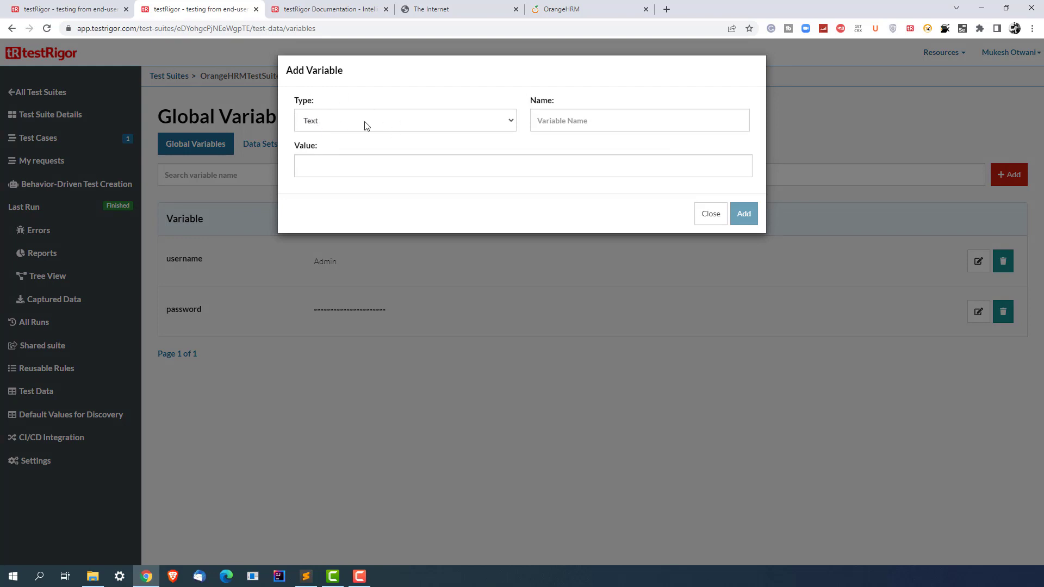
left_click(404, 121)
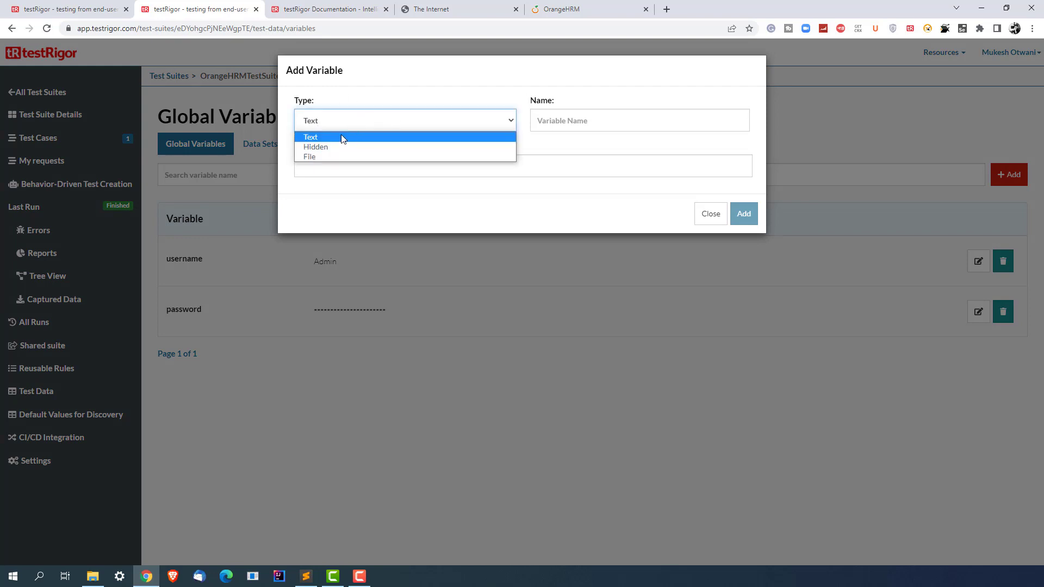
left_click(309, 157)
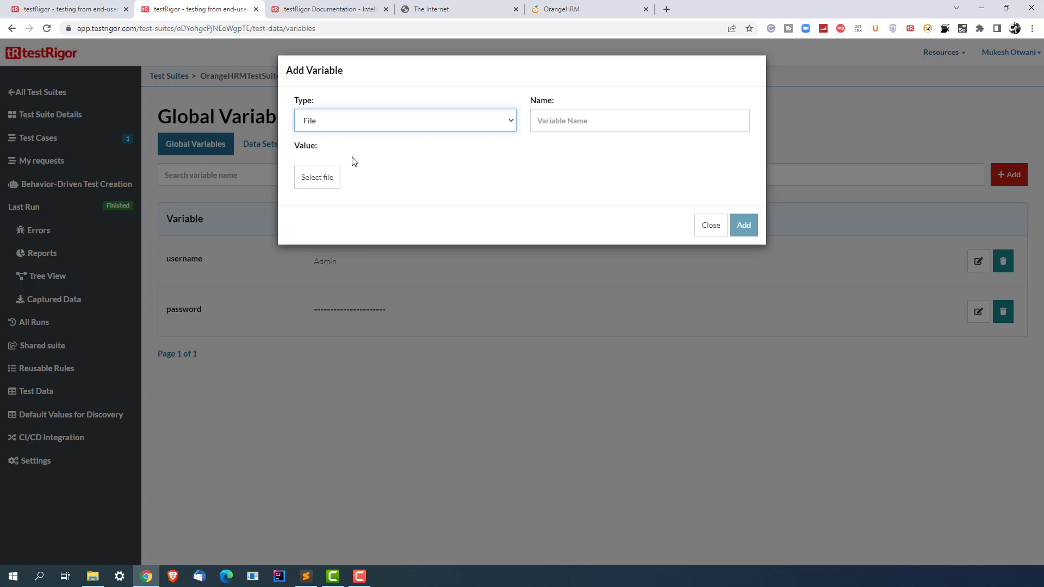
left_click(637, 121)
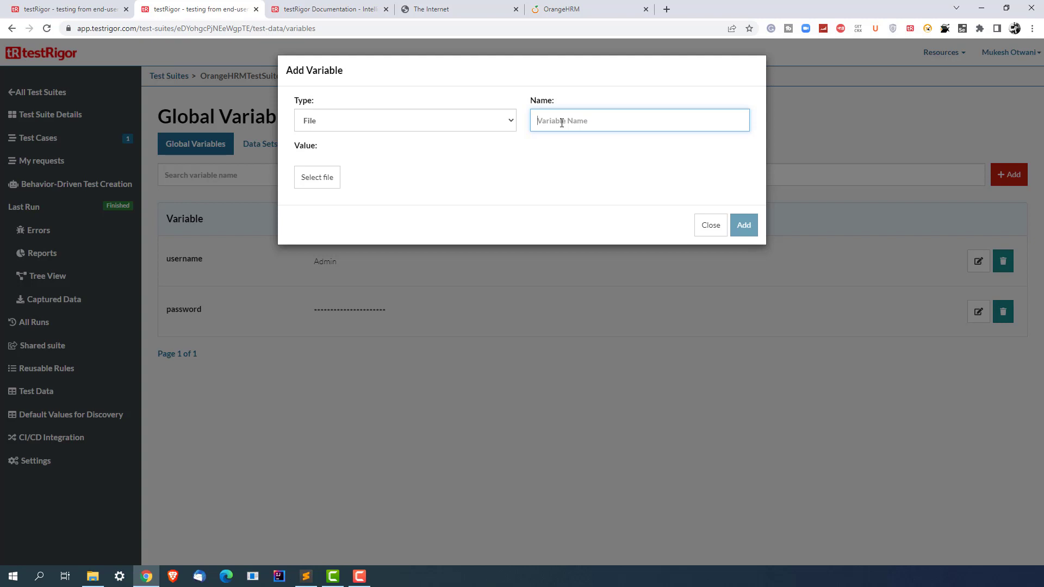
type("prof")
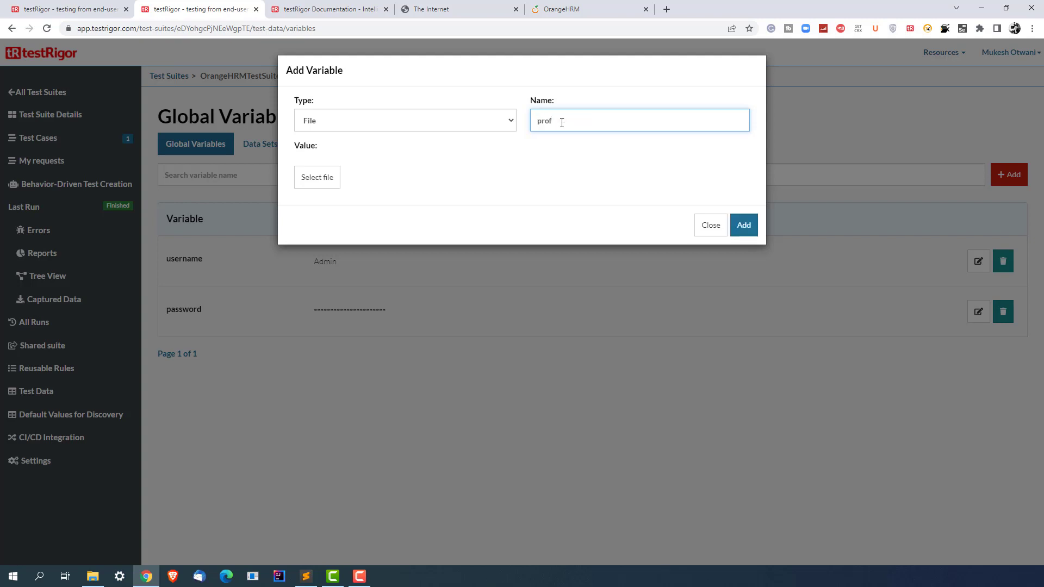
type("ilepic")
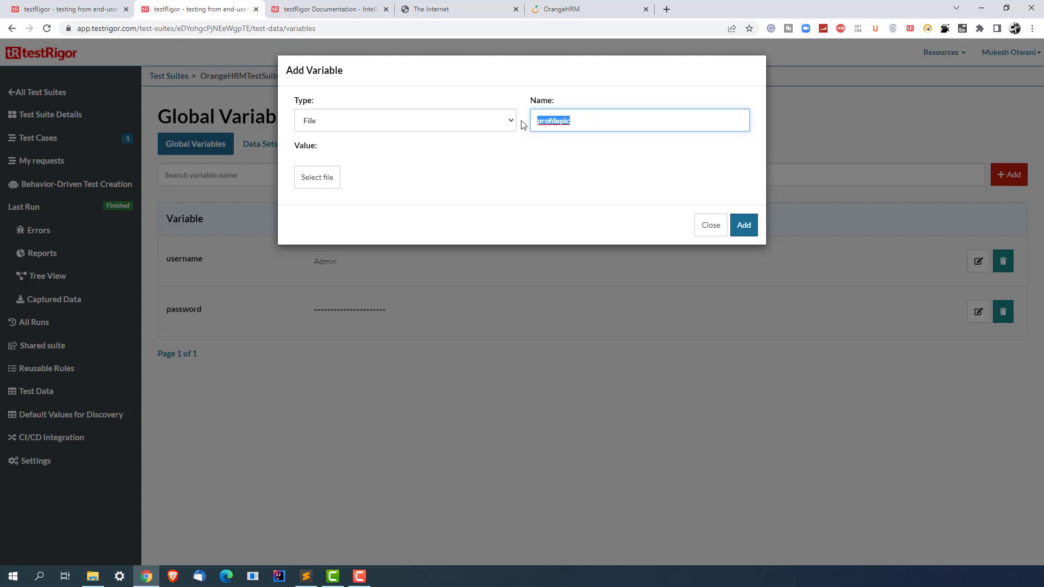
left_click(579, 120)
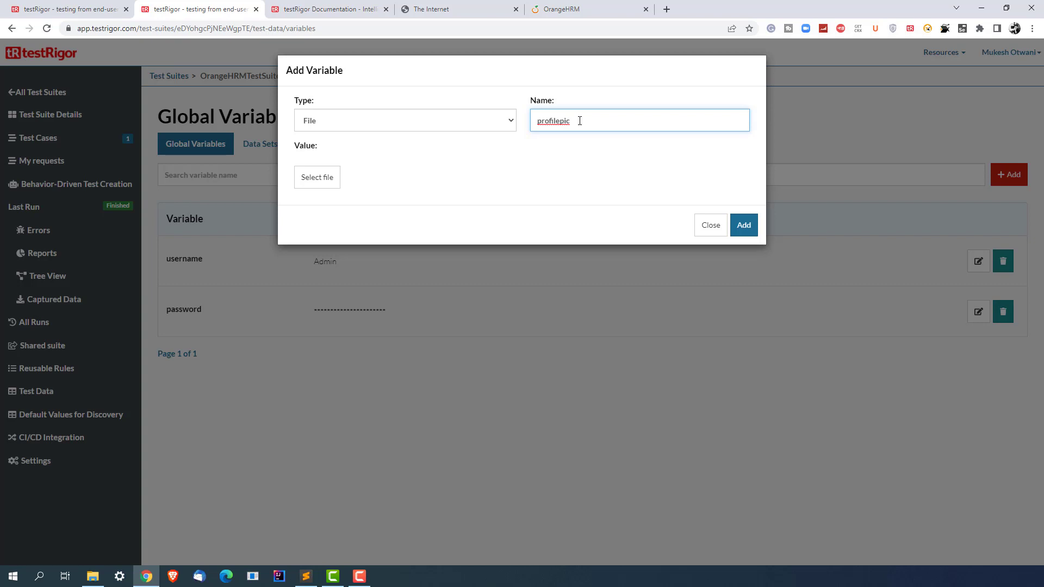
mouse_move(317, 177)
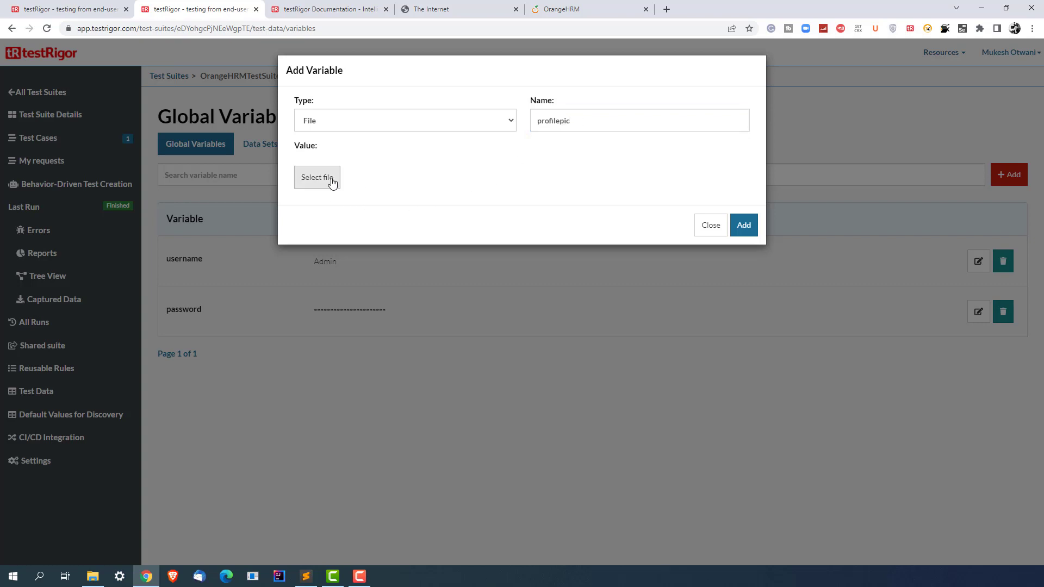
mouse_move(395, 279)
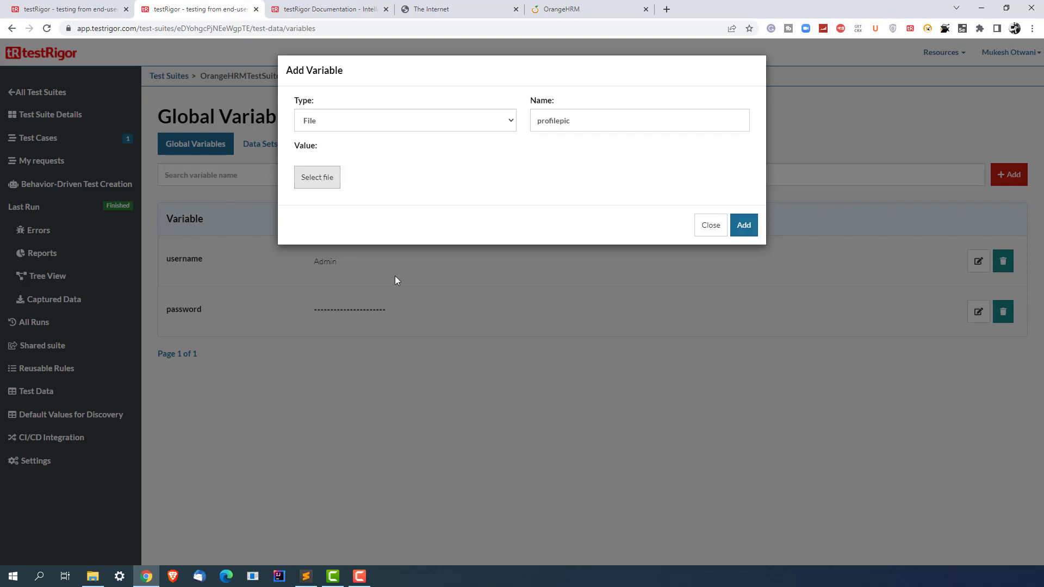
Attach webinar.PNG to profilepic, save it, and return to the File Upload draft.
left_click(317, 178)
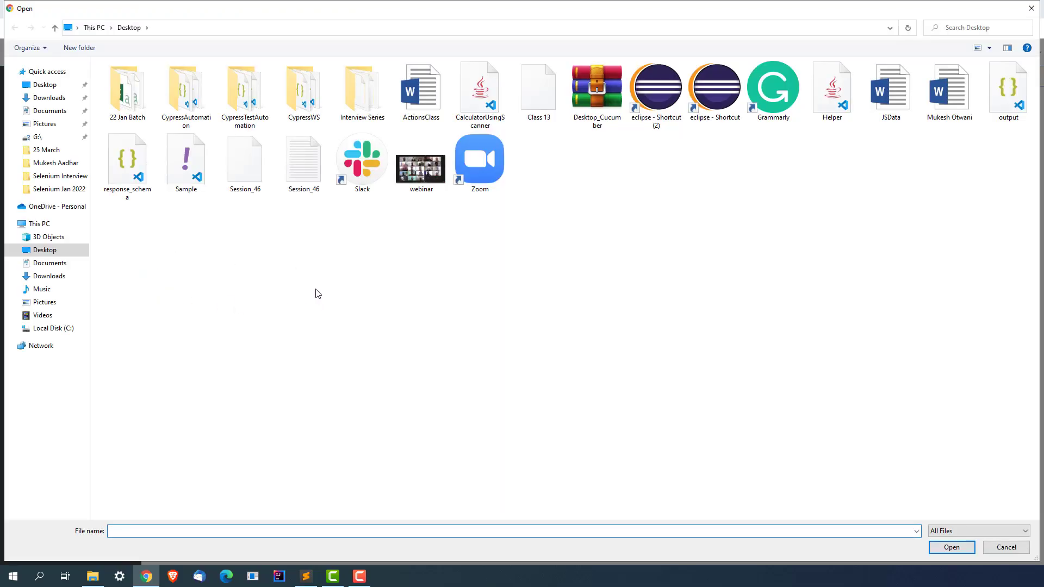
left_click(421, 158)
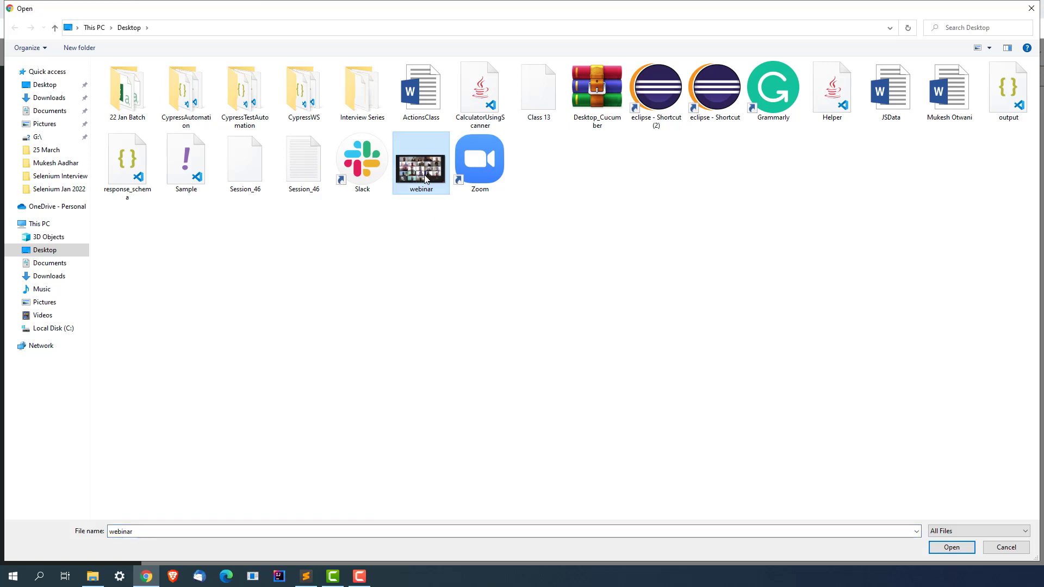
left_click(950, 547)
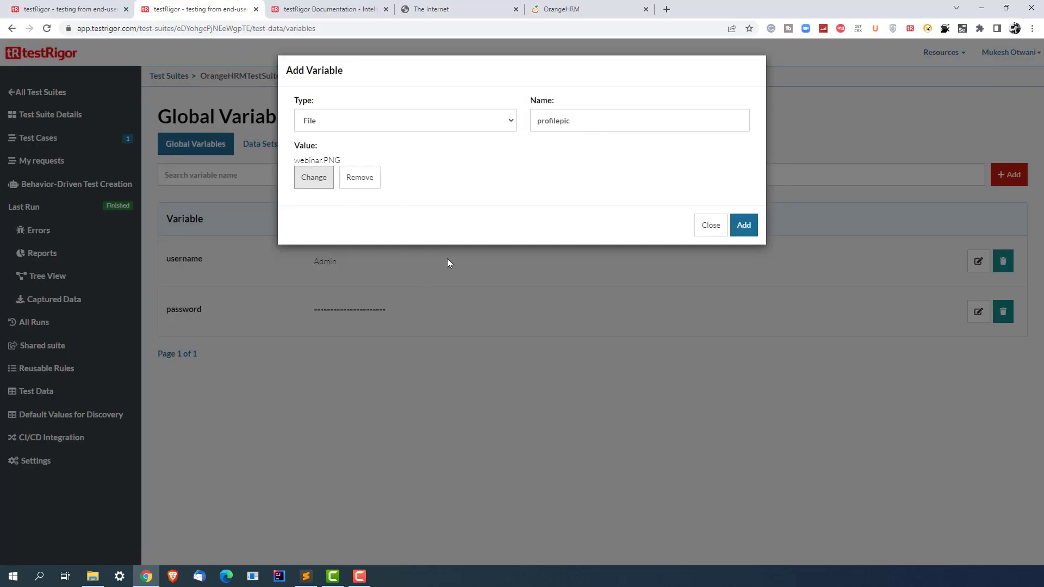
mouse_move(336, 193)
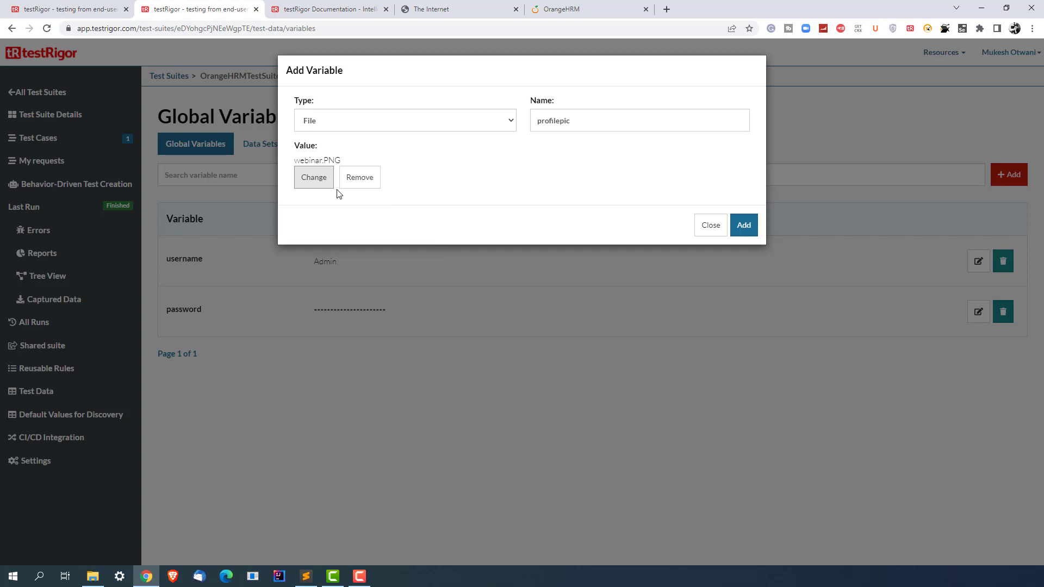
left_click(743, 225)
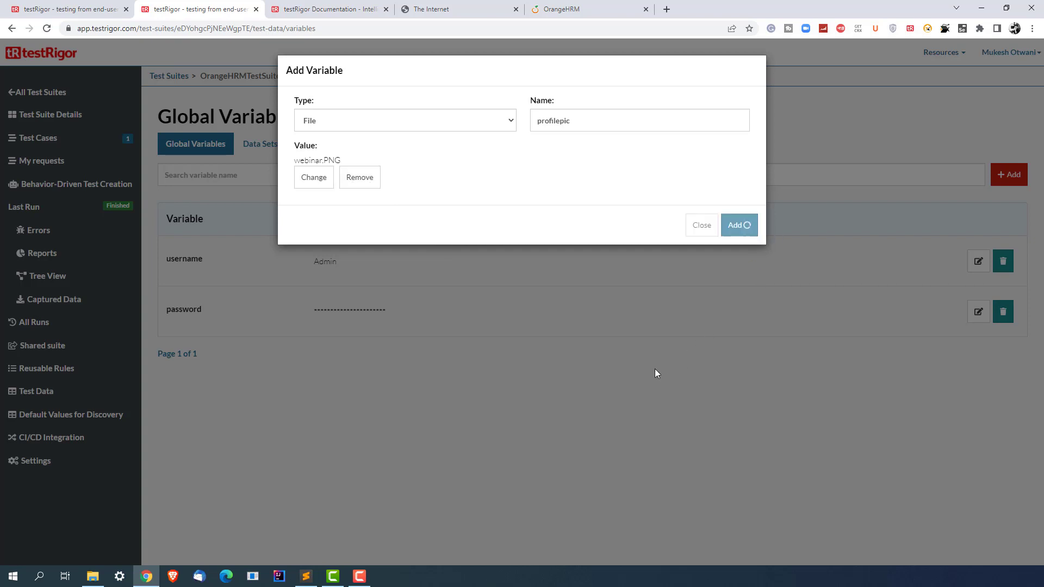
left_click(739, 225)
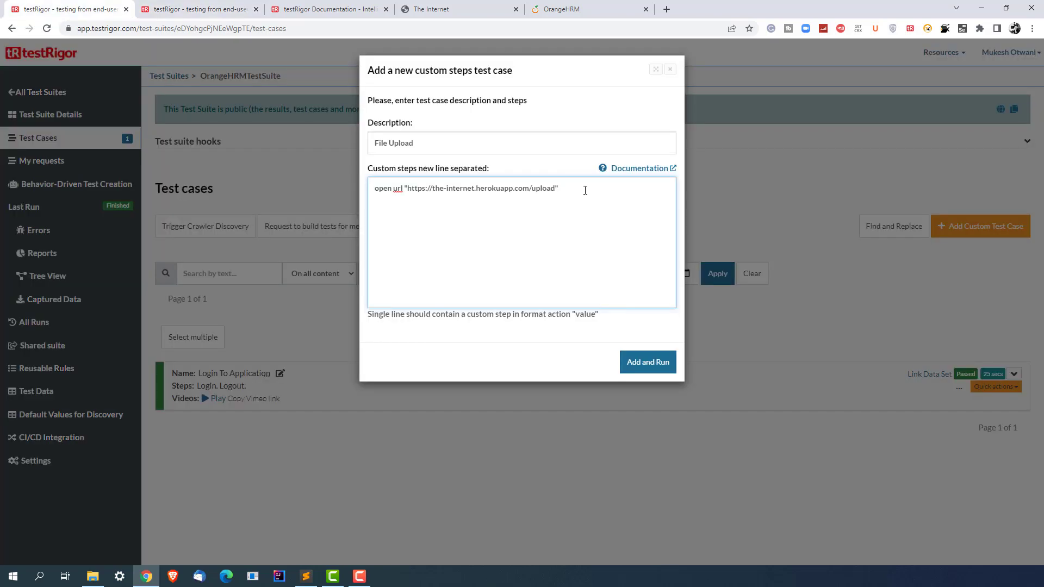
Begin step two reading: enter stored value "profilepic" into.
type("eneter")
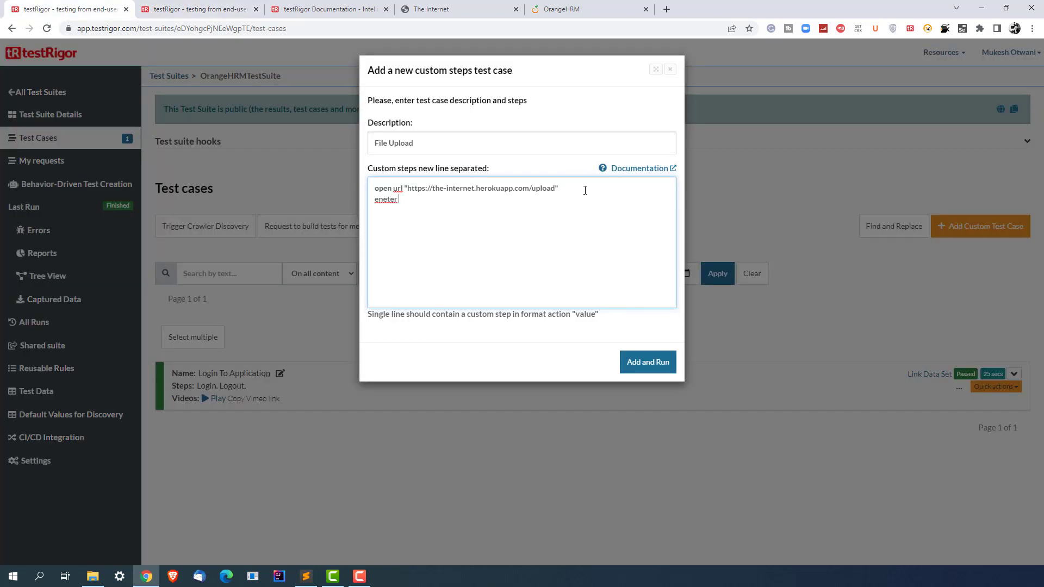
type("enter")
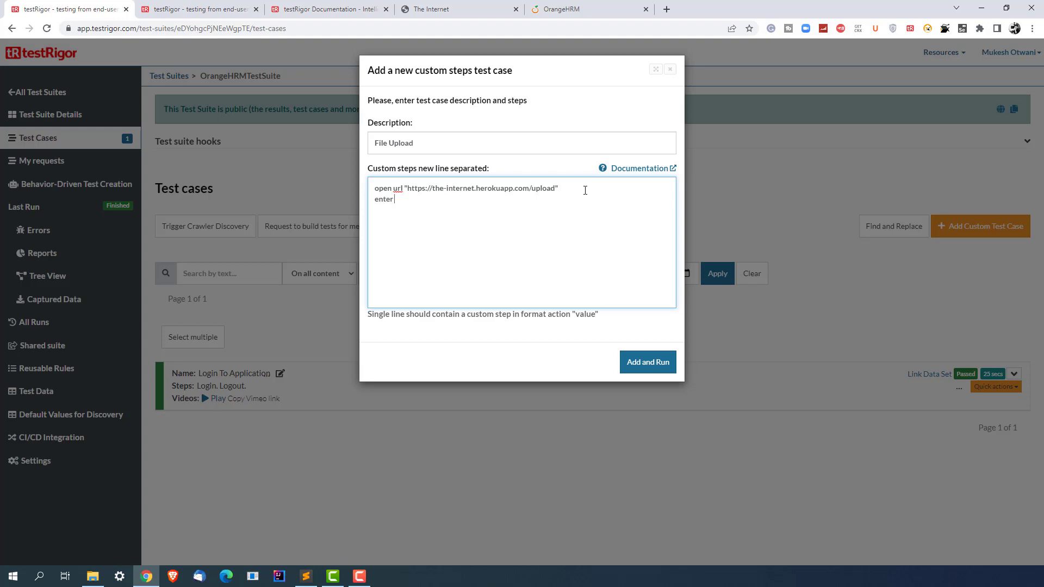
type("stored")
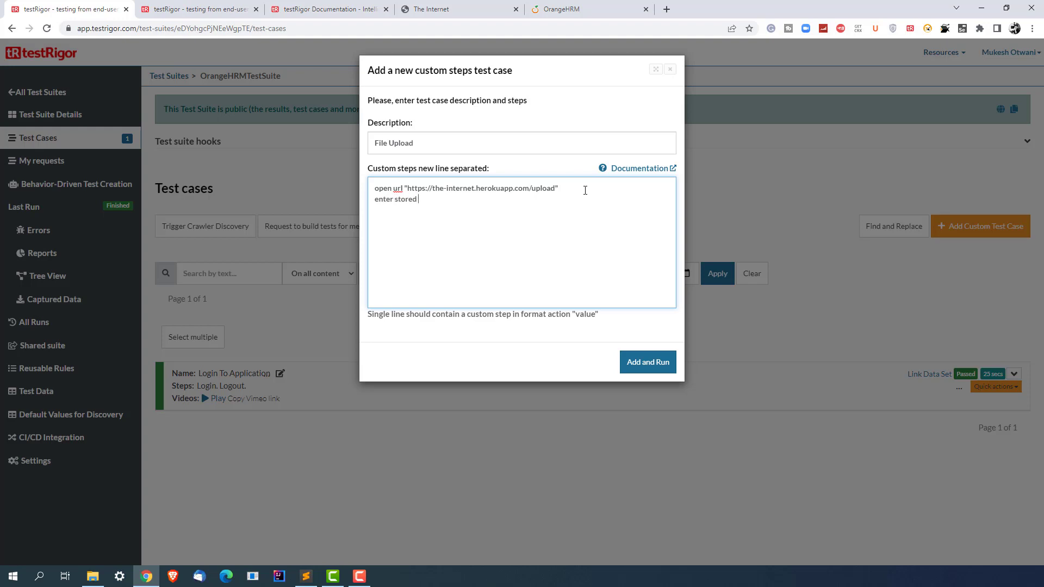
type("value")
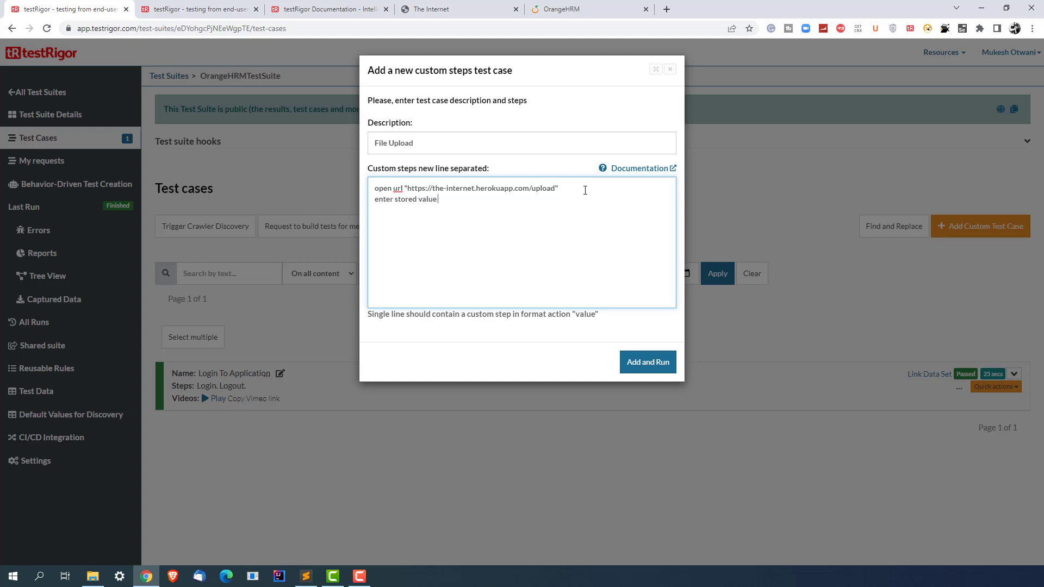
type("\"\"")
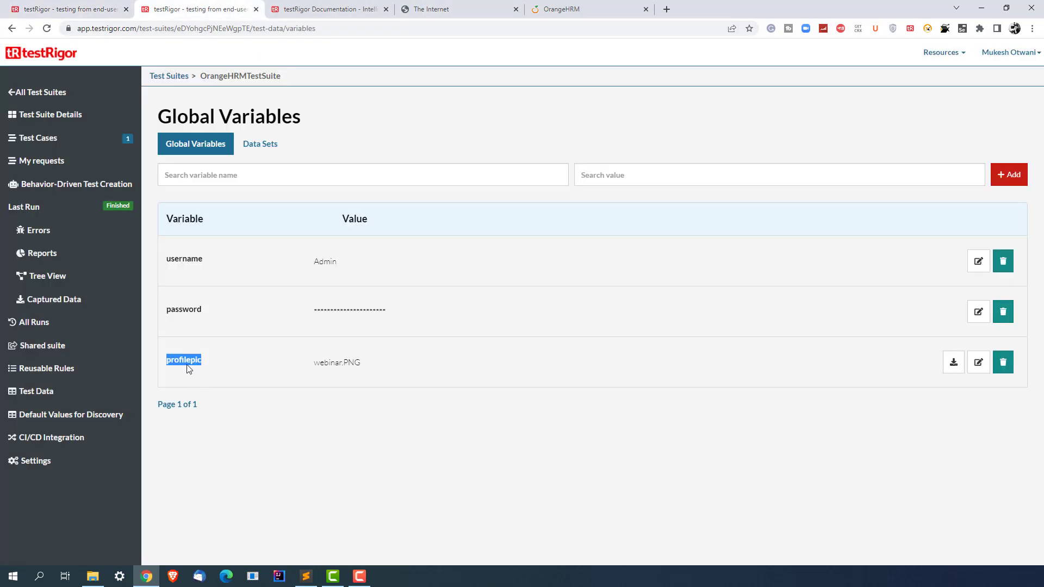
left_click(38, 138)
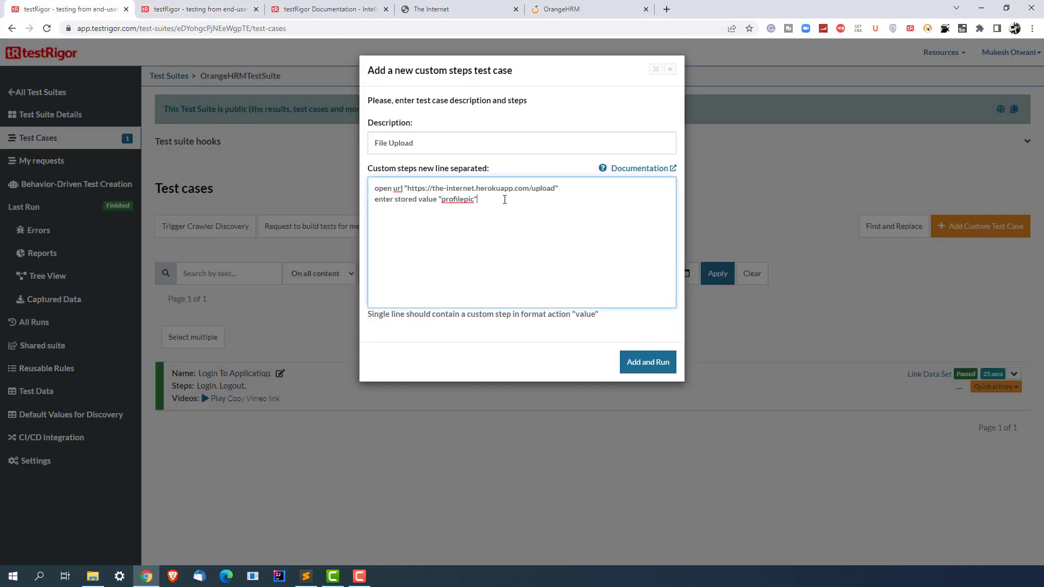
type("into")
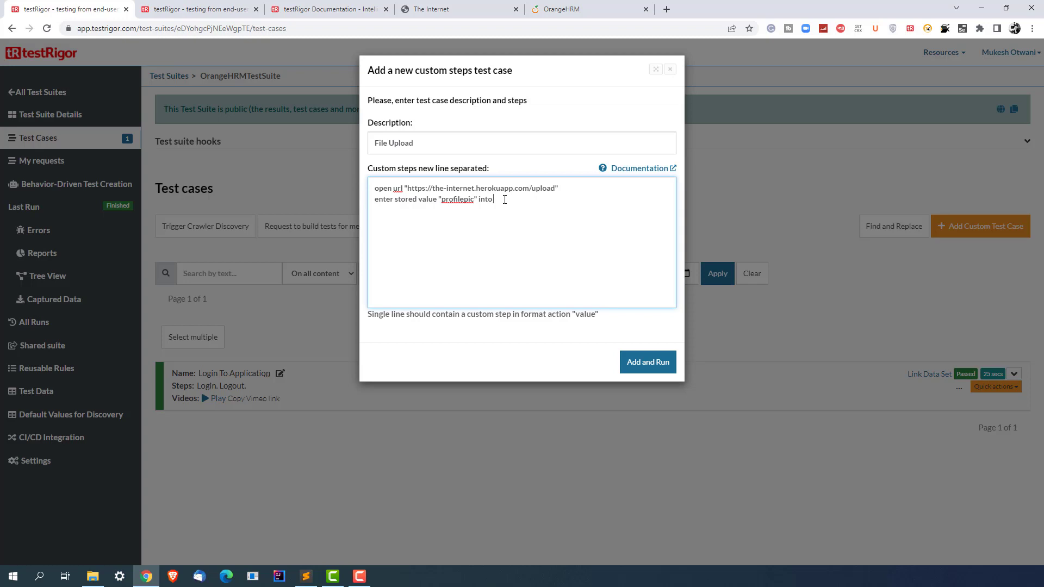
mouse_move(495, 6)
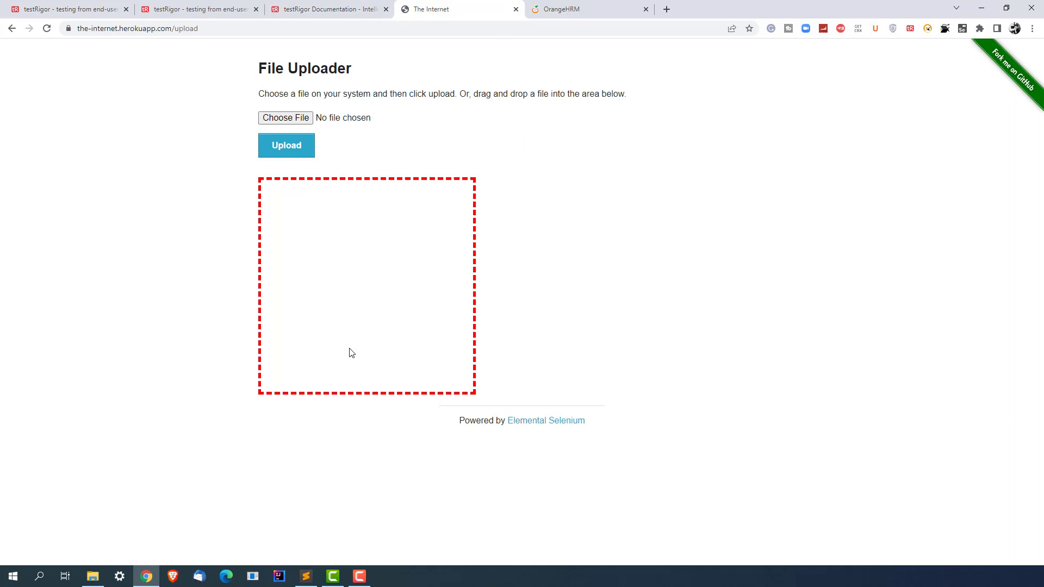
Inspect the upload page's file input in DevTools and start the 'input file' target.
key("F12")
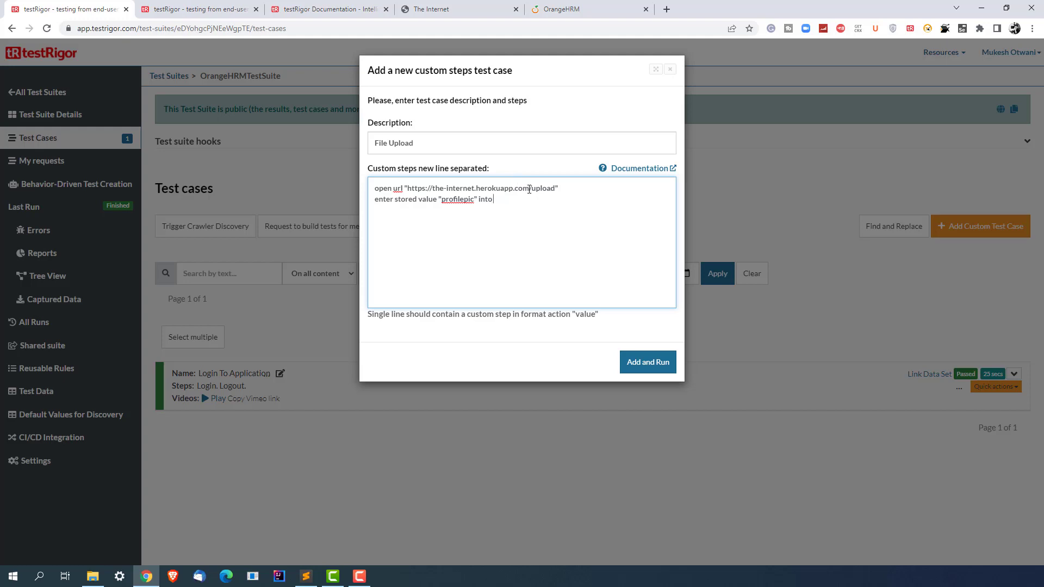
type("input file \"")
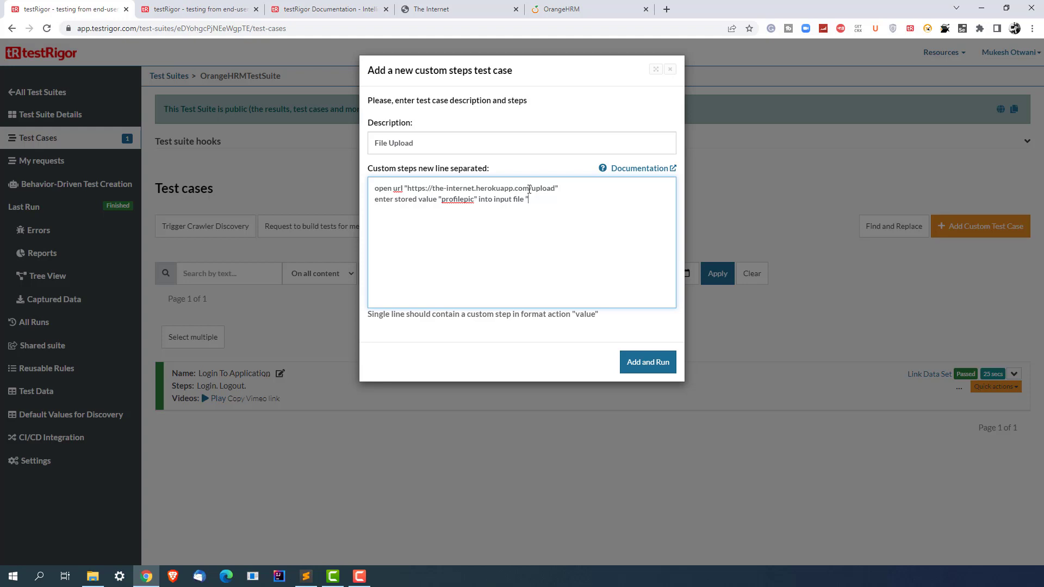
Finish step two with target input file "file-upload" and start a new line.
type("file-upload\"")
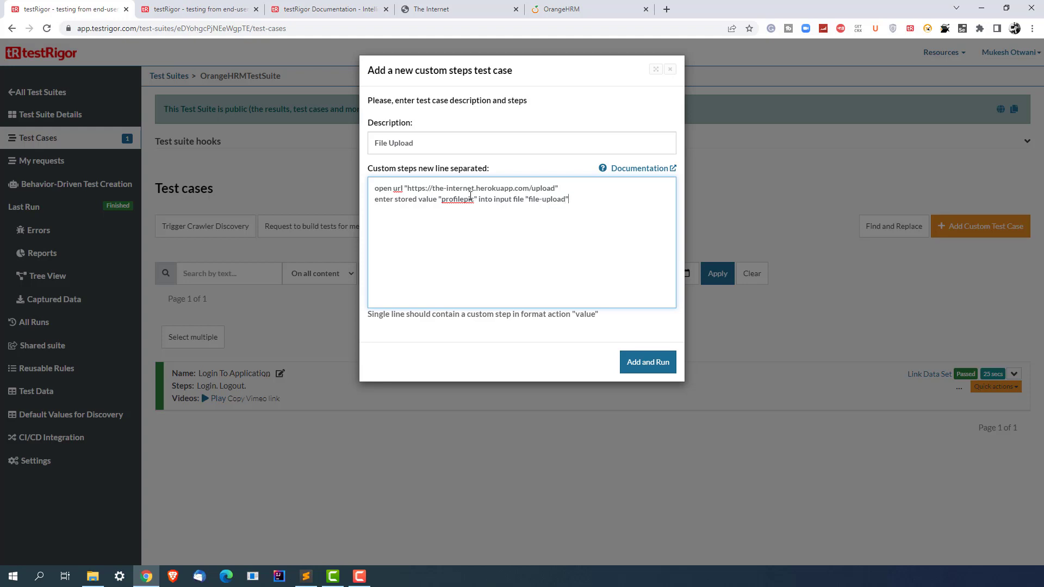
key("Return")
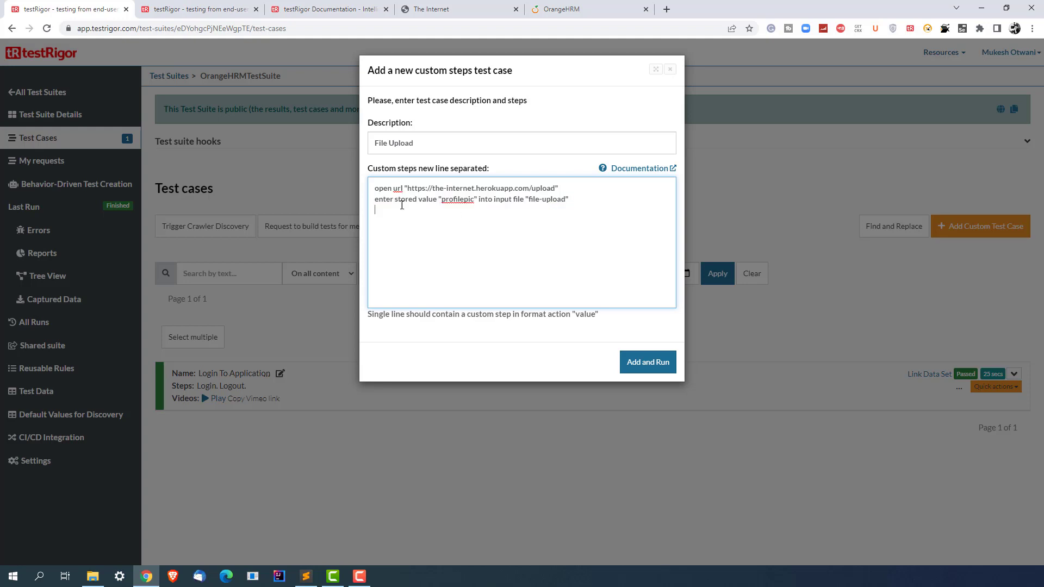
double_click(416, 199)
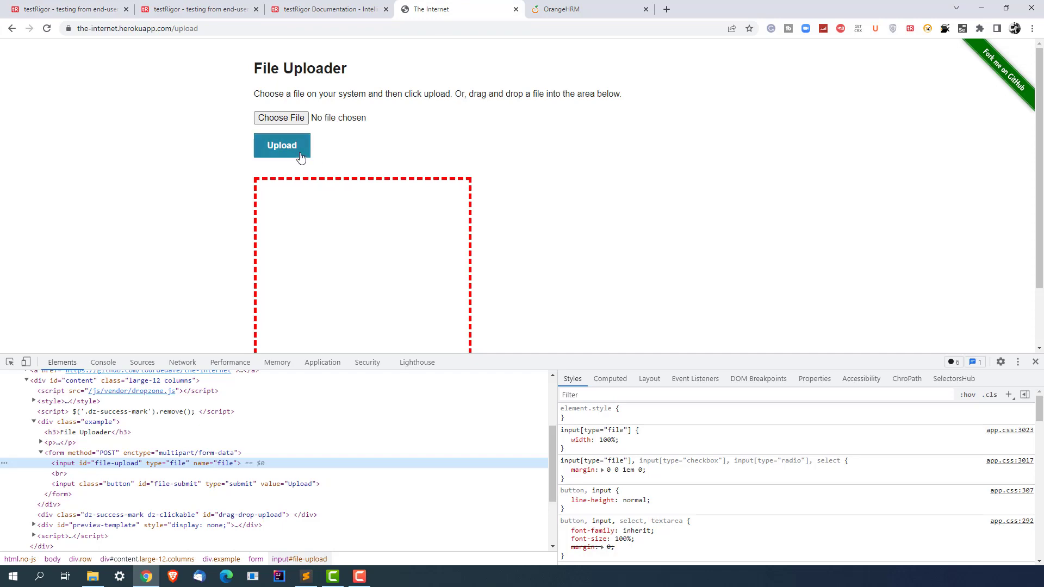
mouse_move(308, 127)
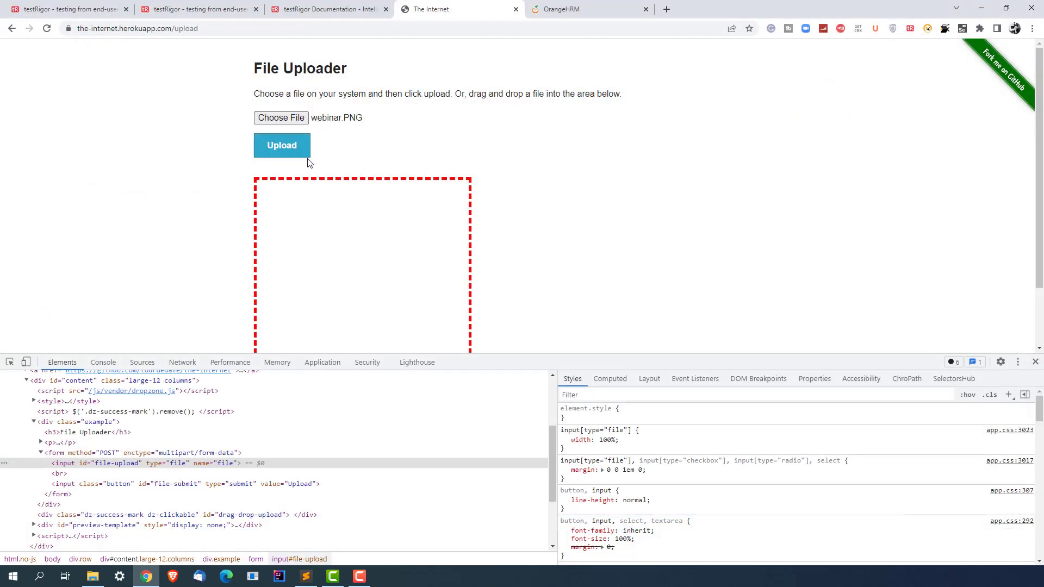
Submit webinar.PNG on the uploader and add the test step click on "Upload".
left_click(281, 146)
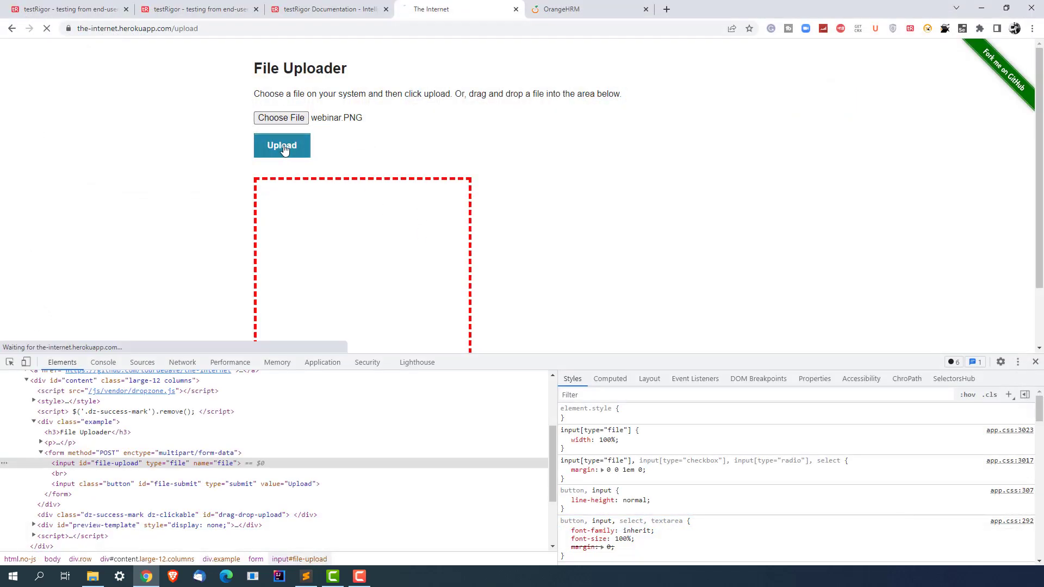
left_click(282, 145)
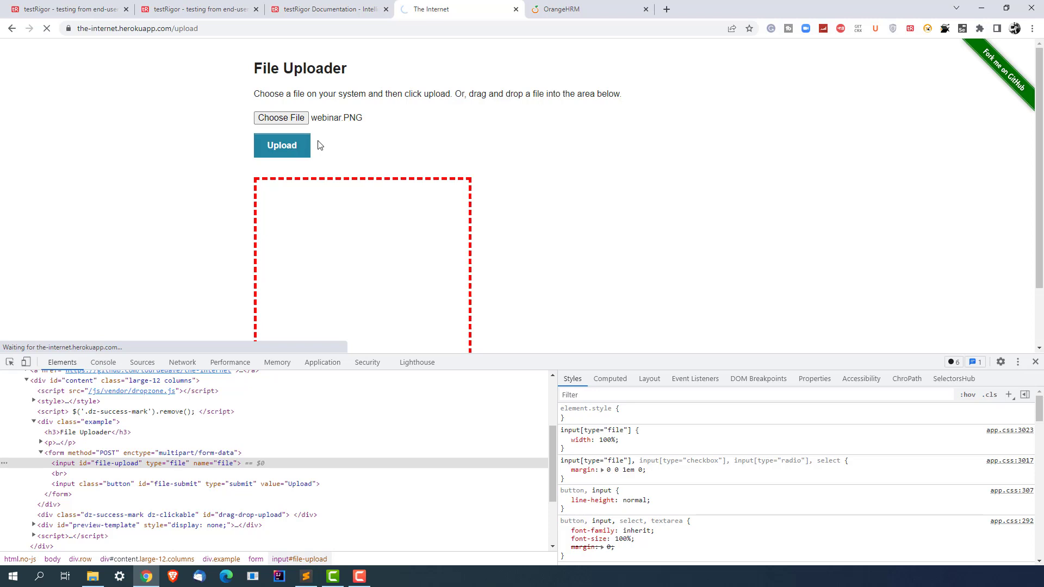
left_click(281, 146)
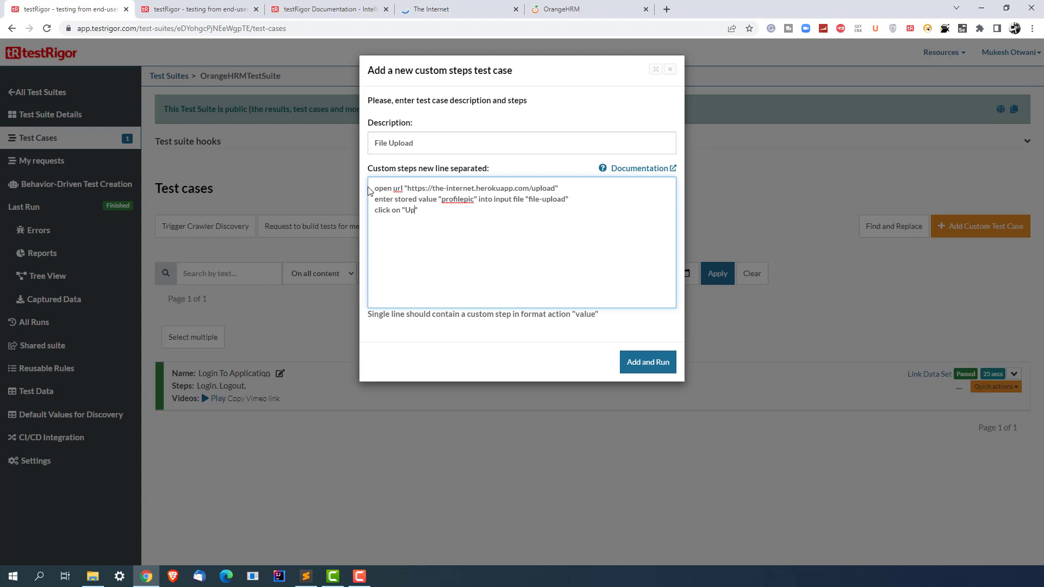
type("load\"")
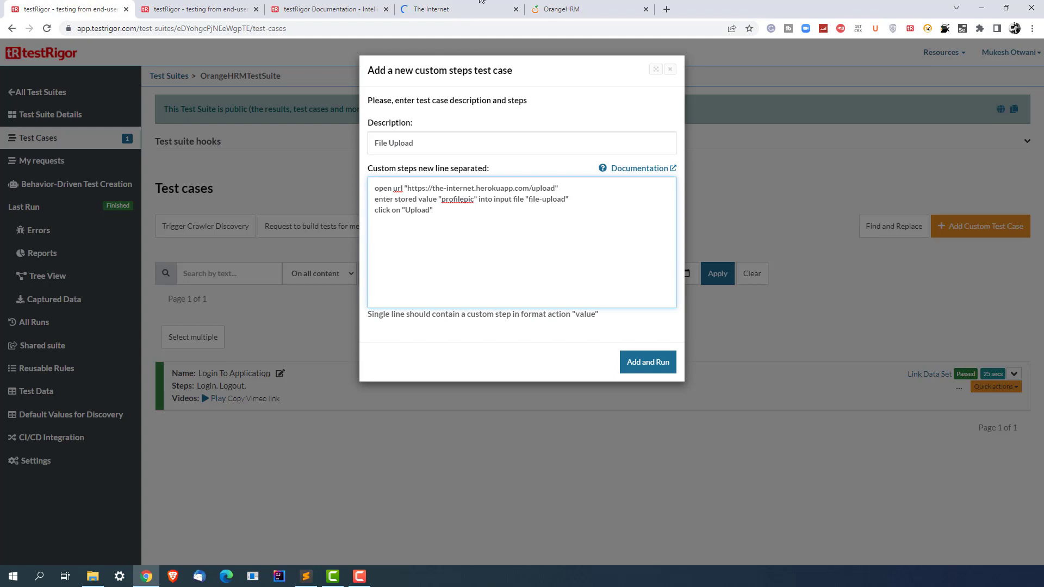
left_click(646, 362)
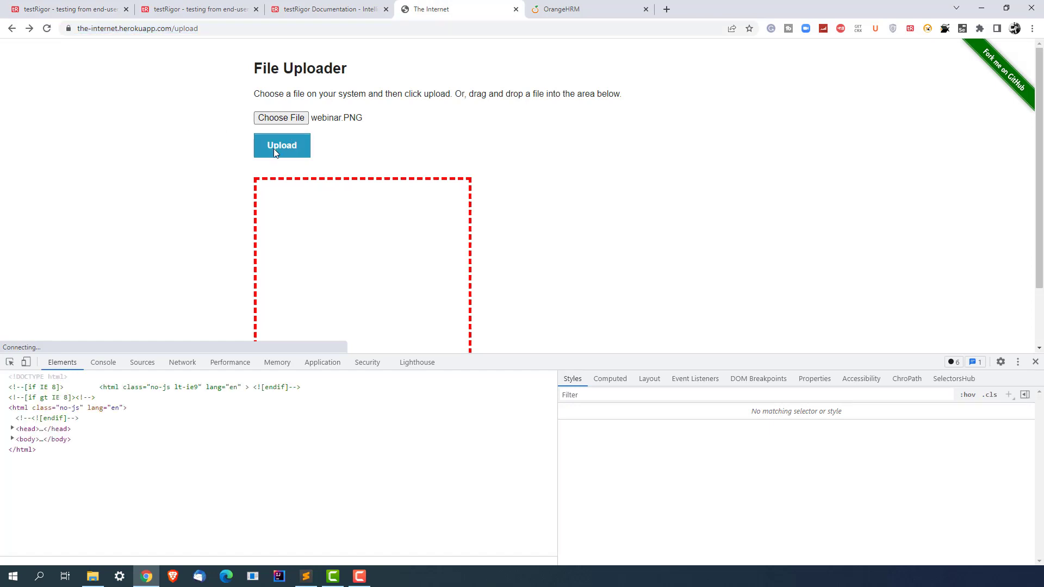
Upload webinar.PNG and select the resulting 'File Uploaded!' heading.
left_click(281, 145)
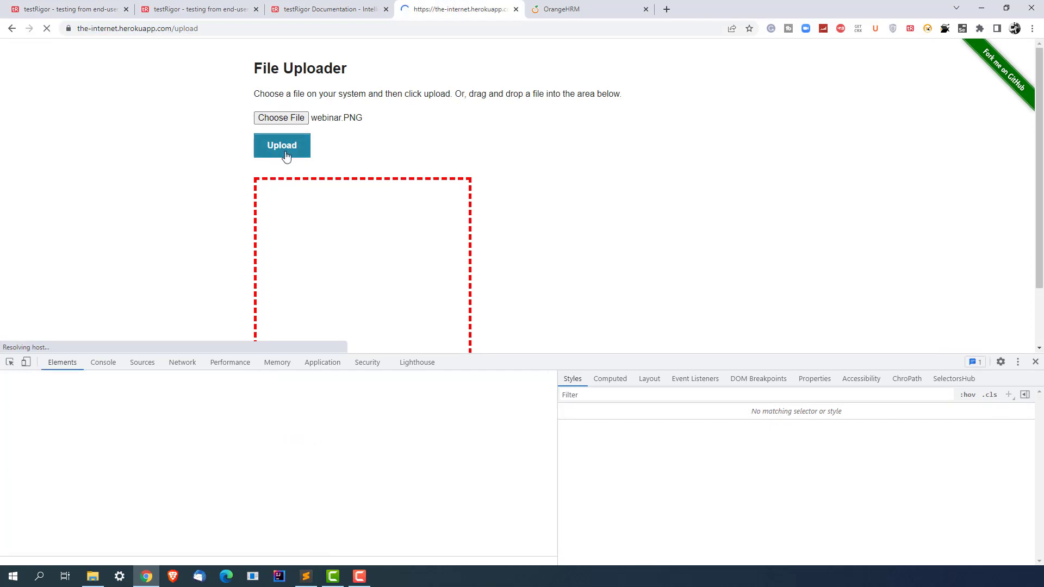
left_click(282, 145)
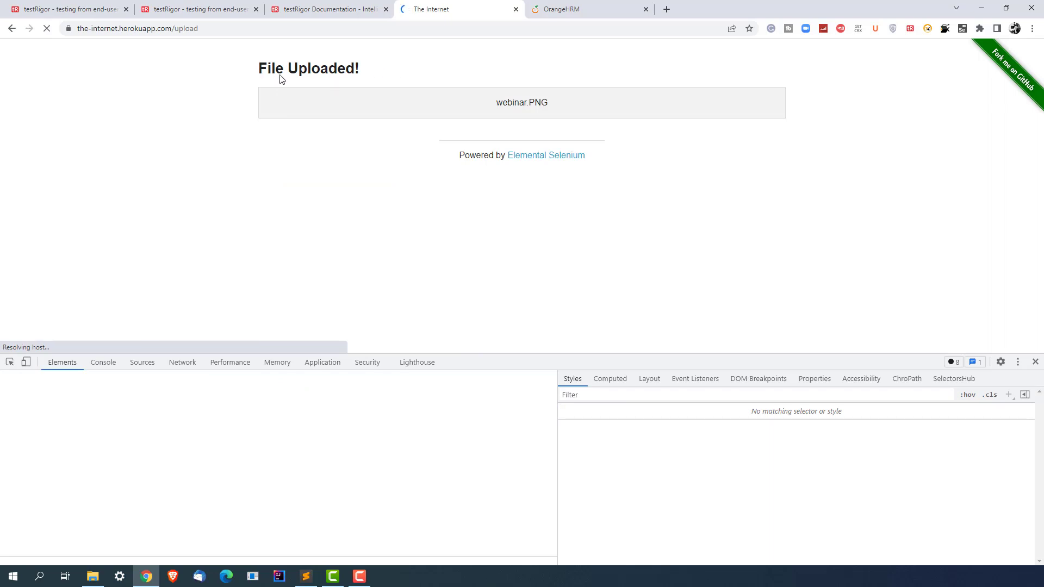
mouse_move(370, 84)
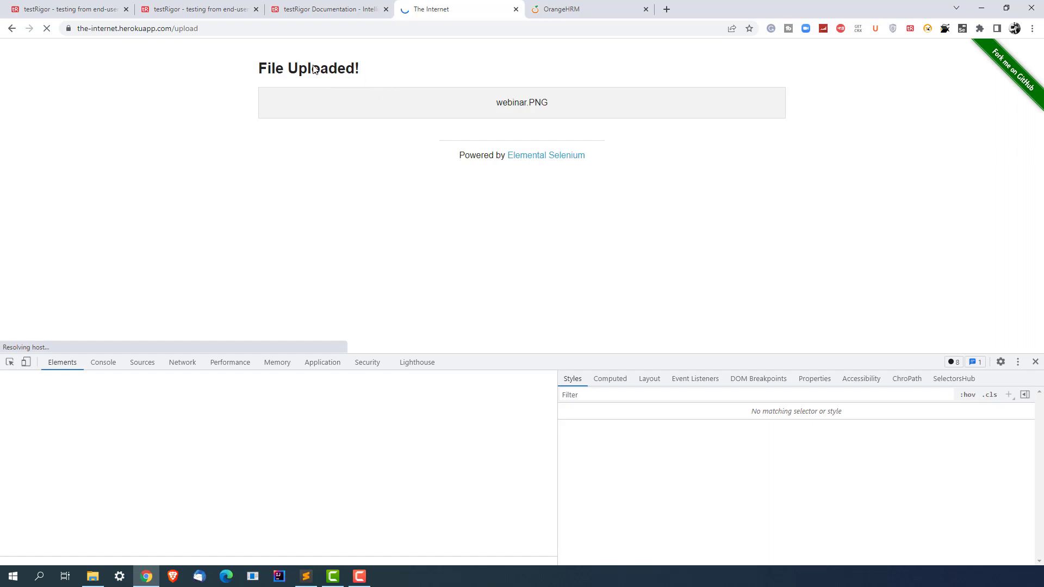
double_click(302, 68)
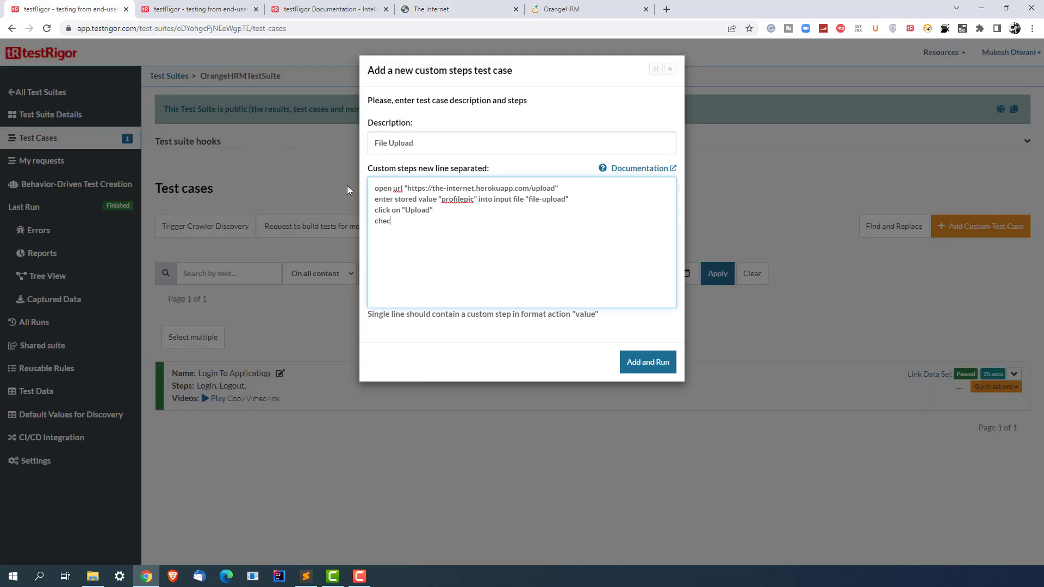
Complete the fourth step: check that page contains "File Uploaded".
type("k")
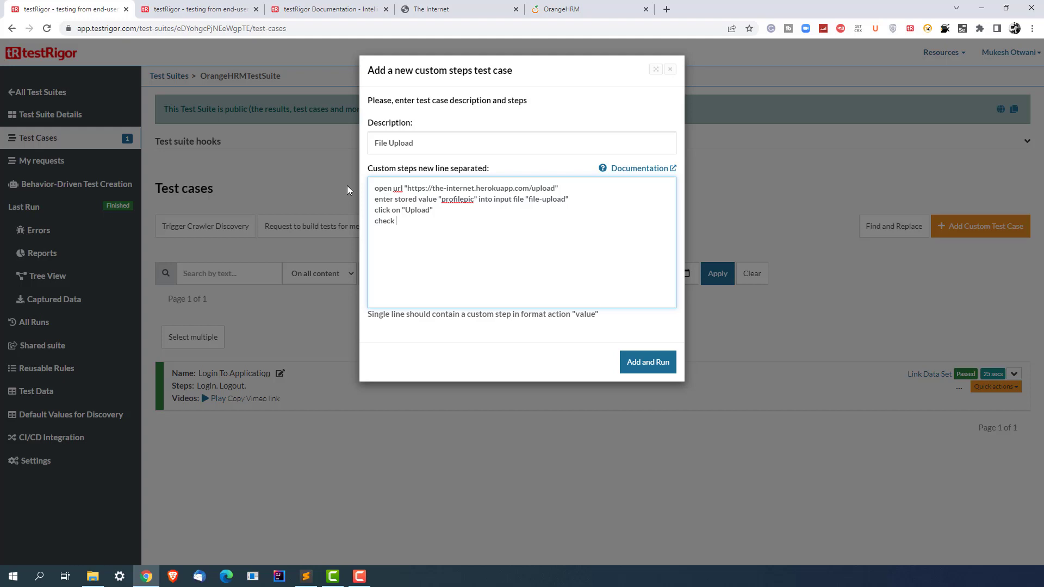
type("that page")
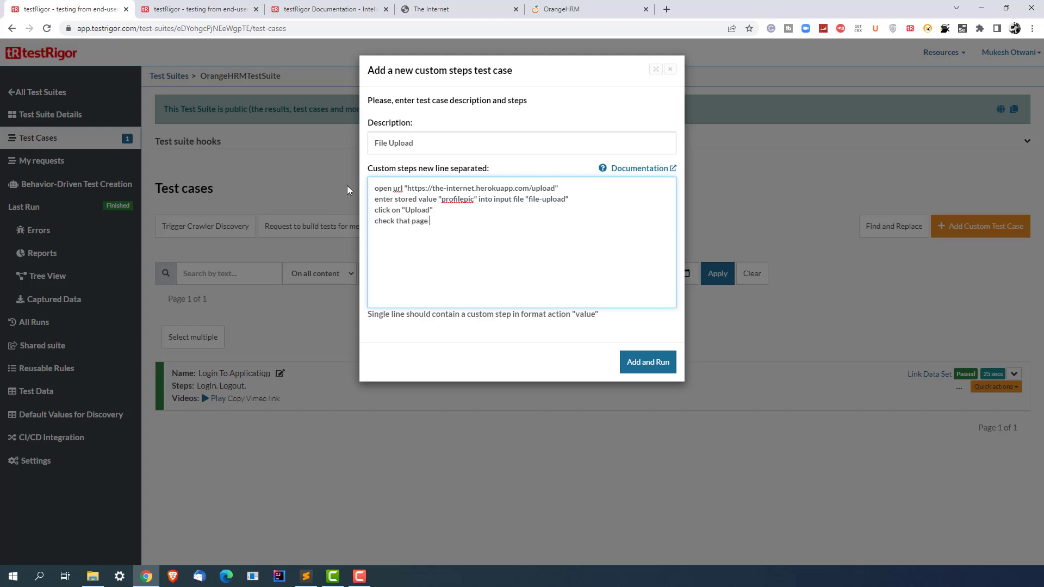
type("c")
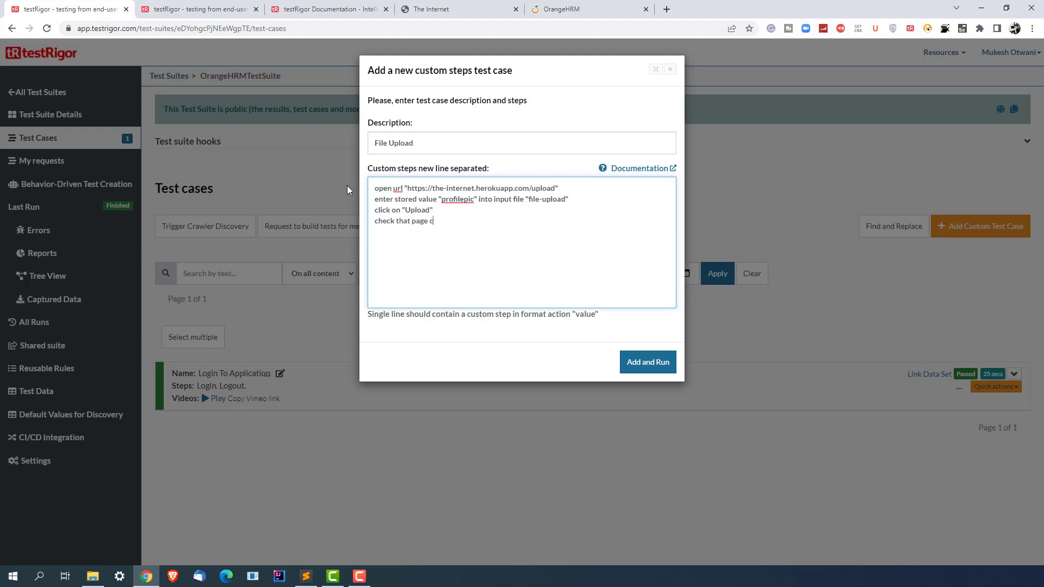
type("ontains \"")
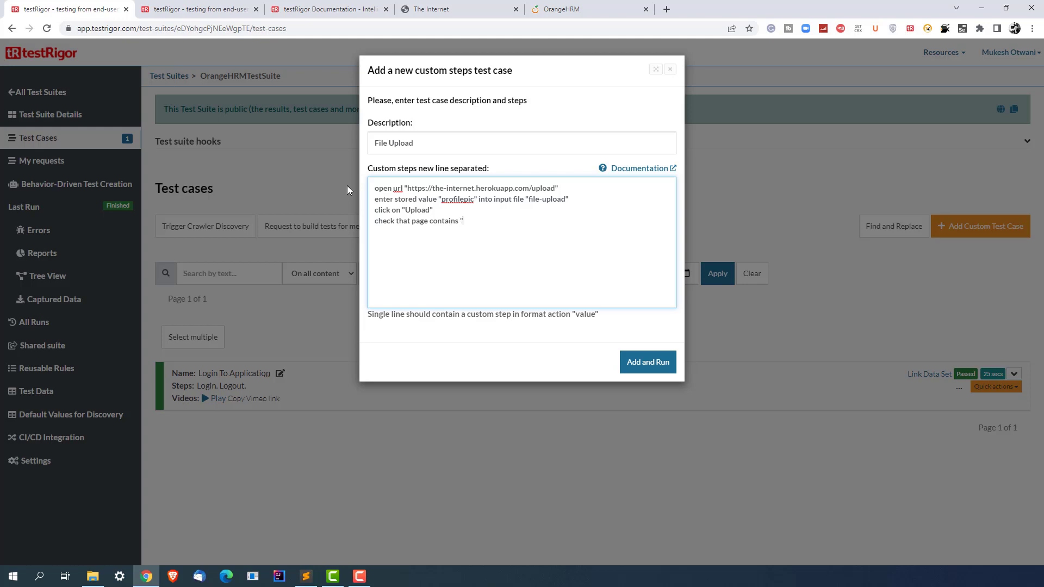
type("File Uploaded")
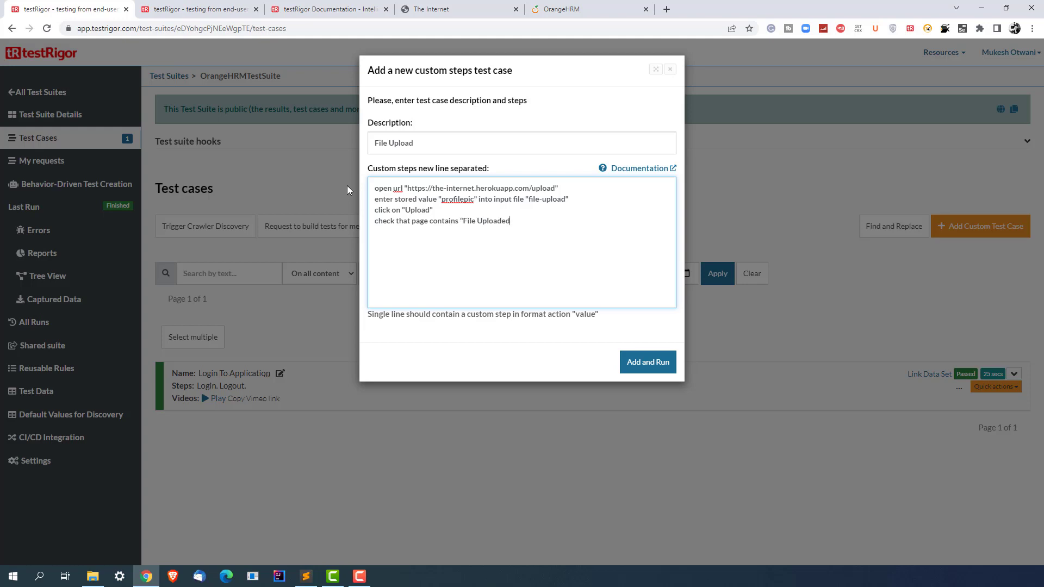
type("\"")
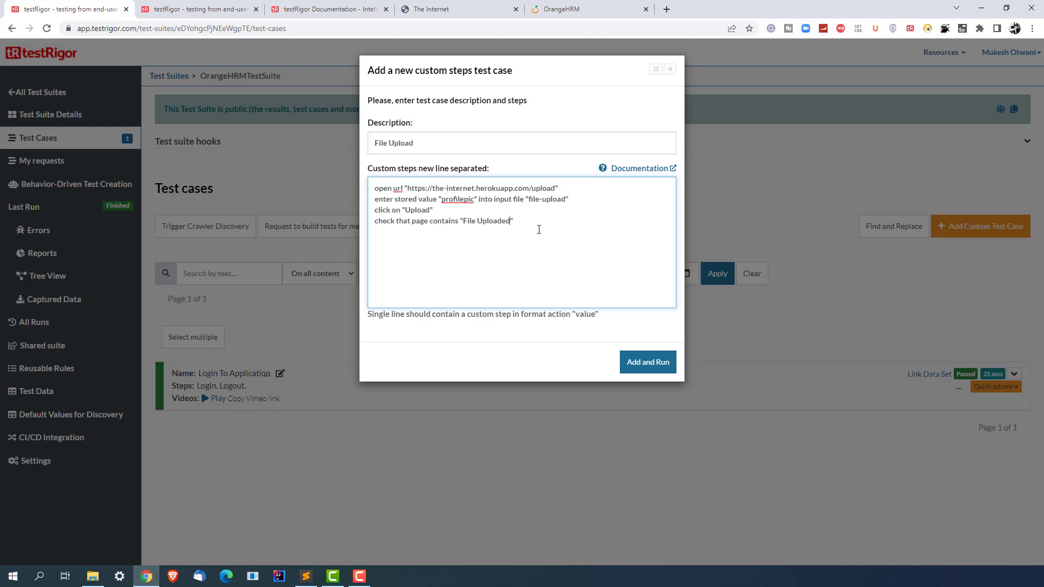
mouse_move(617, 205)
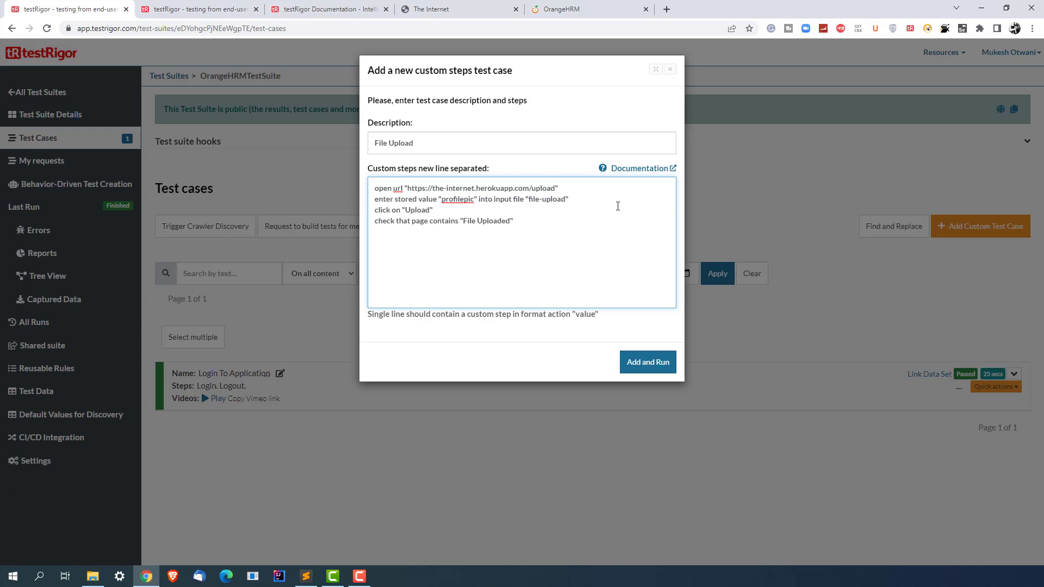
Select the profilepic upload and open url lines among the custom steps.
double_click(471, 198)
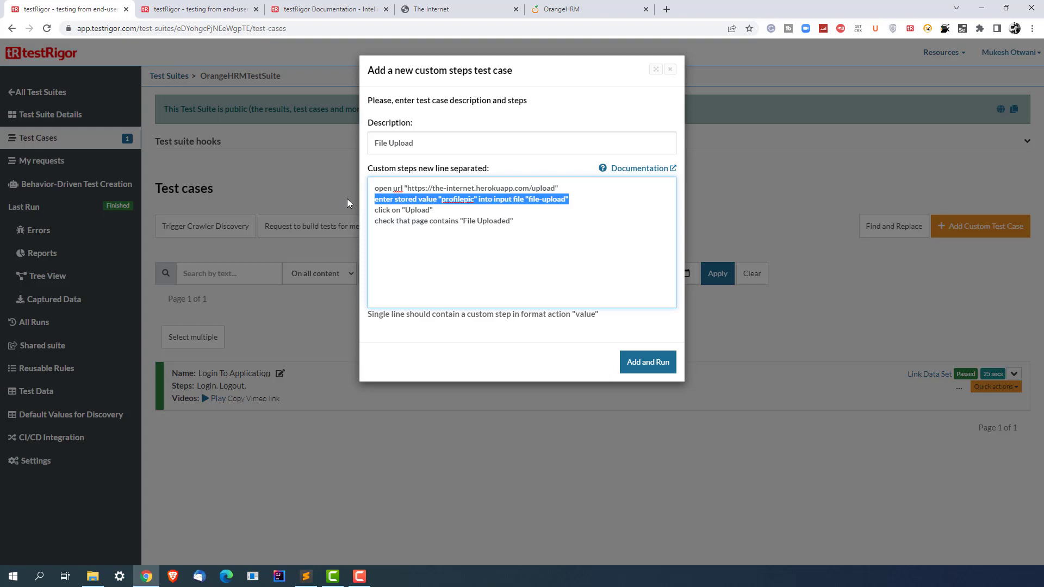
left_click(467, 187)
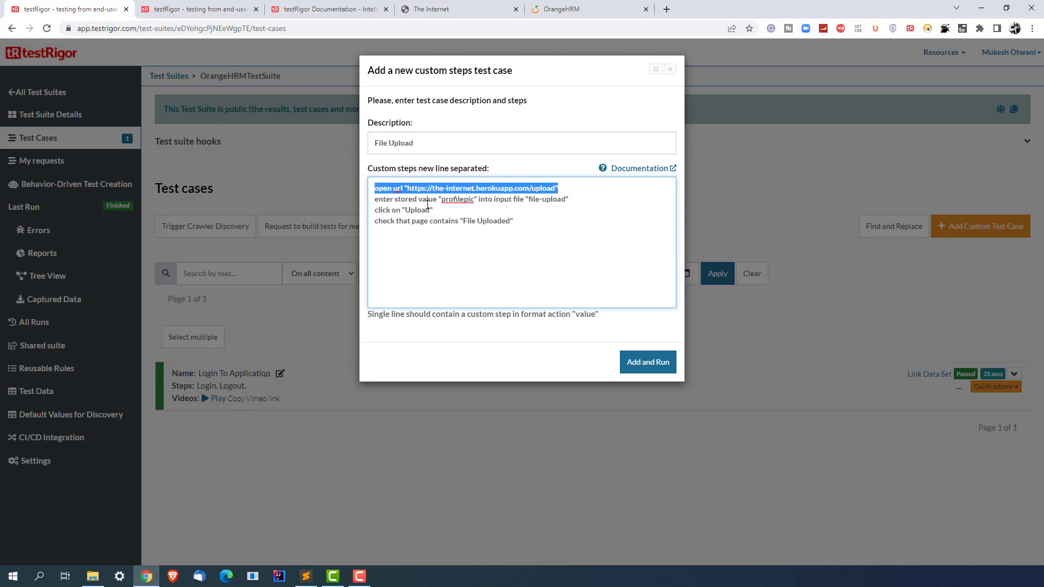
double_click(413, 199)
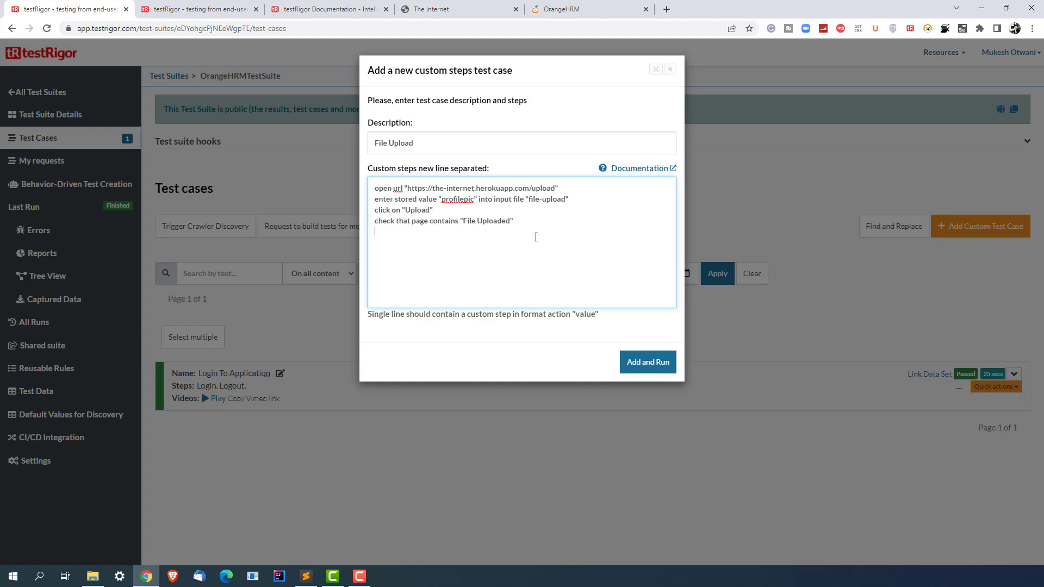
mouse_move(578, 355)
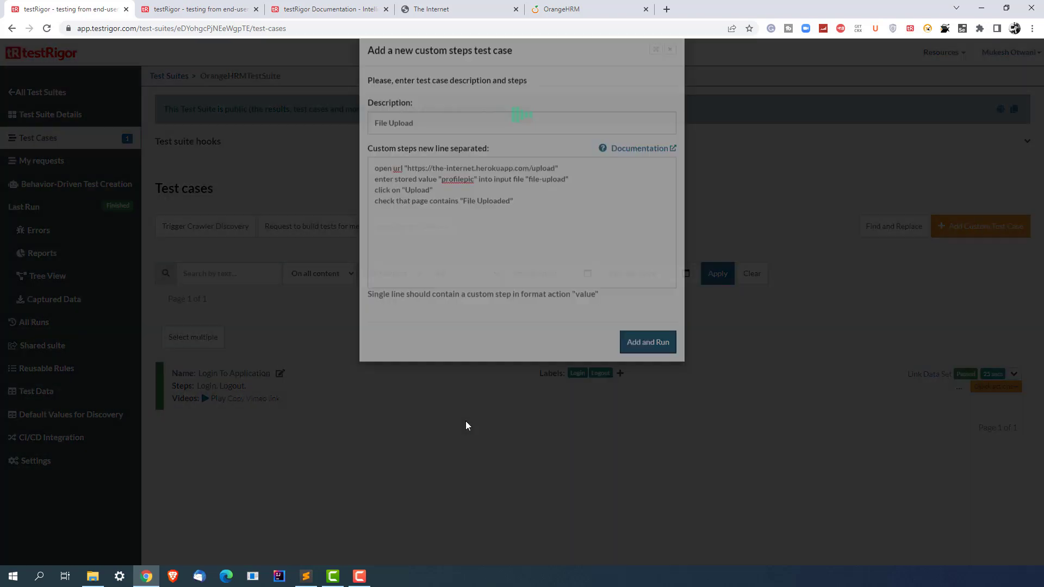
Add and run the File Upload test case, which passes in 16 seconds.
left_click(646, 342)
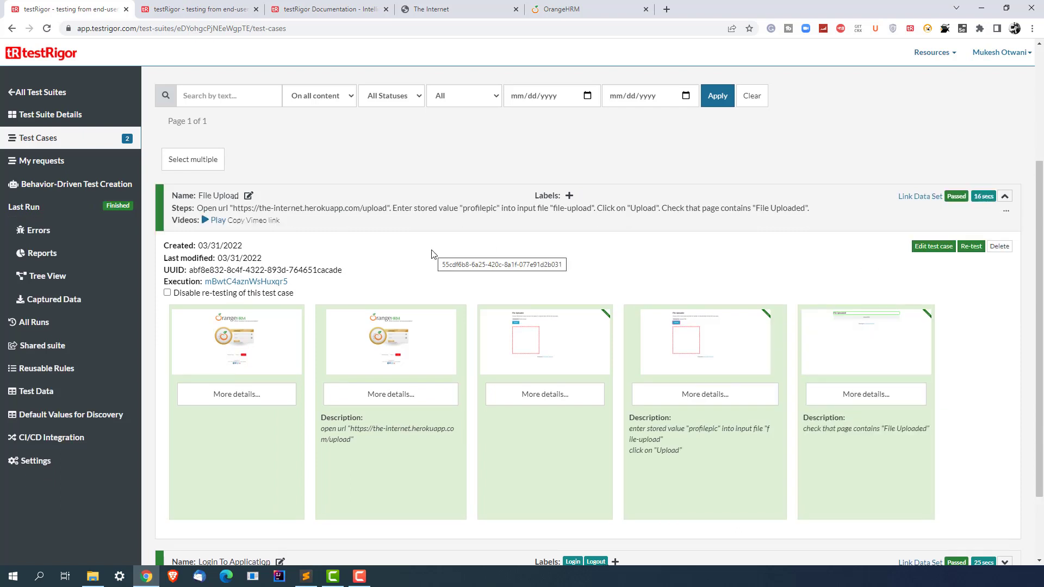
mouse_move(541, 308)
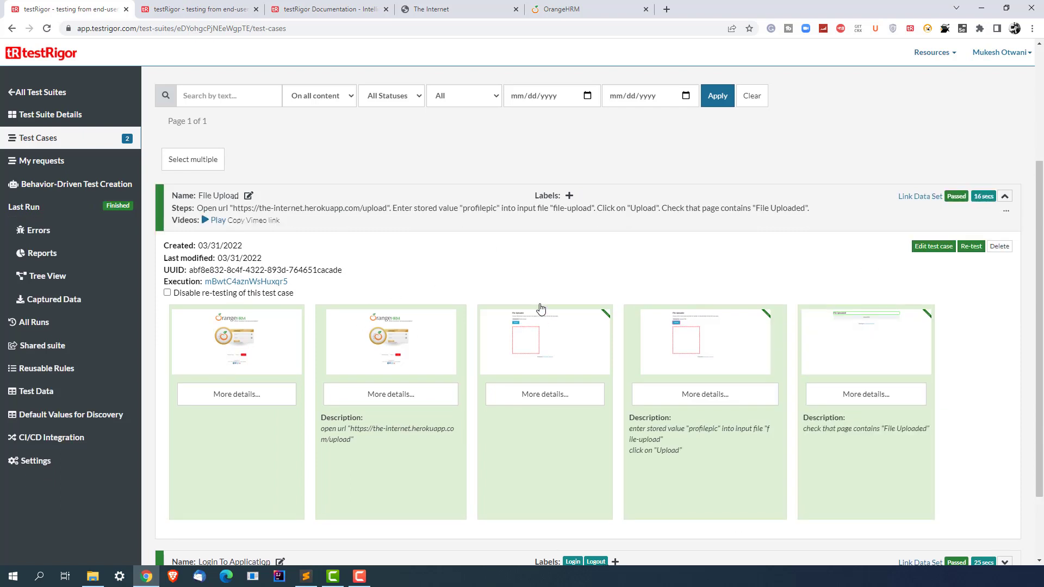
mouse_move(307, 344)
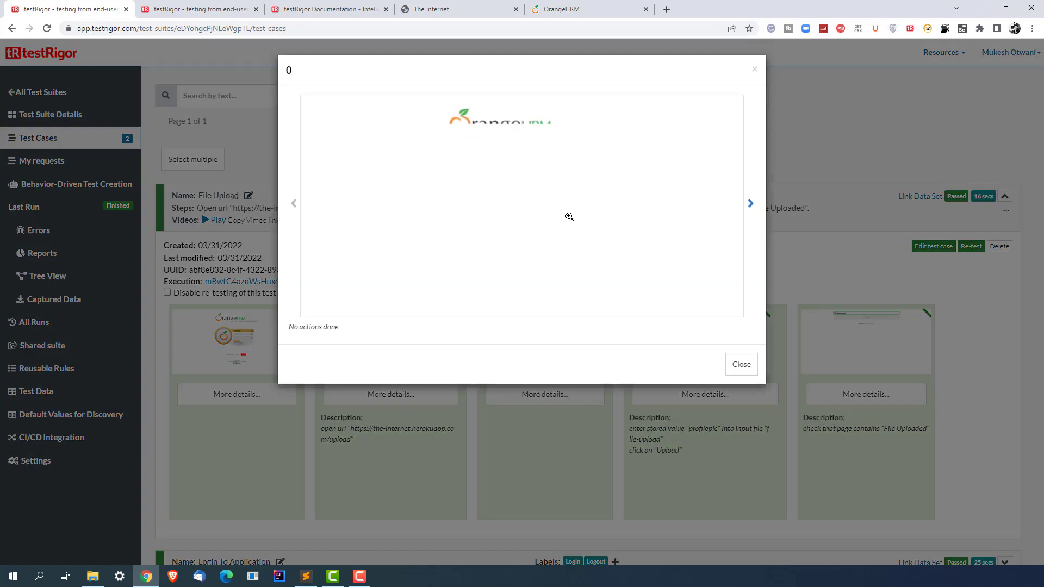
left_click(569, 217)
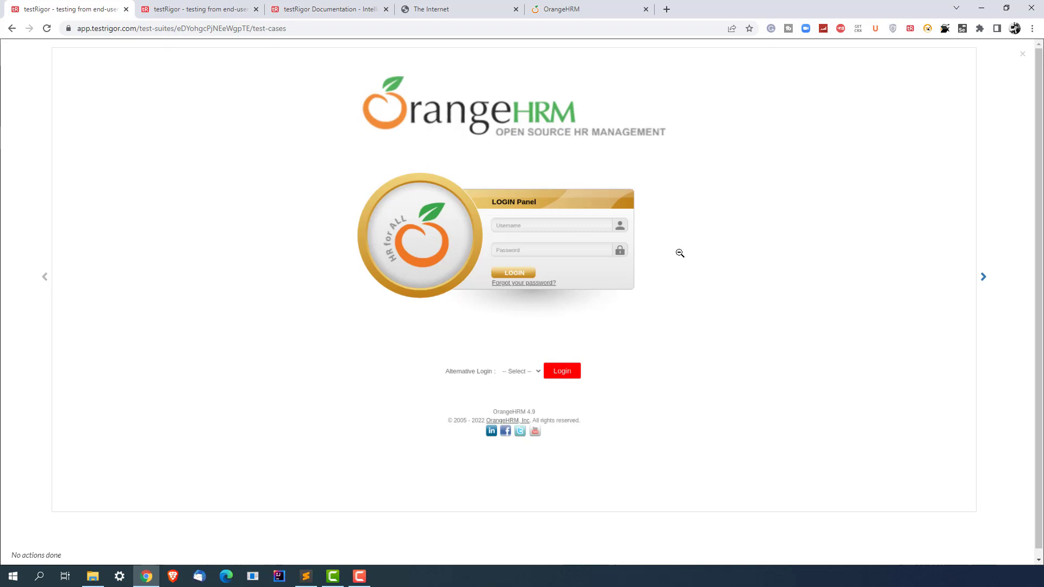
mouse_move(965, 297)
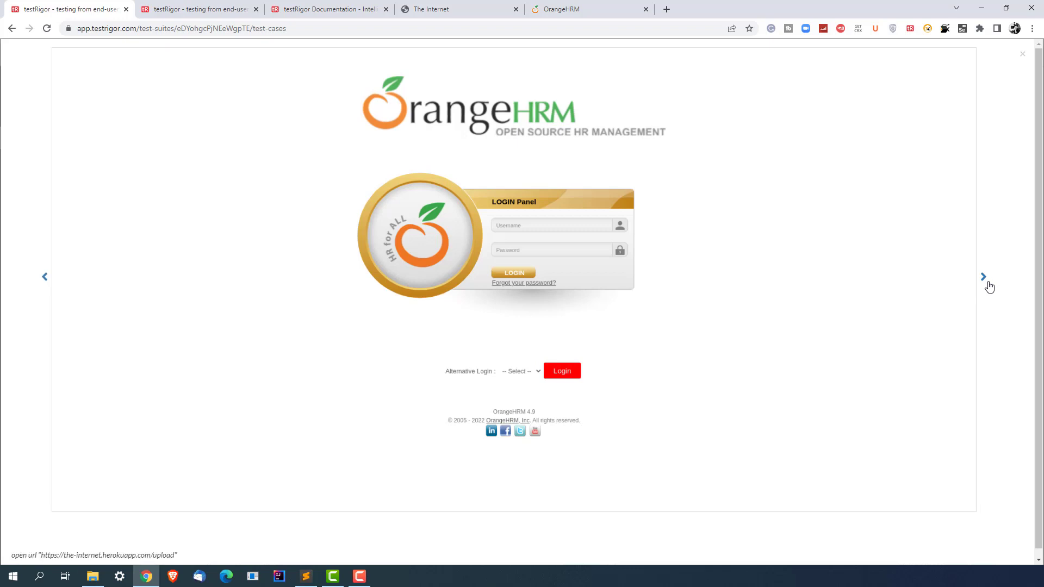
left_click(984, 277)
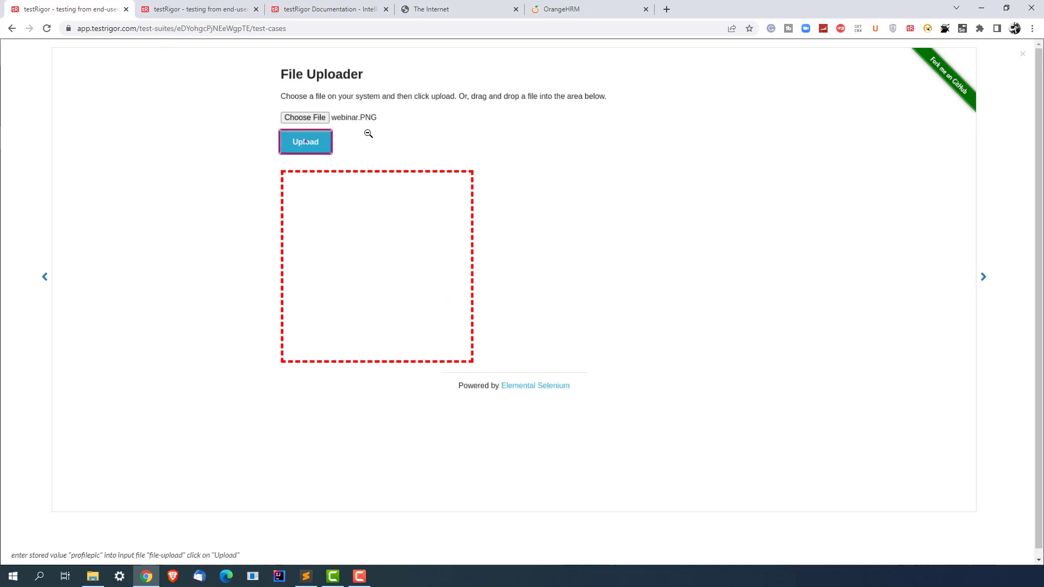
mouse_move(373, 120)
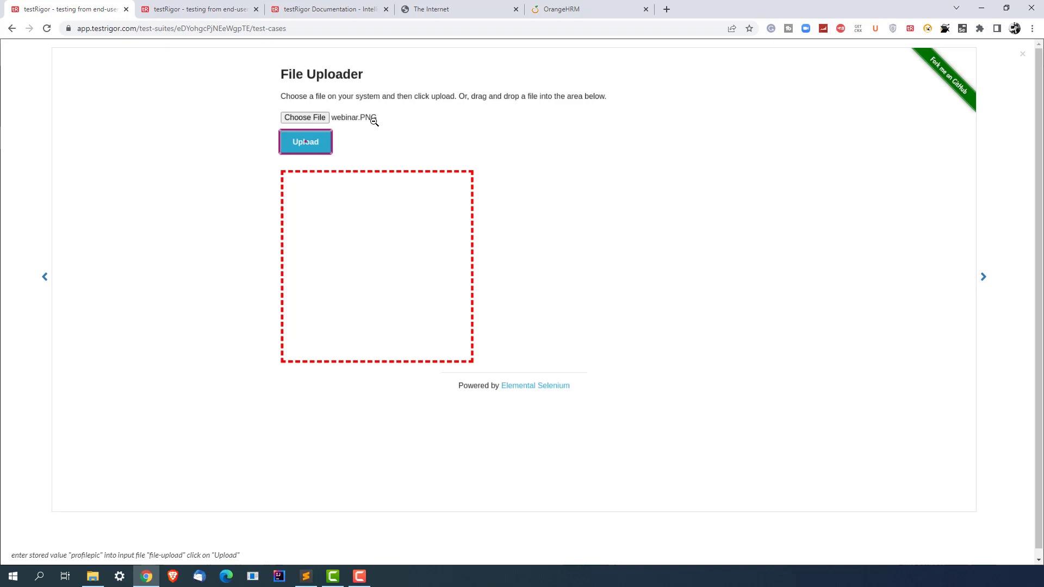
mouse_move(984, 280)
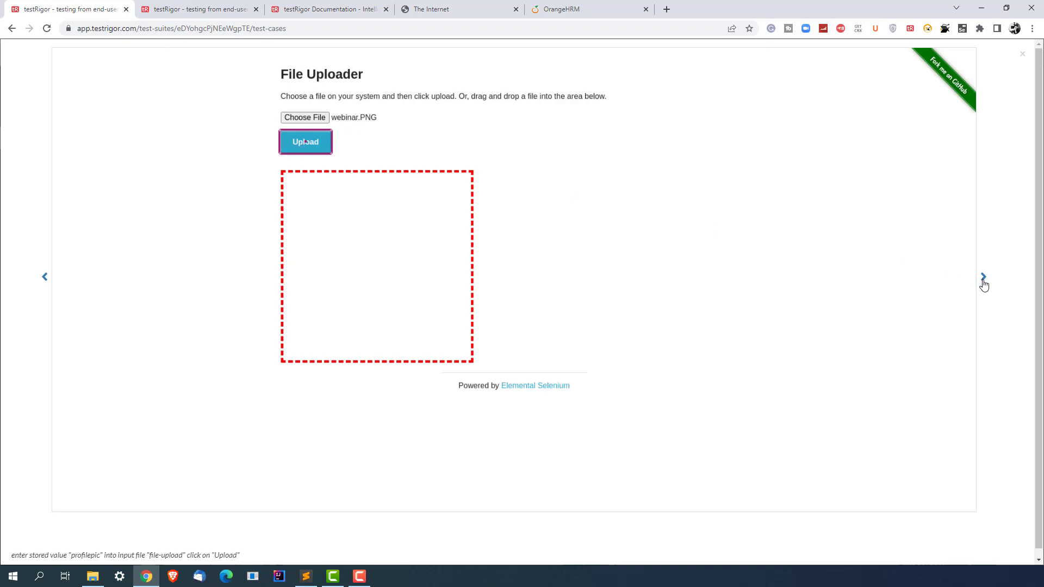
left_click(305, 141)
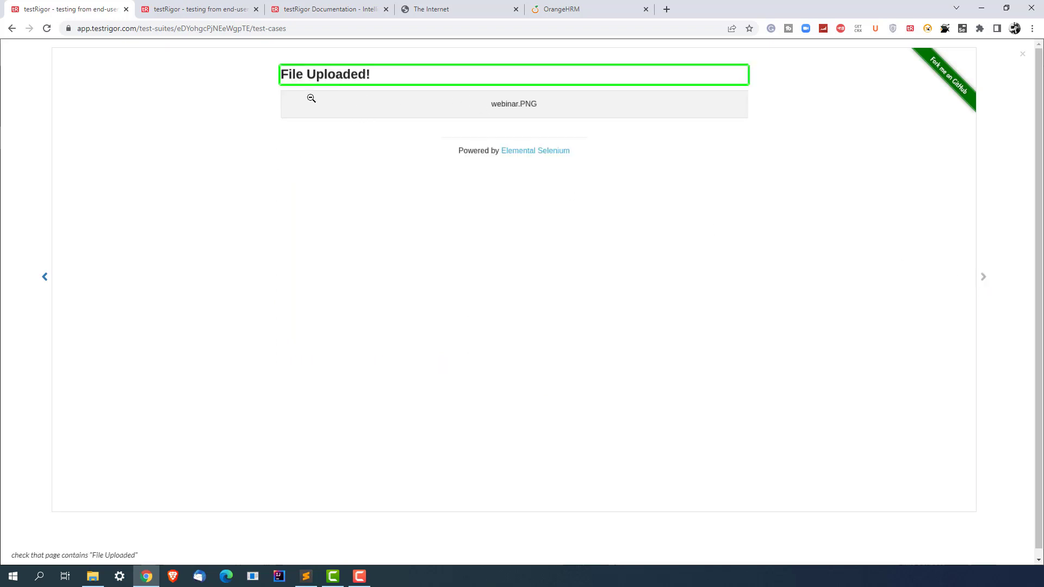
mouse_move(364, 90)
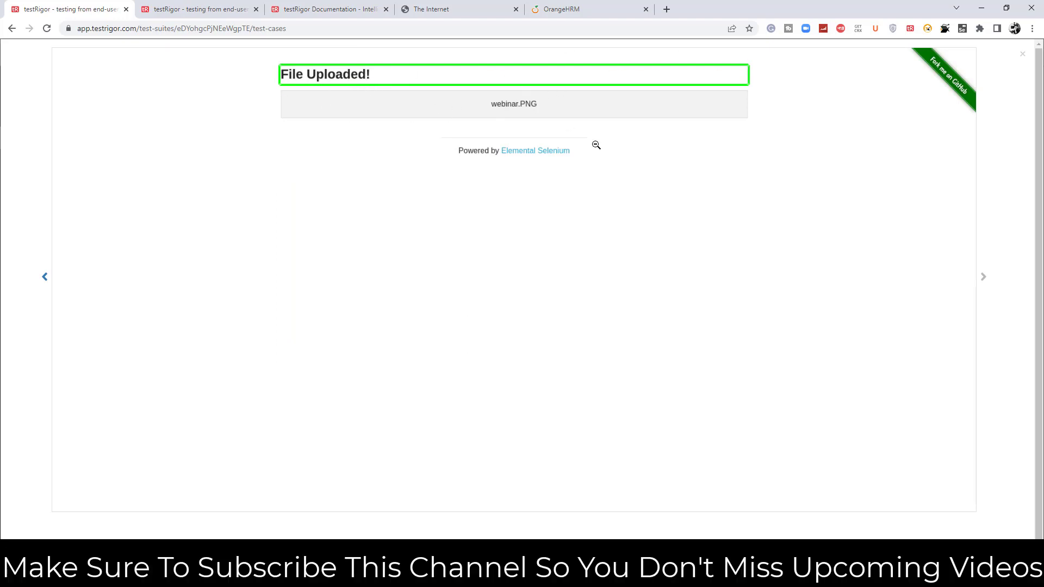
mouse_move(1023, 57)
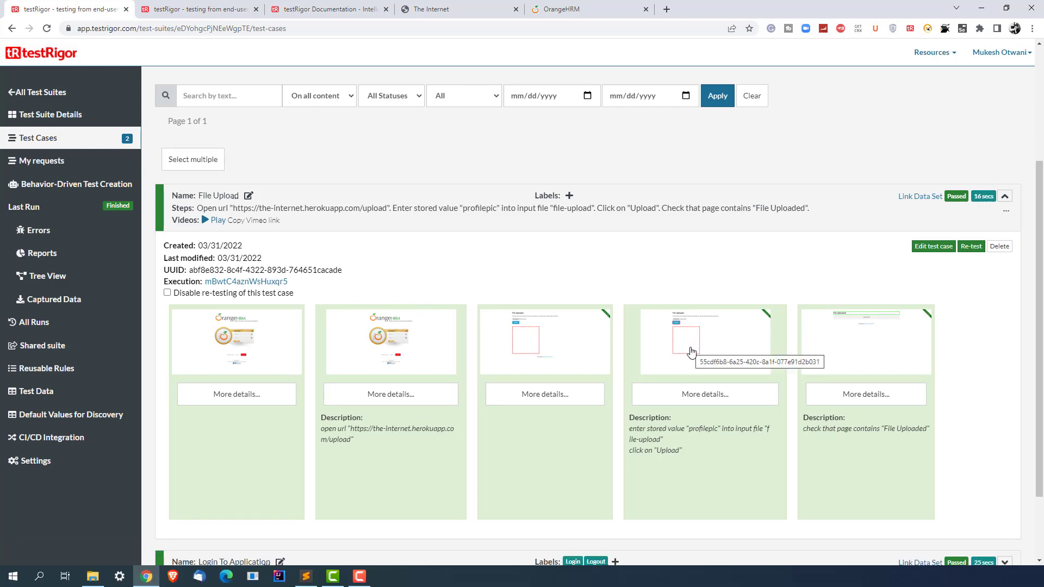
mouse_move(682, 283)
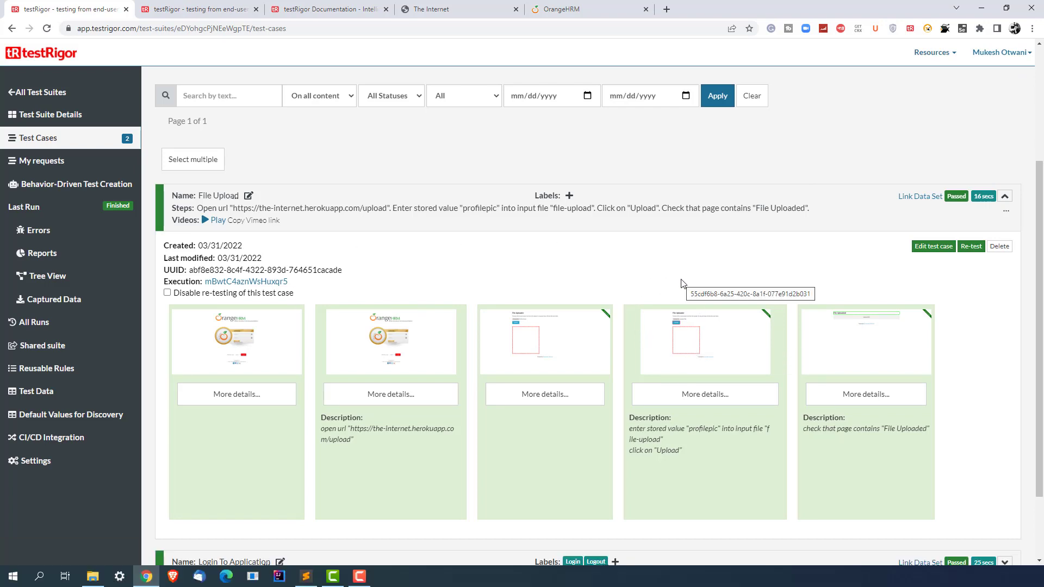
mouse_move(829, 297)
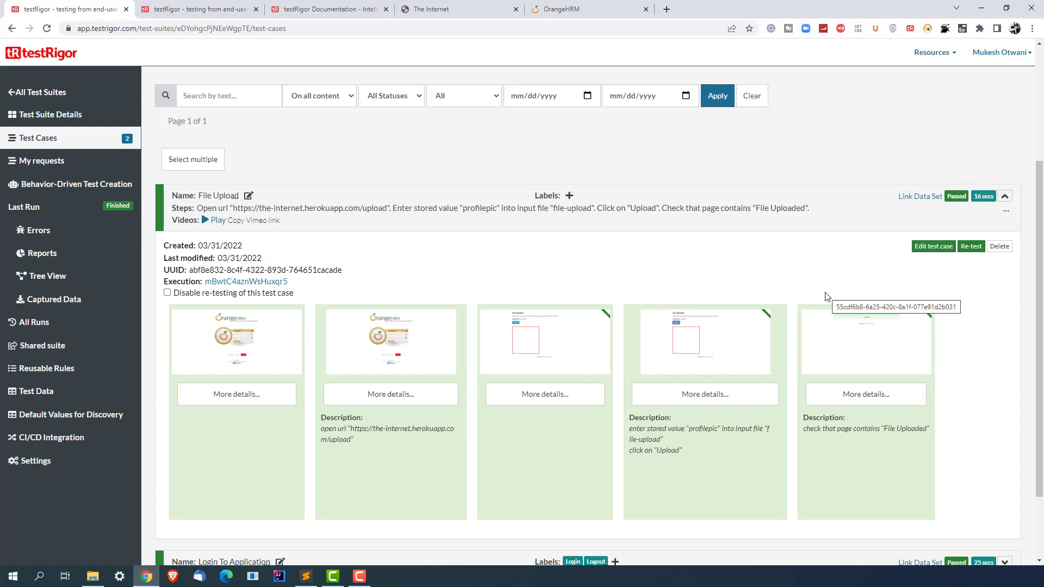
Reopen the File Upload test case to edit its four custom steps.
left_click(932, 247)
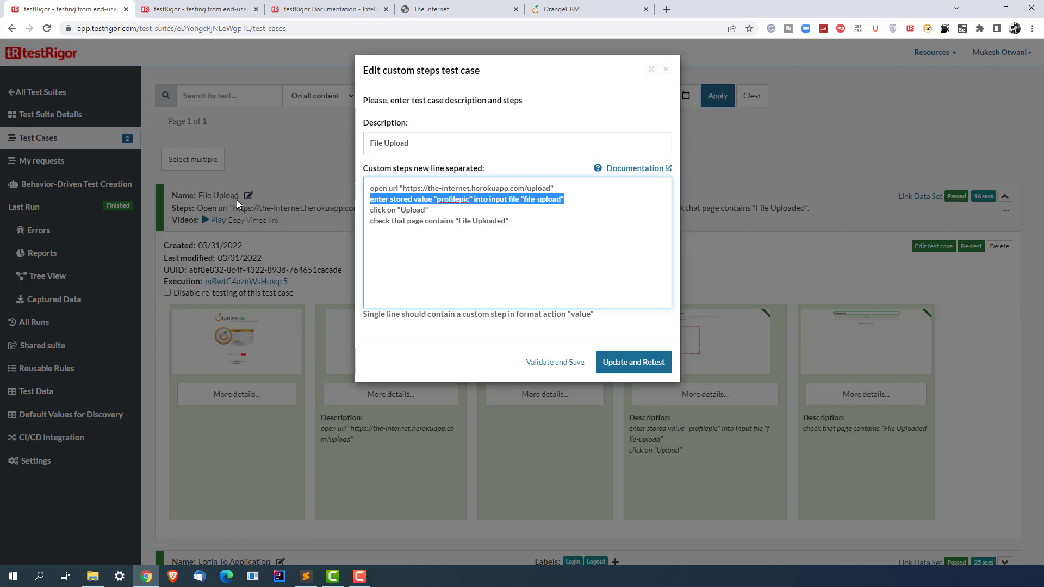
Delete the 'enter stored value' profilepic line and its blank line, then retest.
key("Delete")
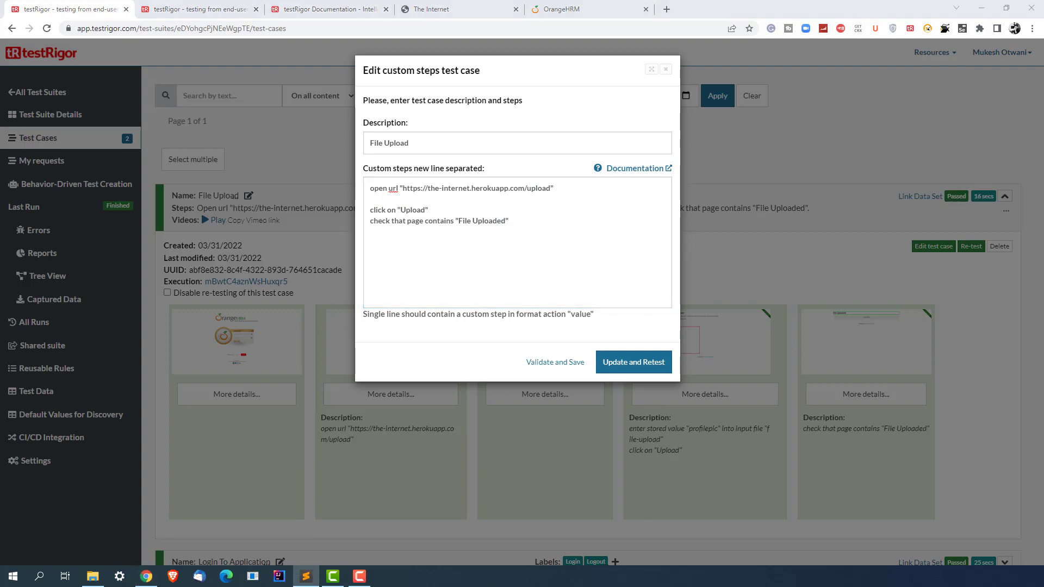
left_click(465, 196)
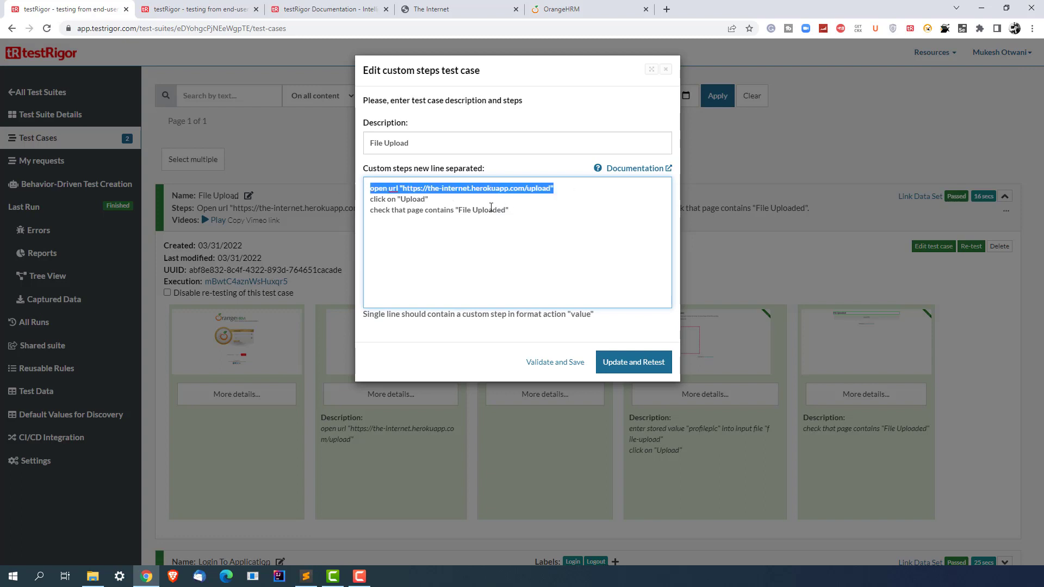
double_click(398, 199)
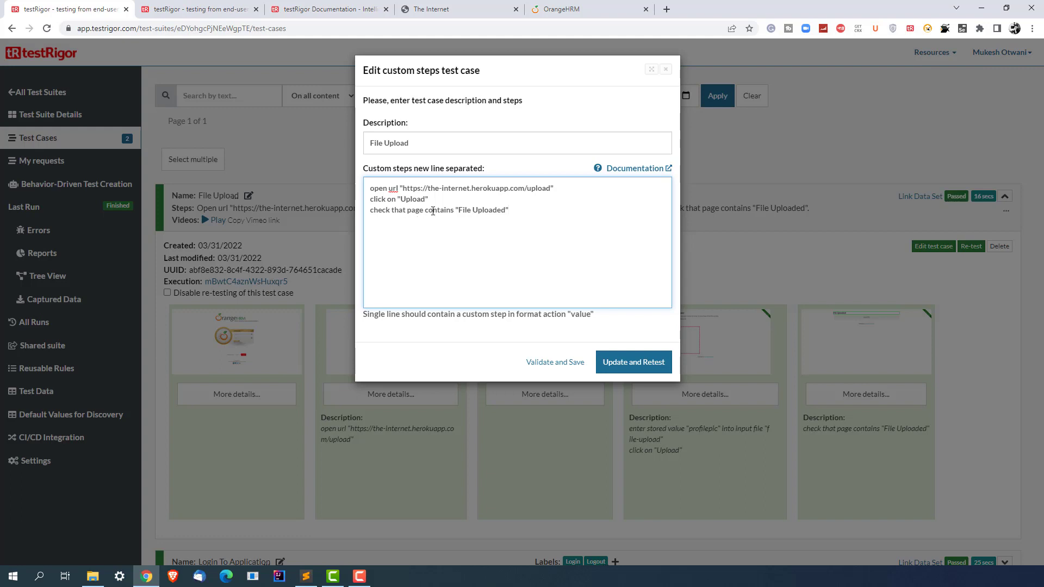
double_click(398, 198)
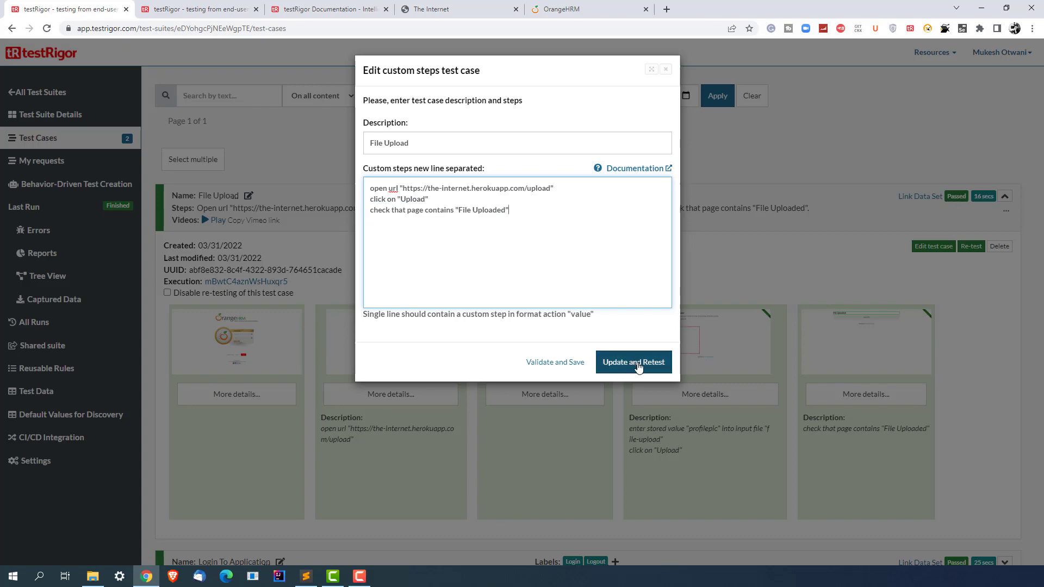
left_click(633, 362)
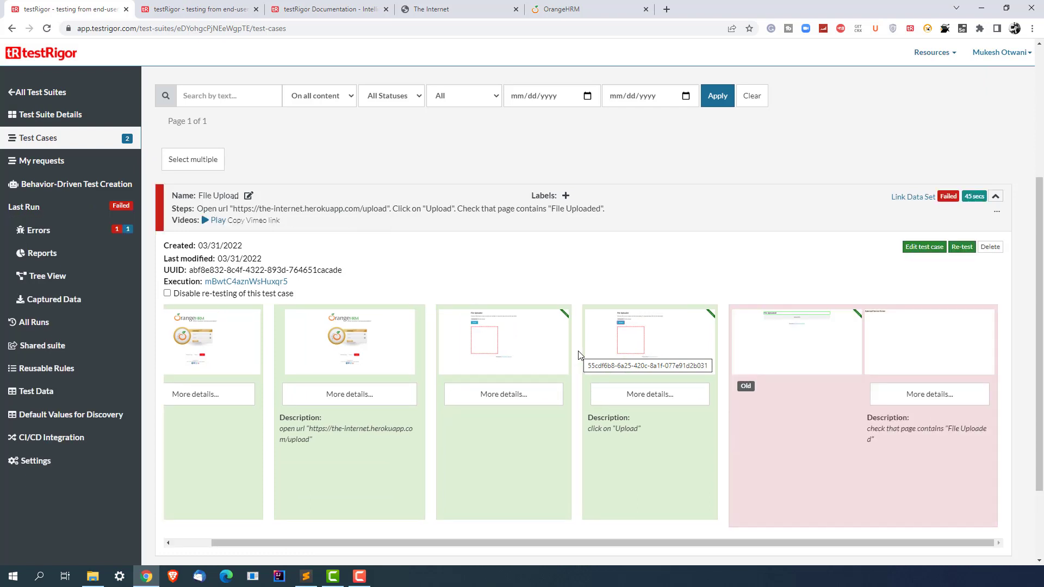
mouse_move(496, 349)
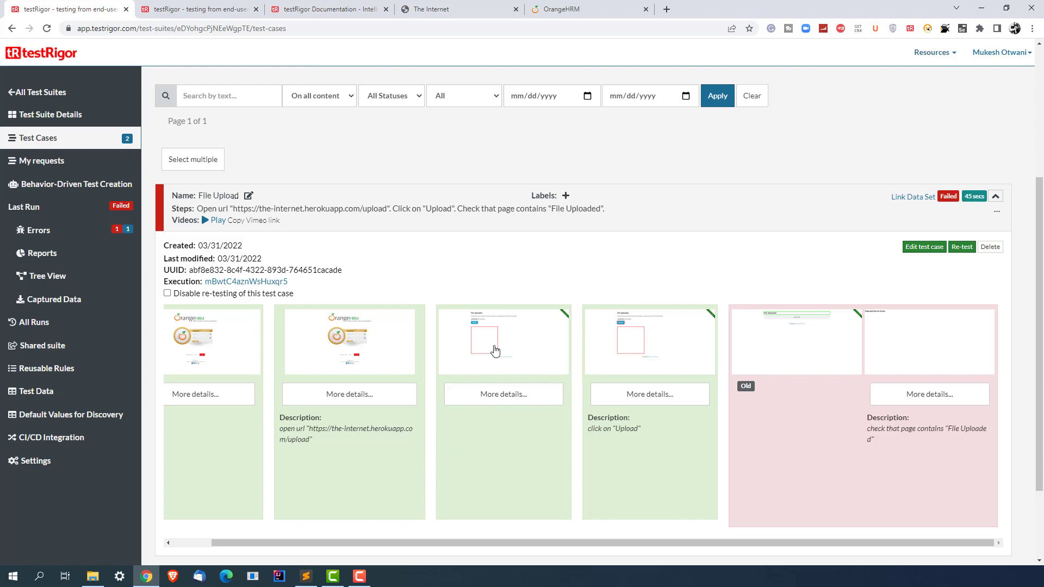
left_click(503, 341)
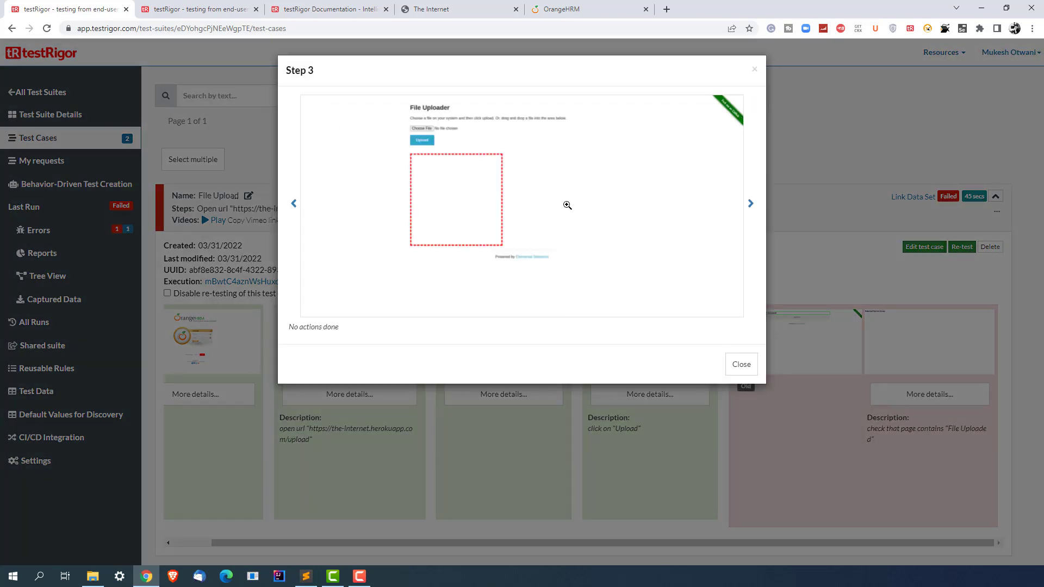
left_click(566, 204)
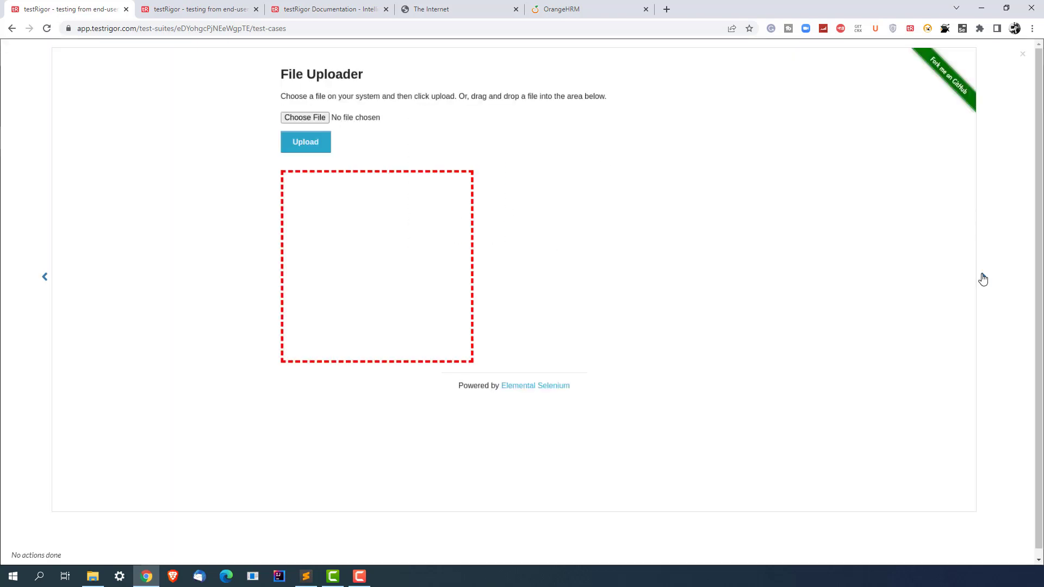
left_click(305, 141)
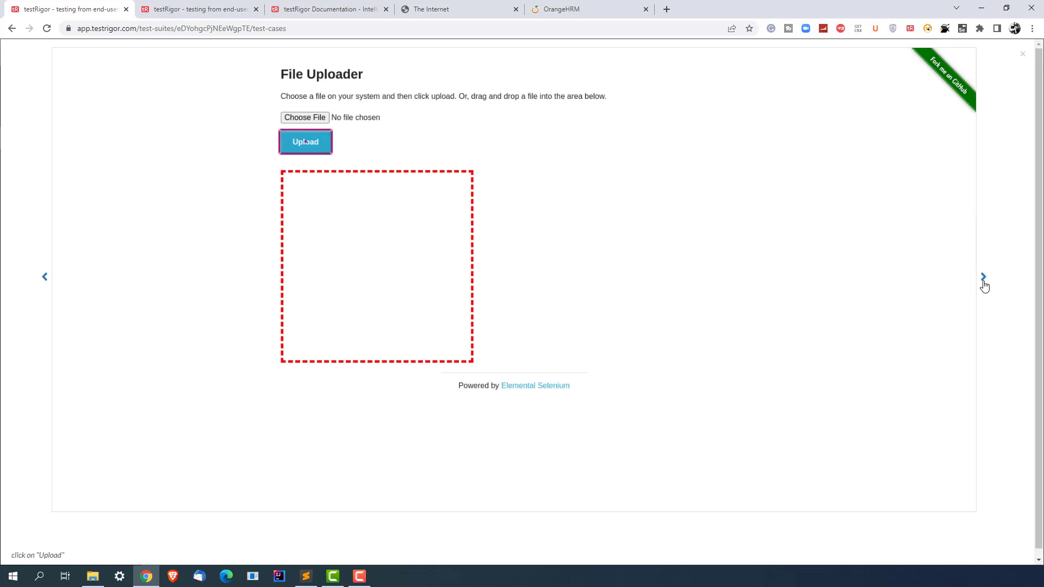
left_click(305, 142)
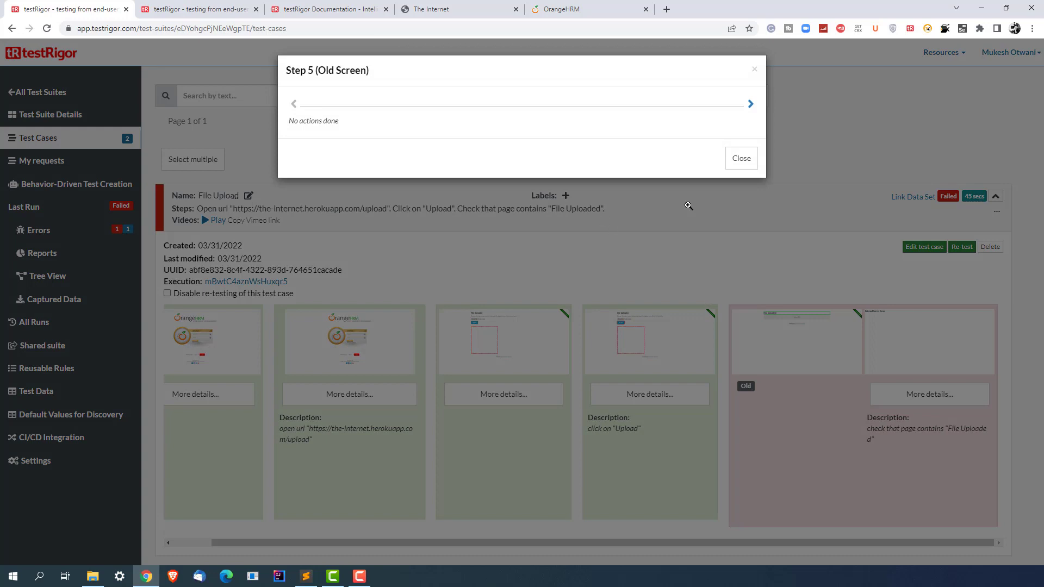
left_click(750, 104)
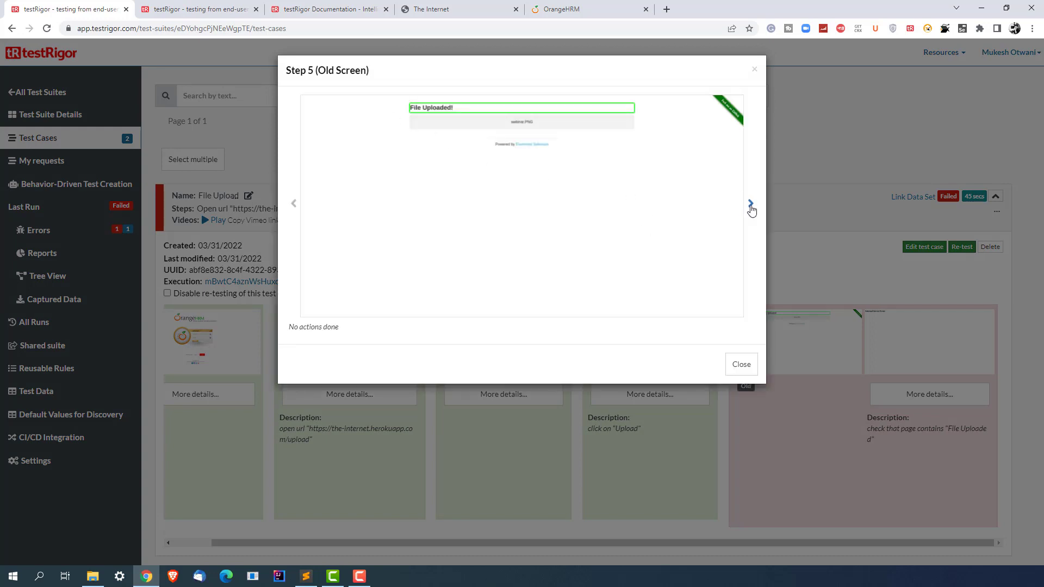
mouse_move(684, 151)
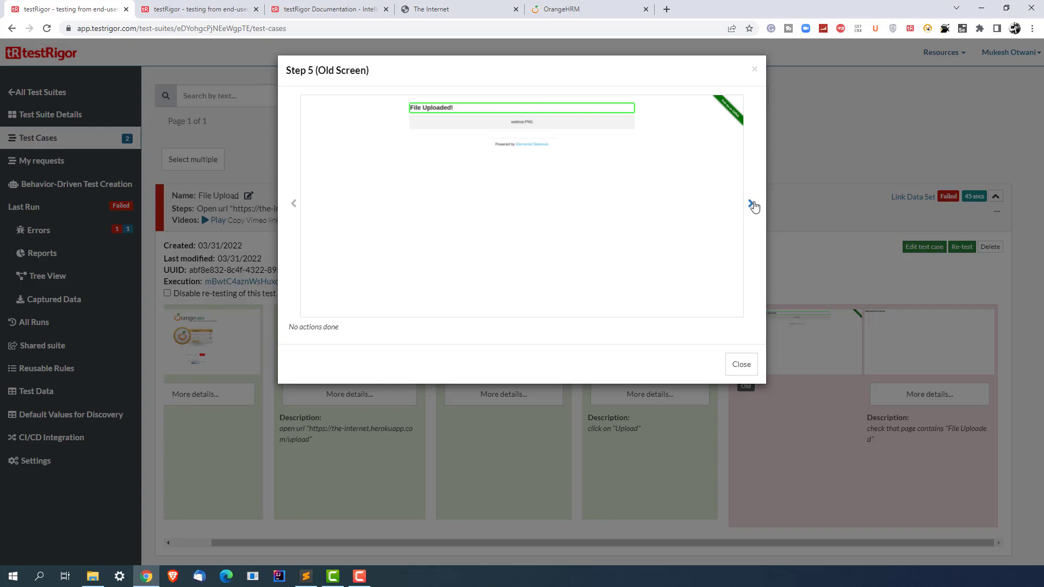
left_click(751, 203)
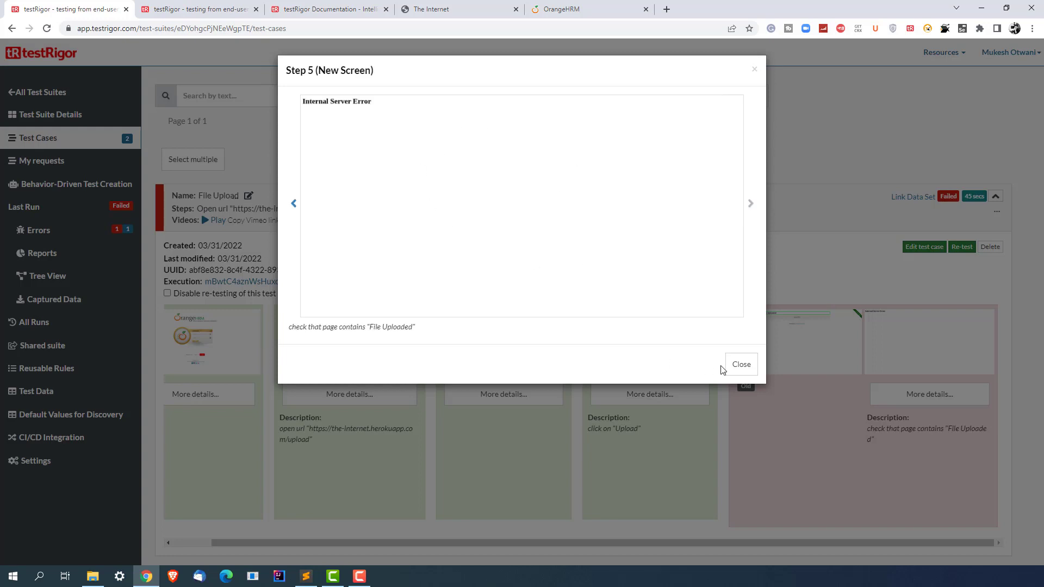
mouse_move(467, 230)
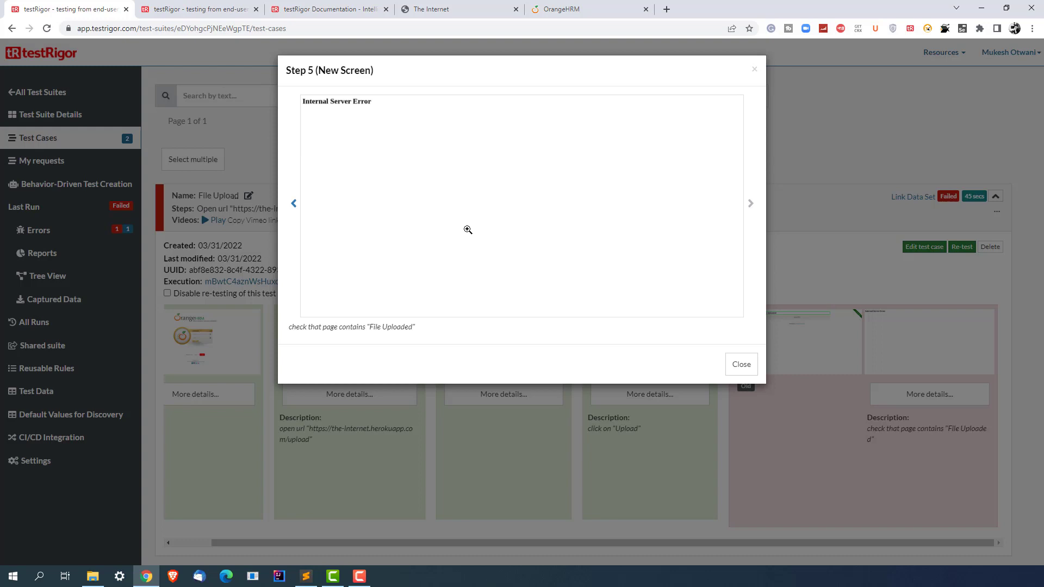
left_click(740, 364)
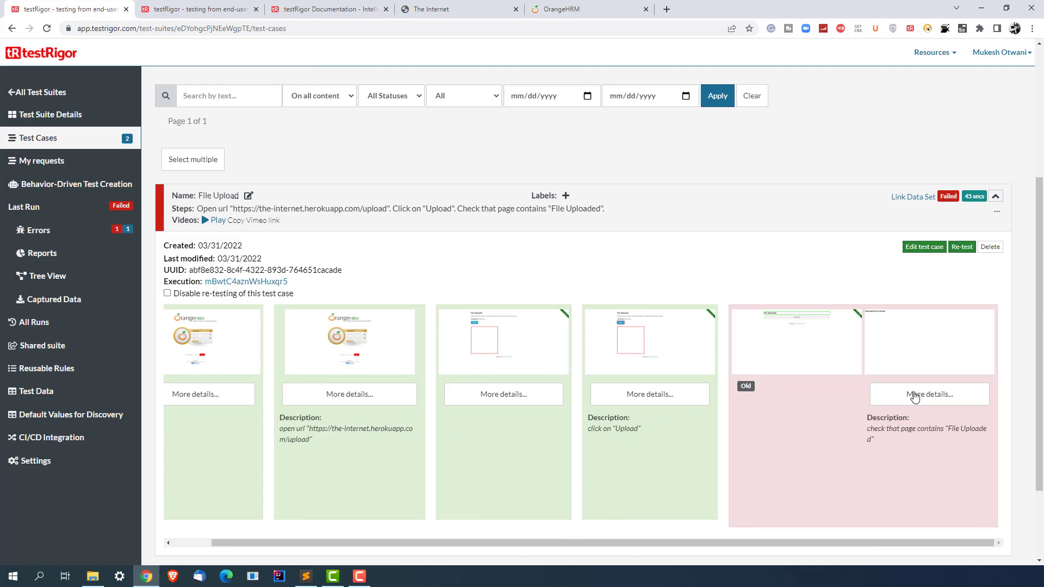
Restore the profilepic file-upload step, retest to pass in 17 seconds, and open Test Data.
left_click(924, 247)
type("enter stored value \"profilepic\" into input file \"file-upload\"")
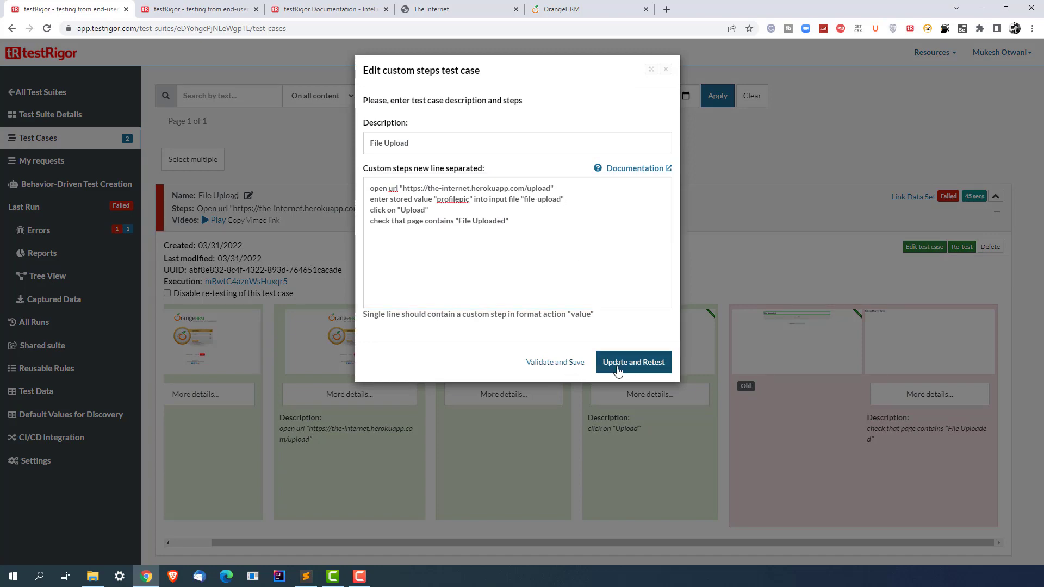
left_click(632, 362)
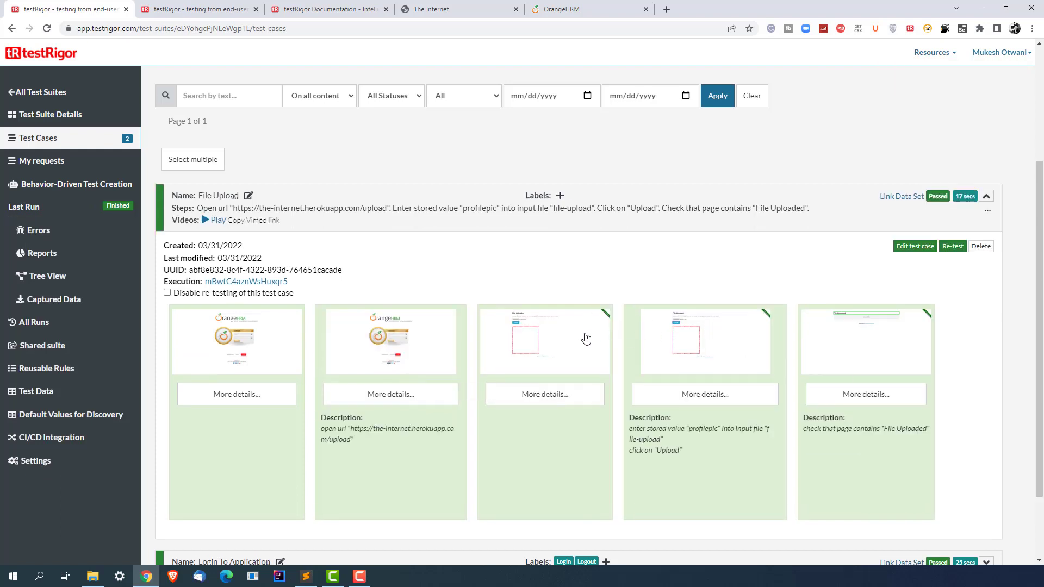
mouse_move(560, 337)
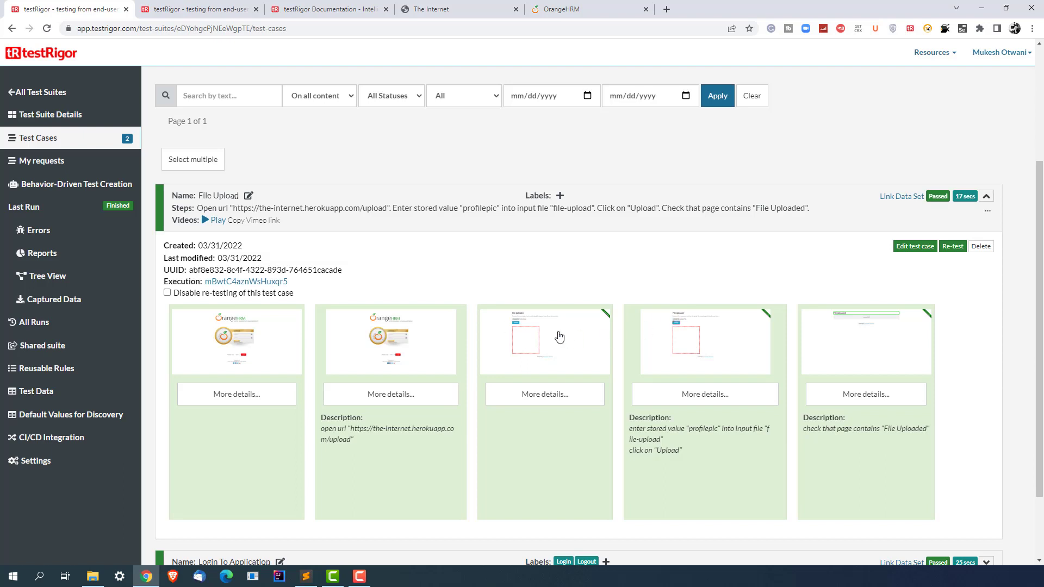
mouse_move(870, 343)
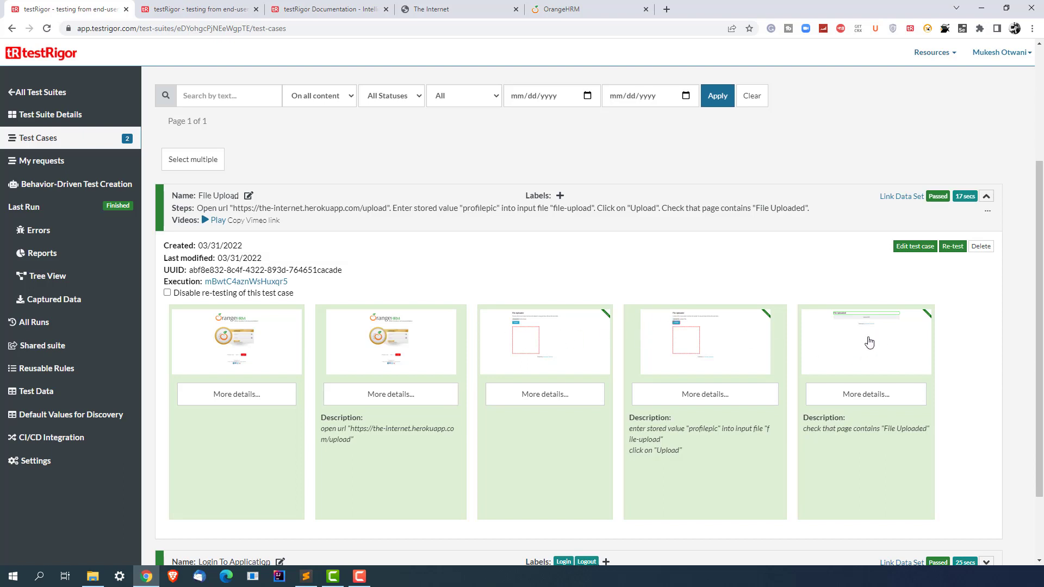
mouse_move(408, 275)
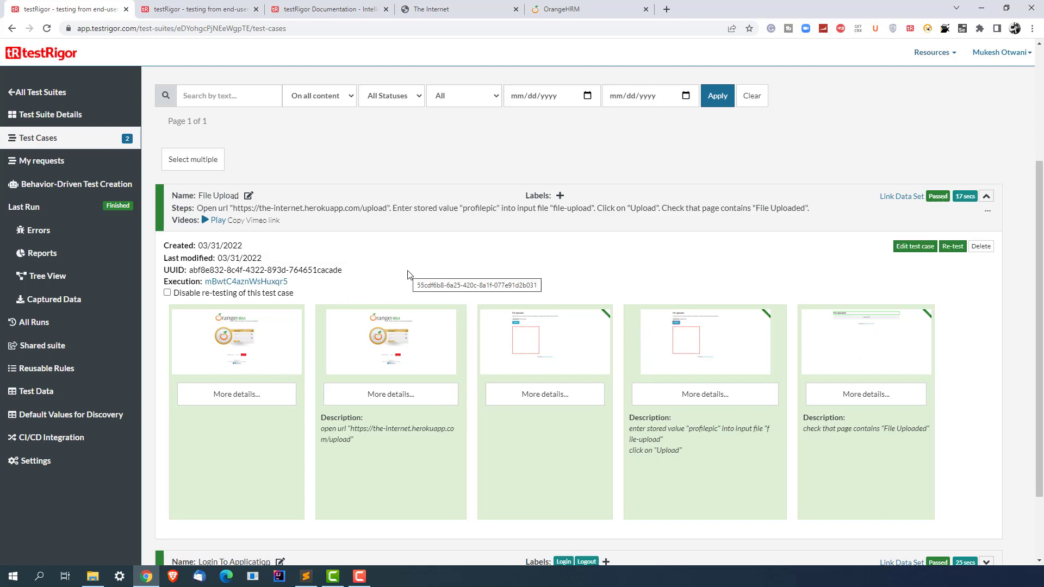
mouse_move(356, 257)
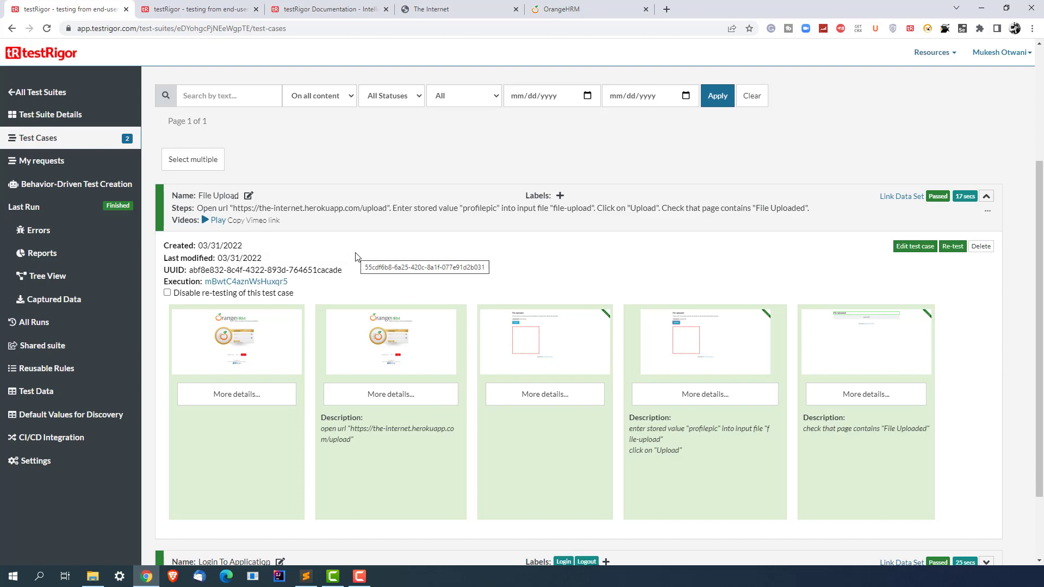
left_click(37, 391)
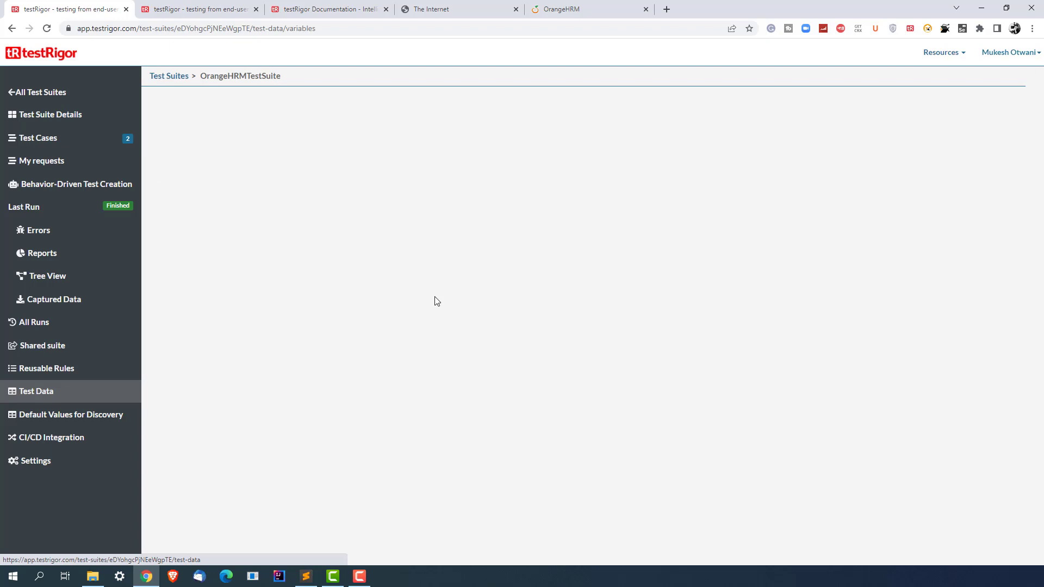
Confirm profilepic holds webinar.PNG, then go to Test Cases and the documentation tab.
left_click(36, 391)
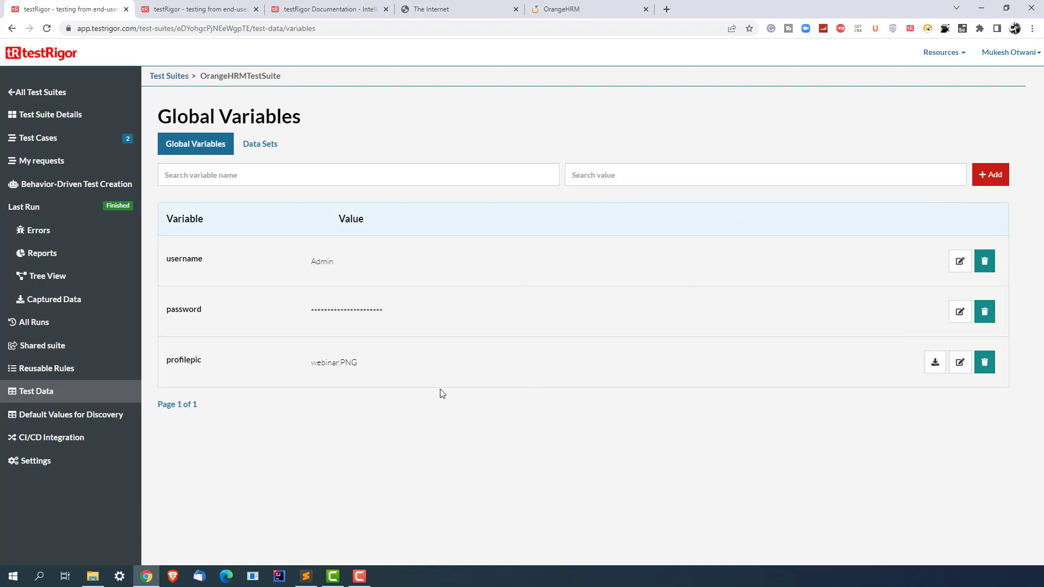
mouse_move(234, 324)
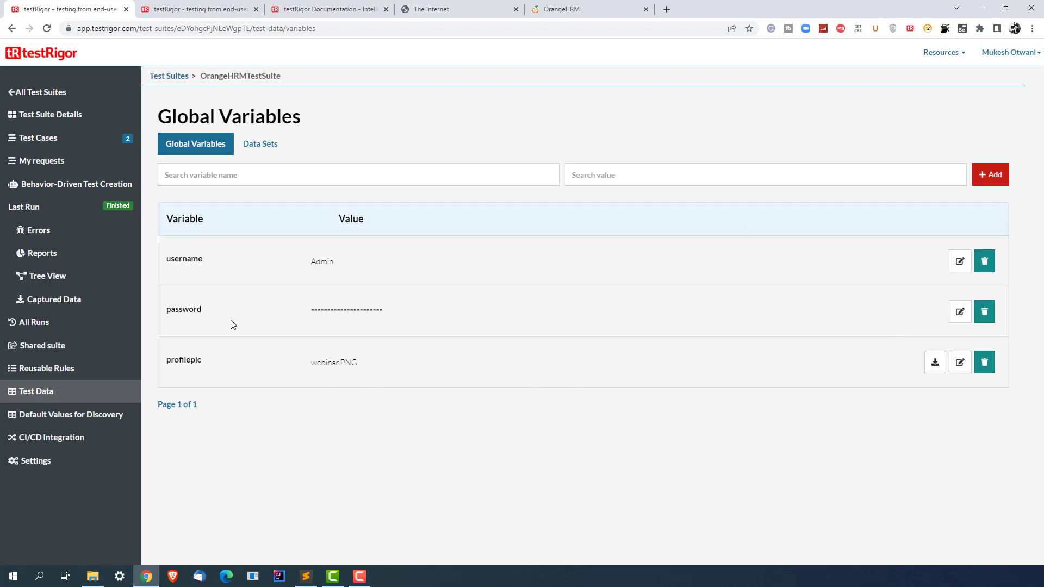
mouse_move(345, 373)
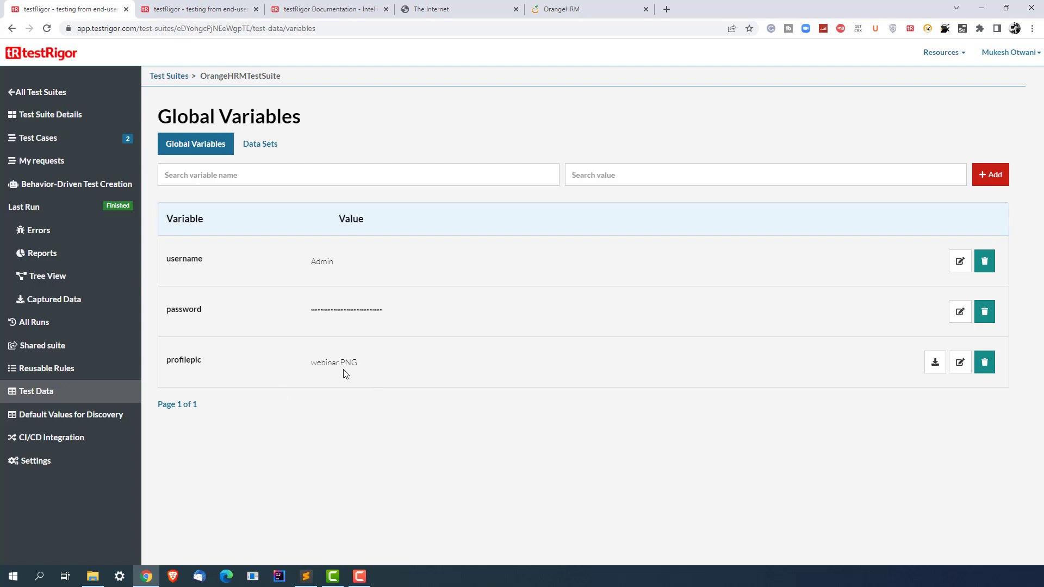
mouse_move(63, 138)
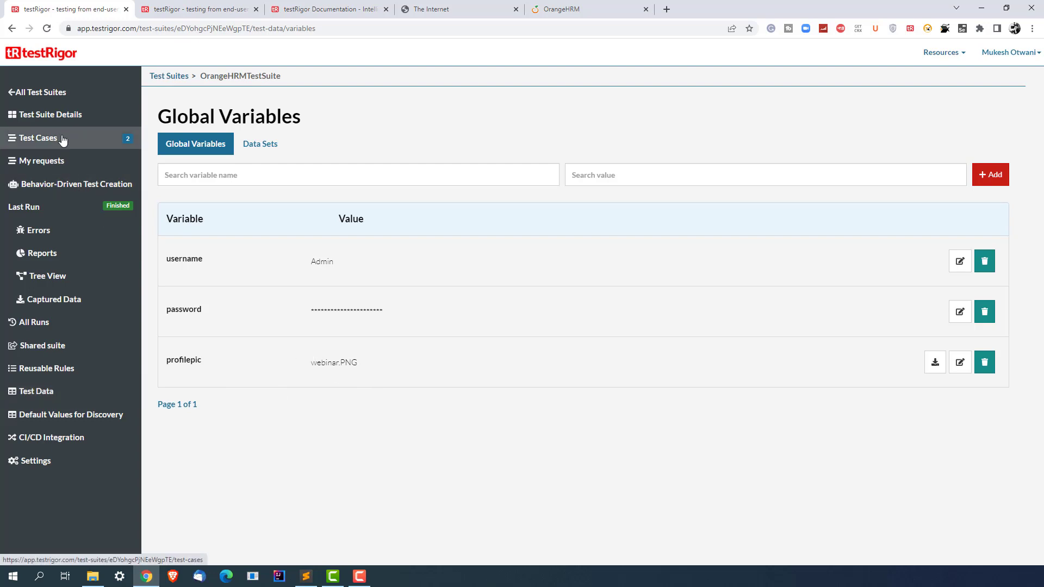
left_click(37, 138)
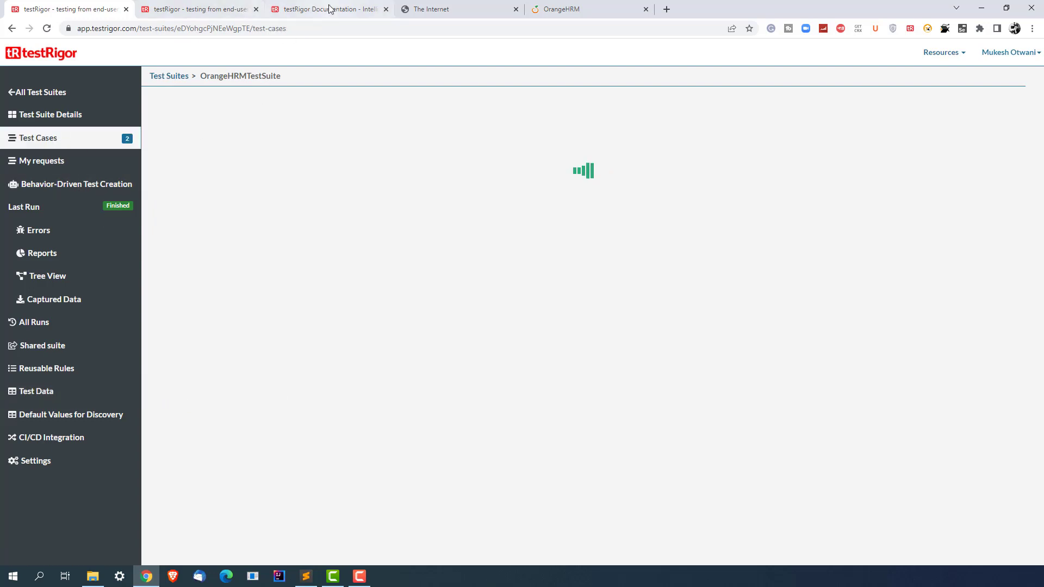
left_click(329, 9)
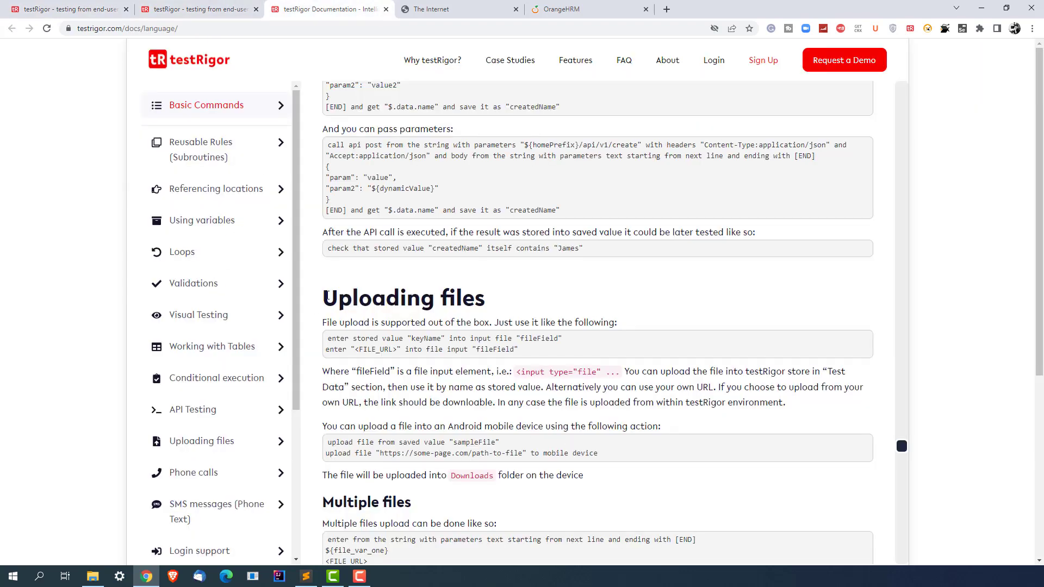
Highlight the 'Uploading files' documentation section, then return to the testRigor suite.
double_click(402, 298)
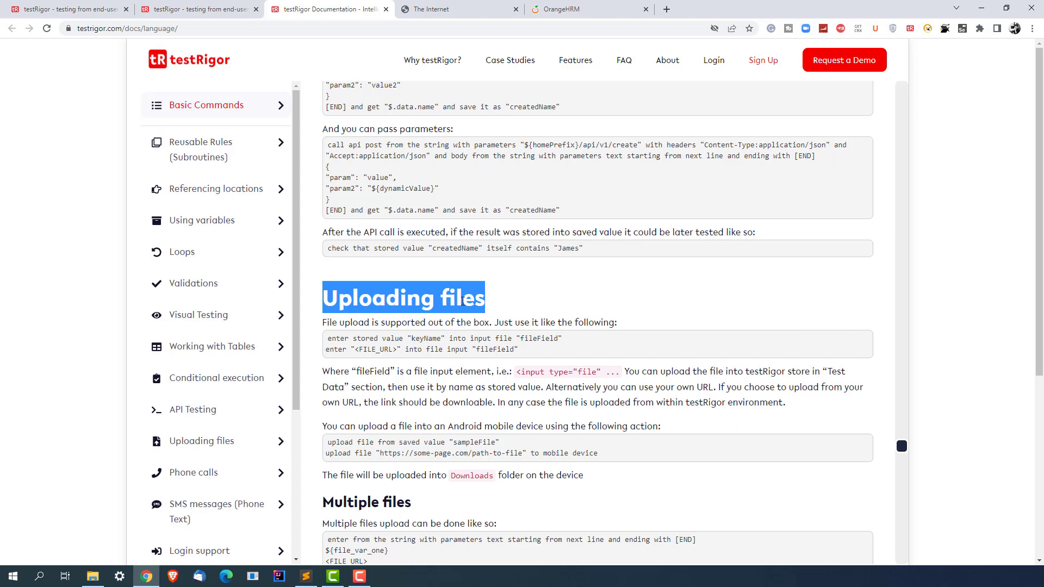
mouse_move(415, 336)
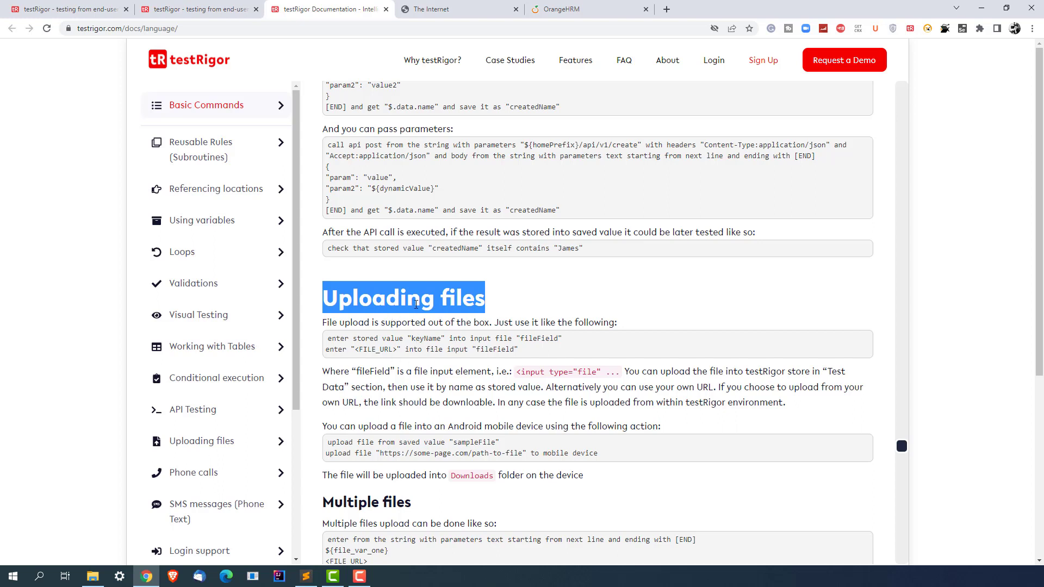
left_click(66, 9)
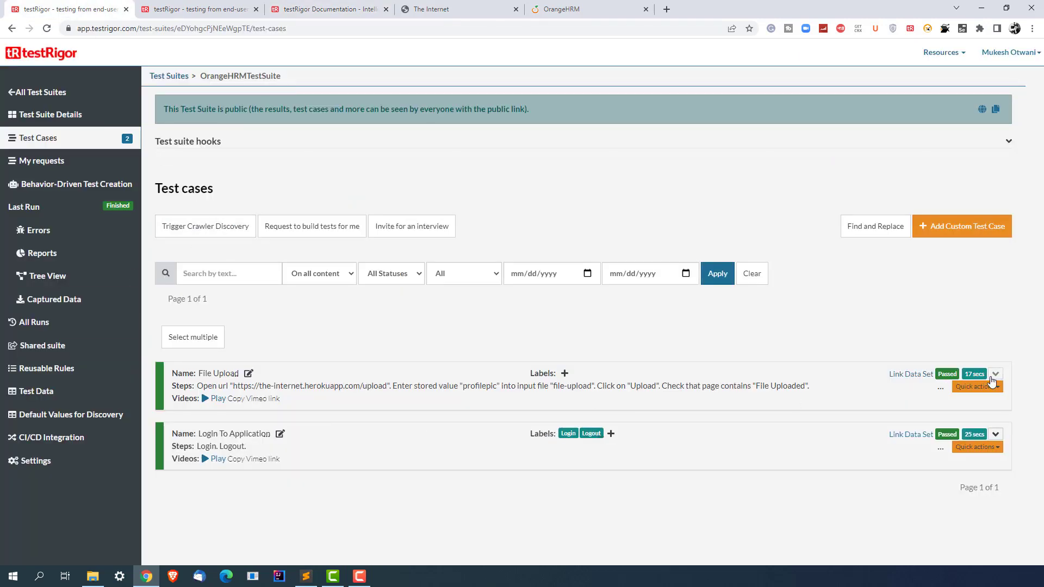
Expand File Upload, view its steps in the editor, and close it unchanged.
left_click(995, 374)
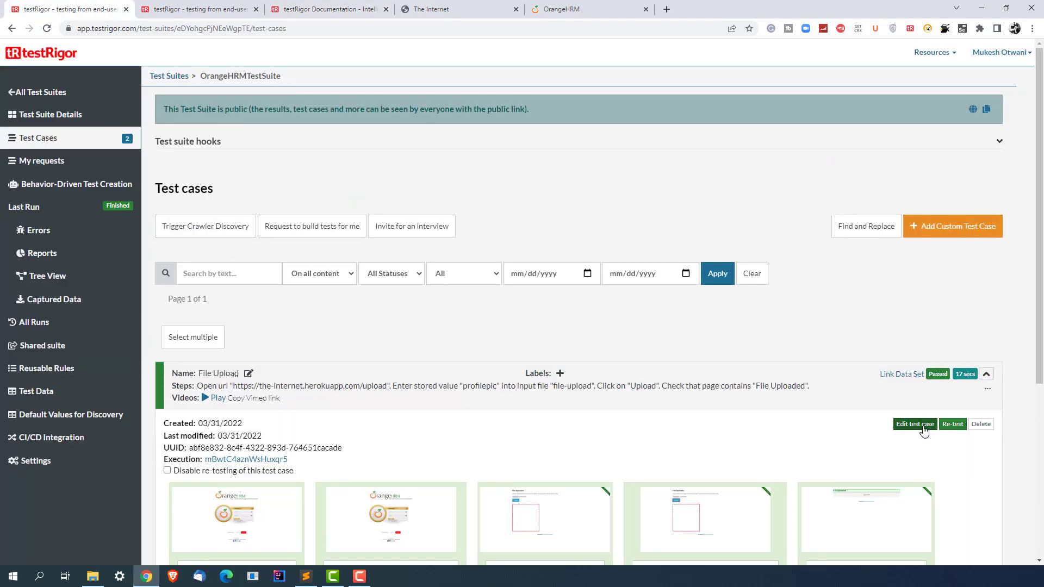
left_click(915, 424)
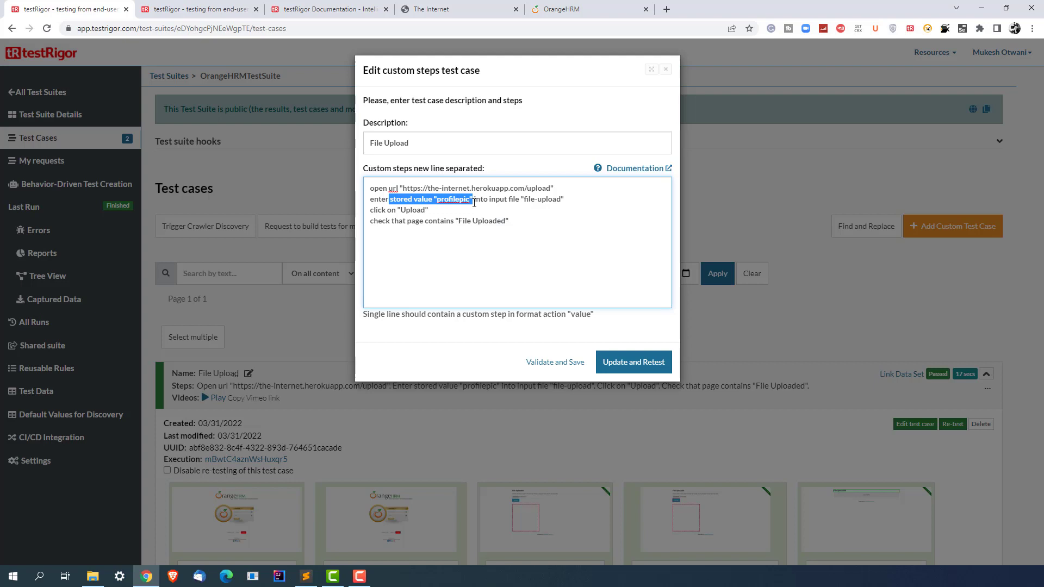
left_click(528, 199)
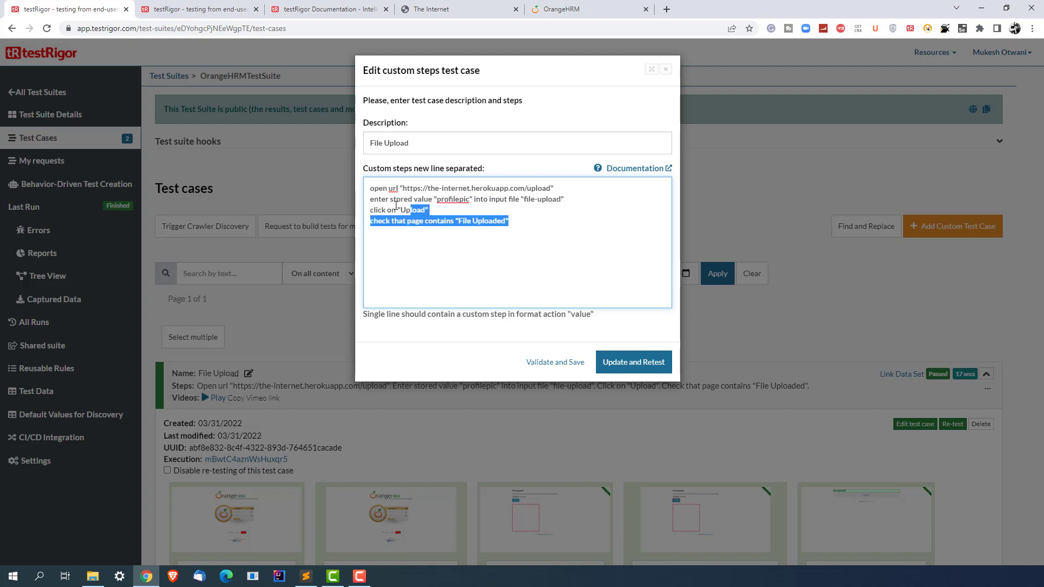
left_click(665, 69)
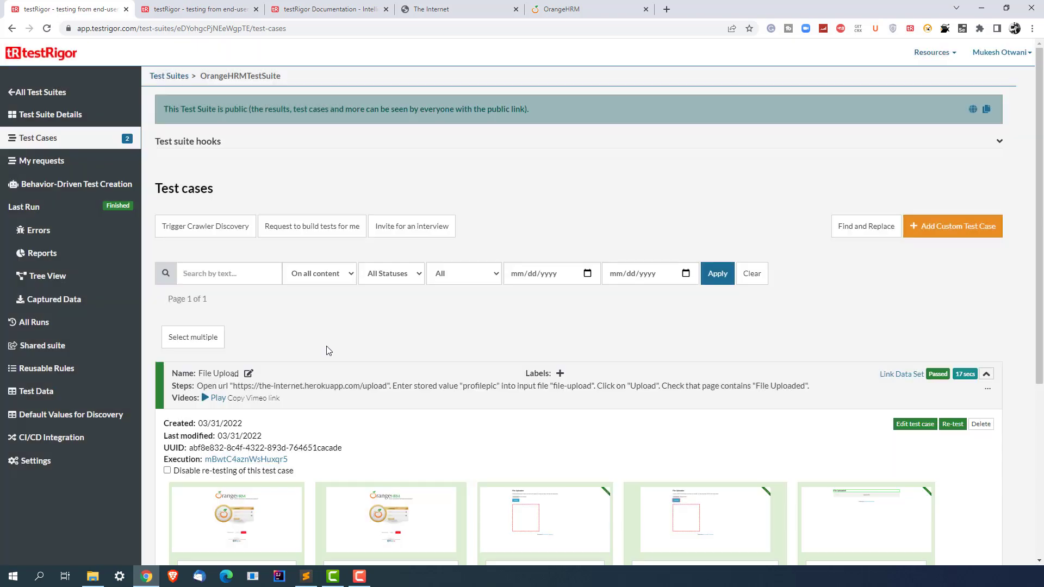